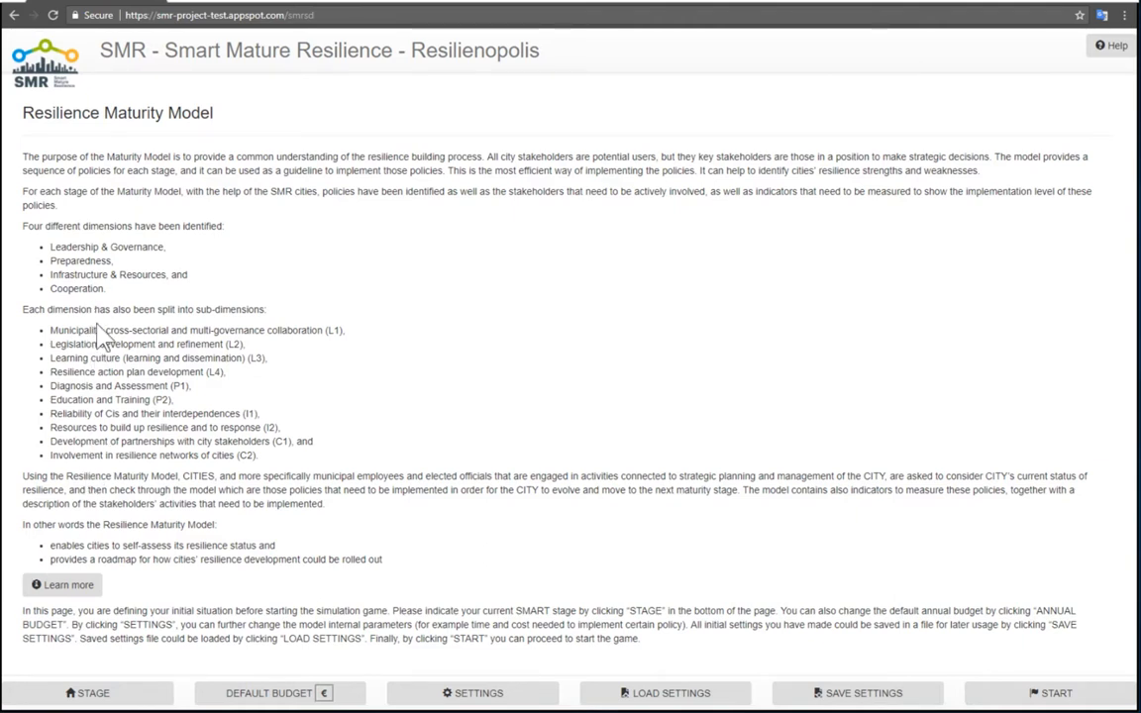
pyautogui.moveTo(103, 335)
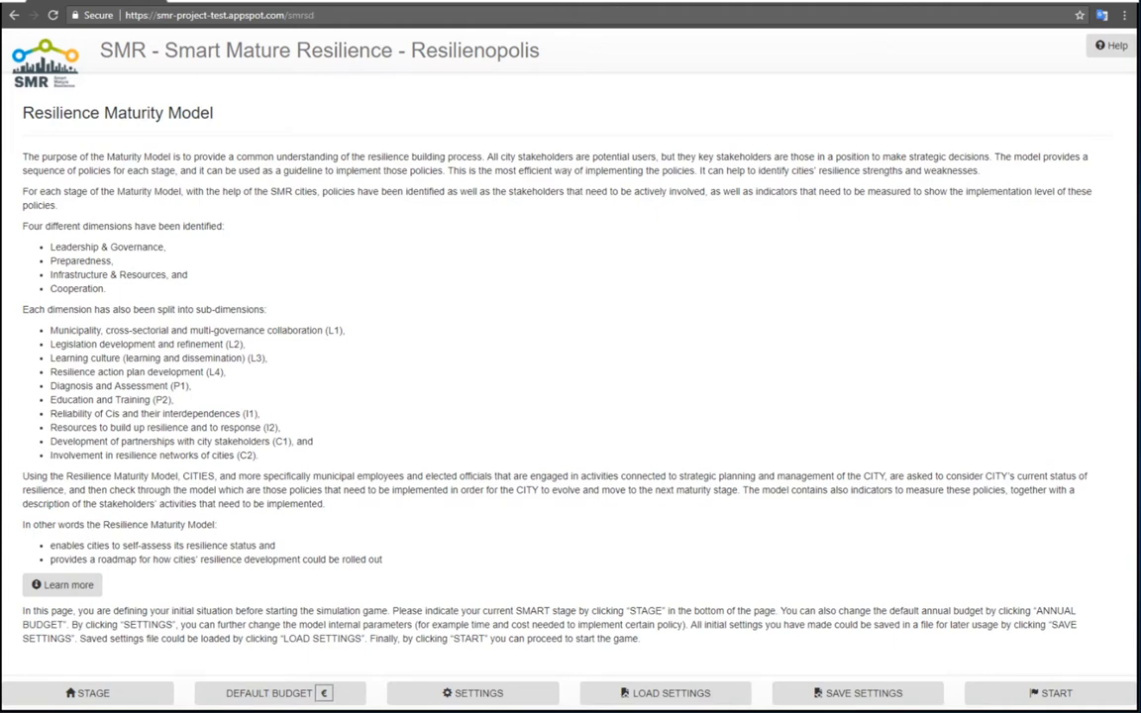
# Step: Set the city's current stage to Moderate in the stage and policy levels dialog
pyautogui.click(87, 693)
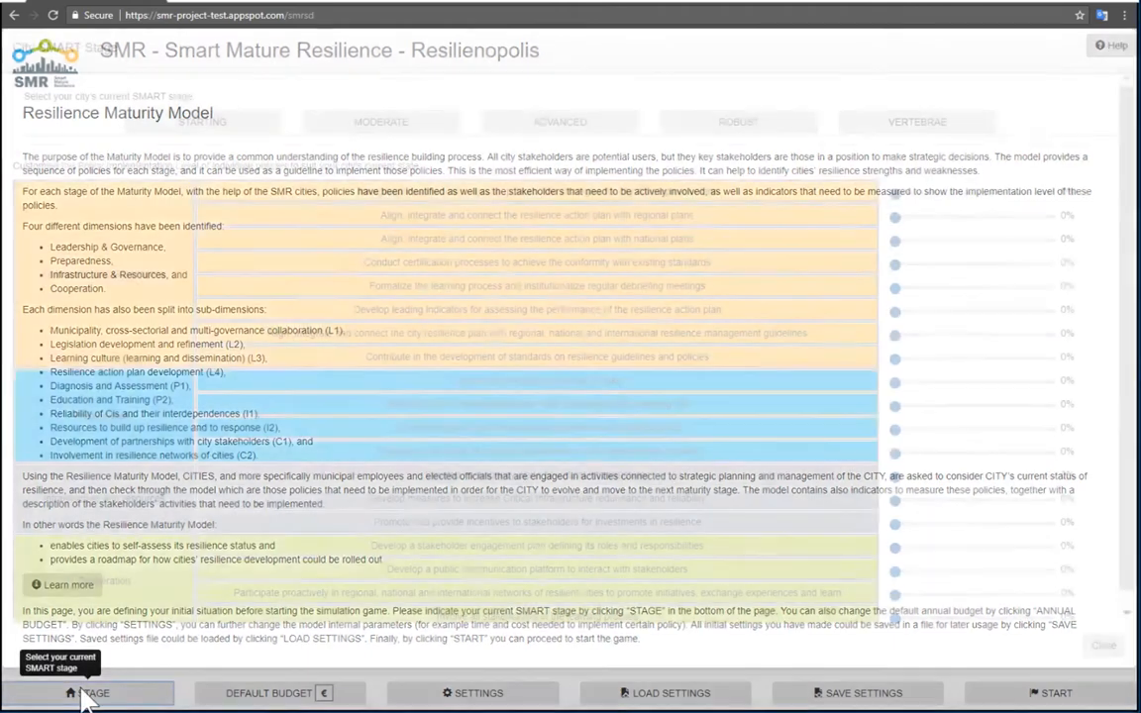
pyautogui.click(89, 694)
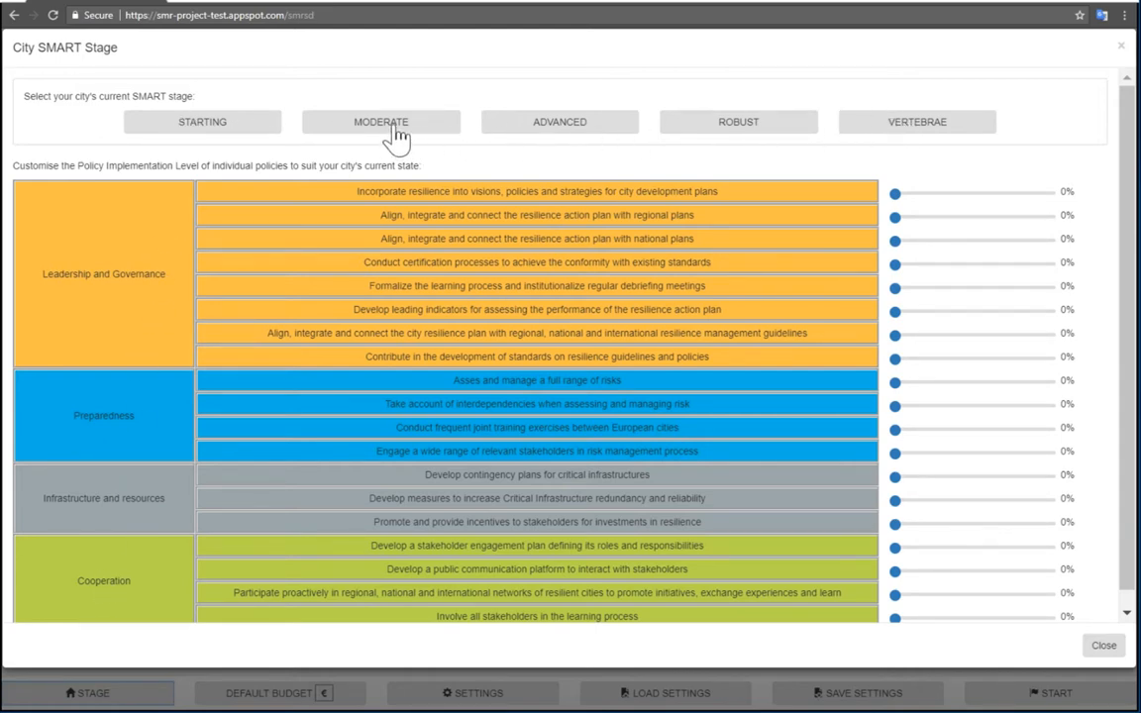
pyautogui.click(381, 120)
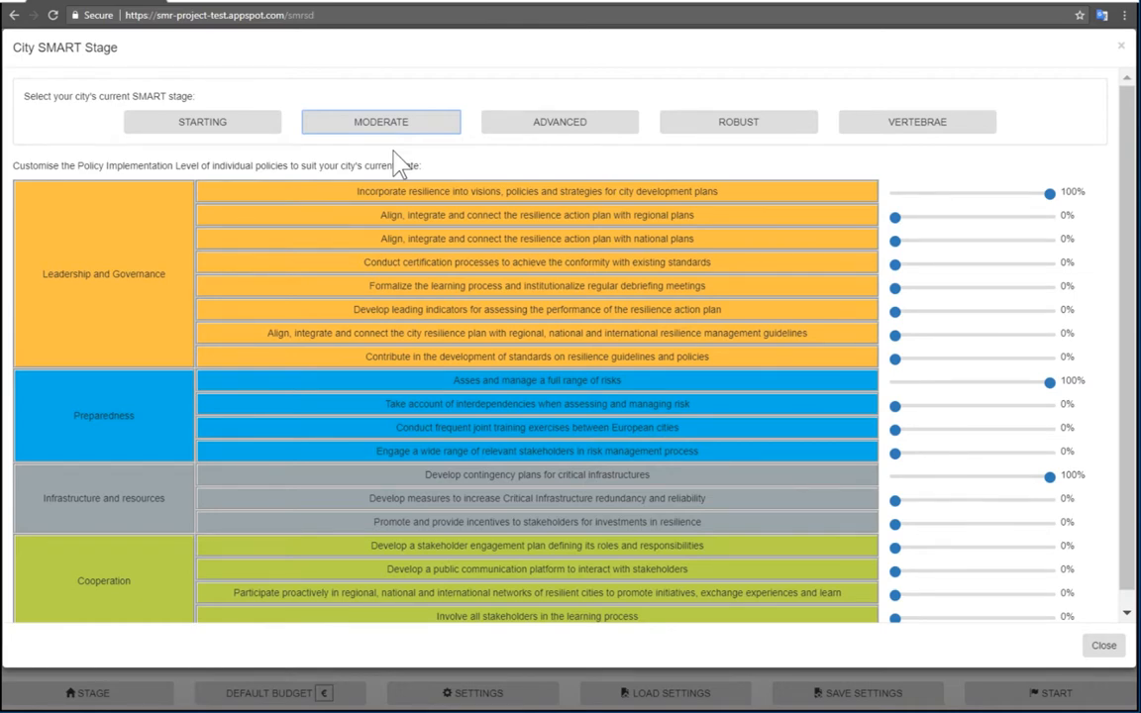
pyautogui.moveTo(808, 163)
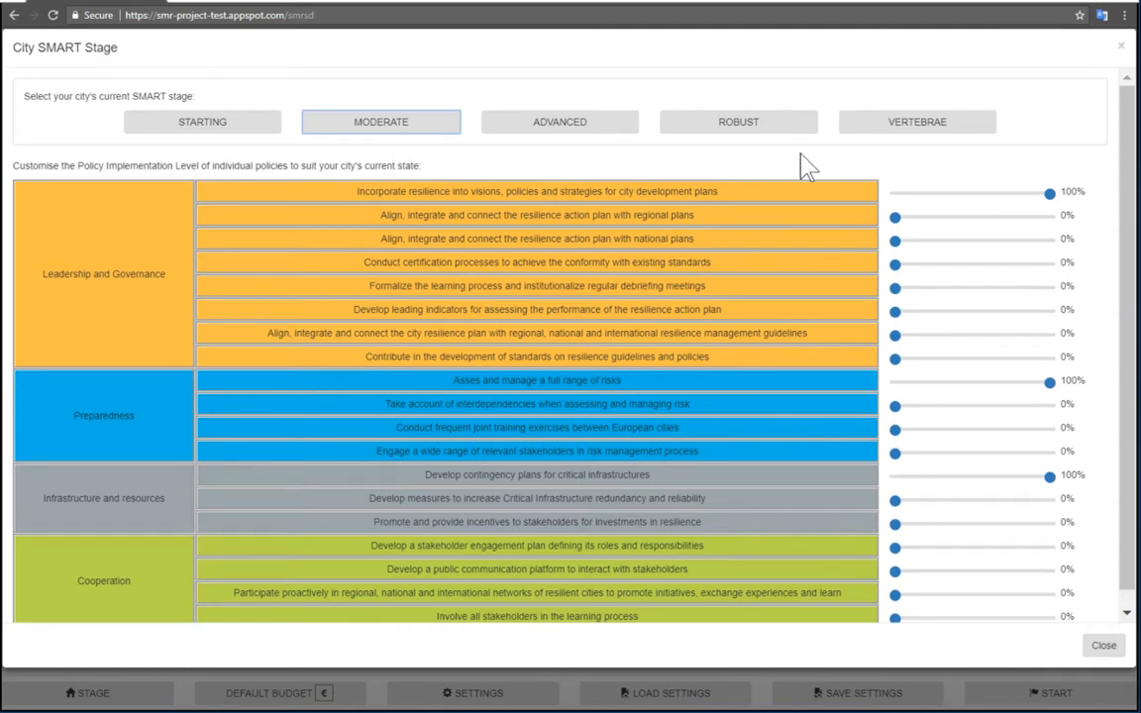
pyautogui.moveTo(955, 325)
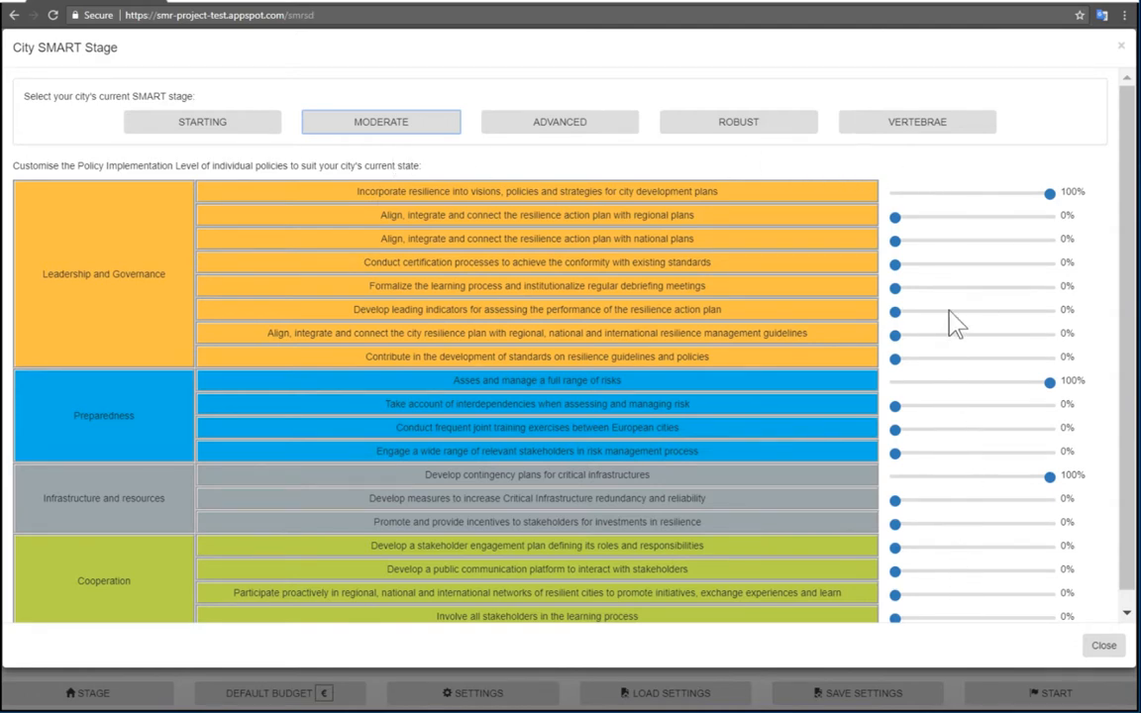
# Step: Raise the regional plans policy to 54% and the interdependencies policy to 35%, then close
pyautogui.moveTo(895, 216); pyautogui.dragTo(978, 216)
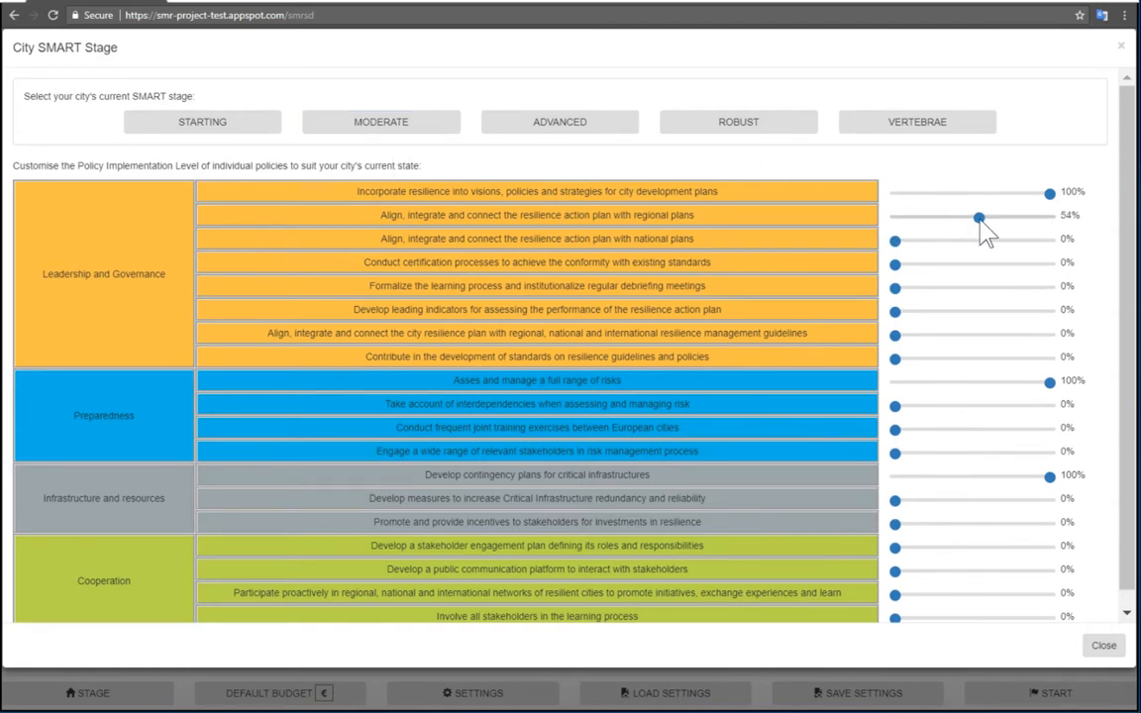
pyautogui.moveTo(896, 407); pyautogui.dragTo(927, 406)
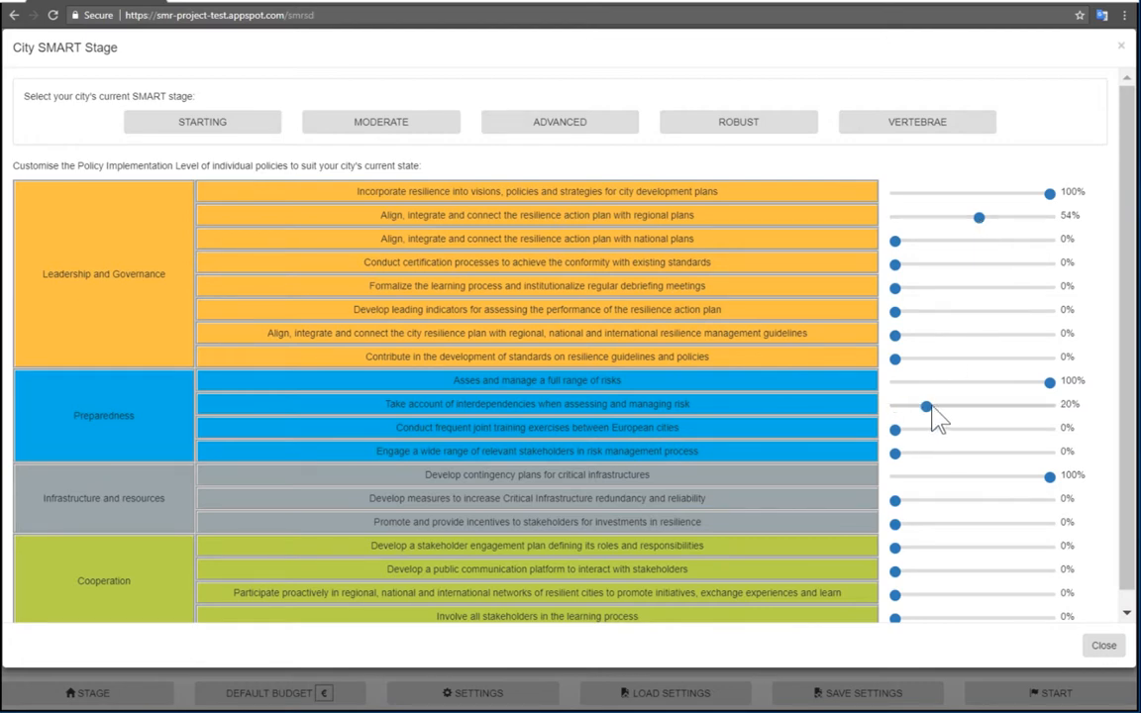
pyautogui.moveTo(927, 406); pyautogui.dragTo(949, 406)
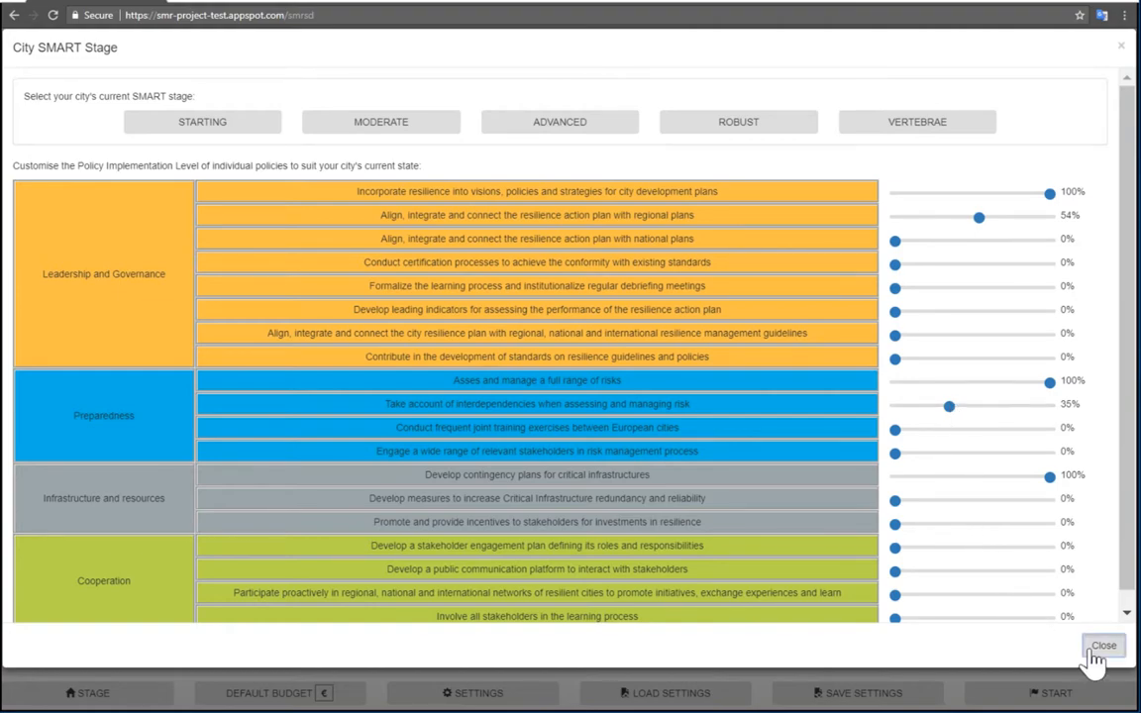
pyautogui.click(1104, 646)
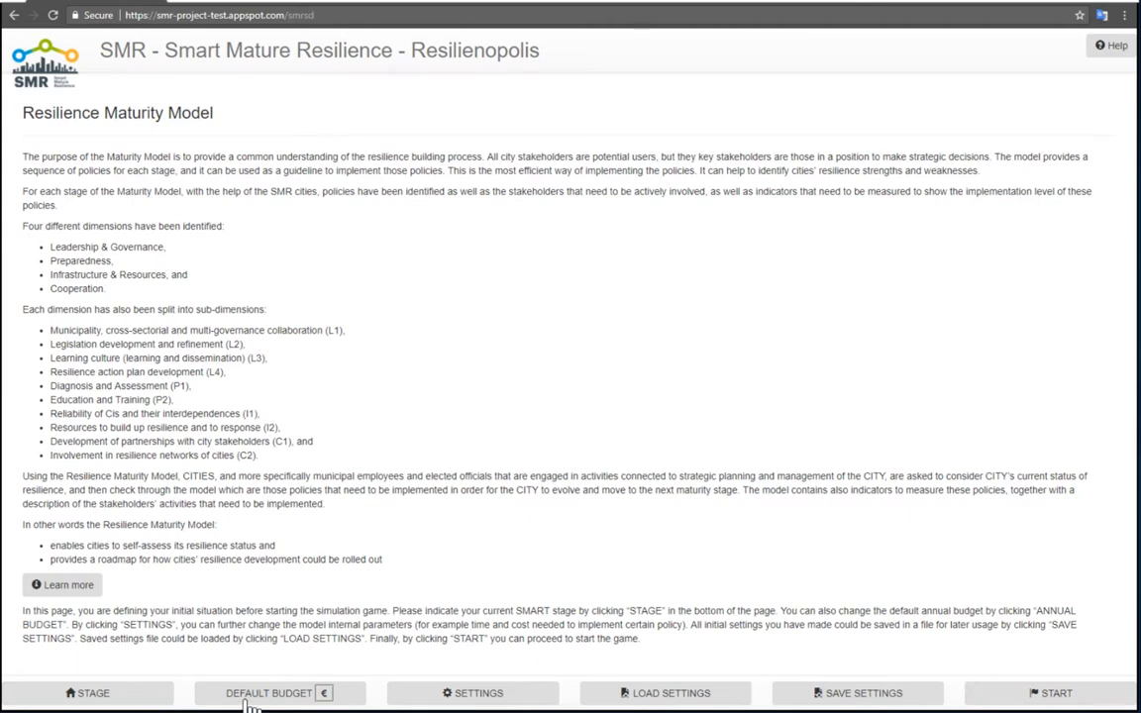
# Step: Change the default annual budget from 20 million to 200 million euros
pyautogui.click(270, 694)
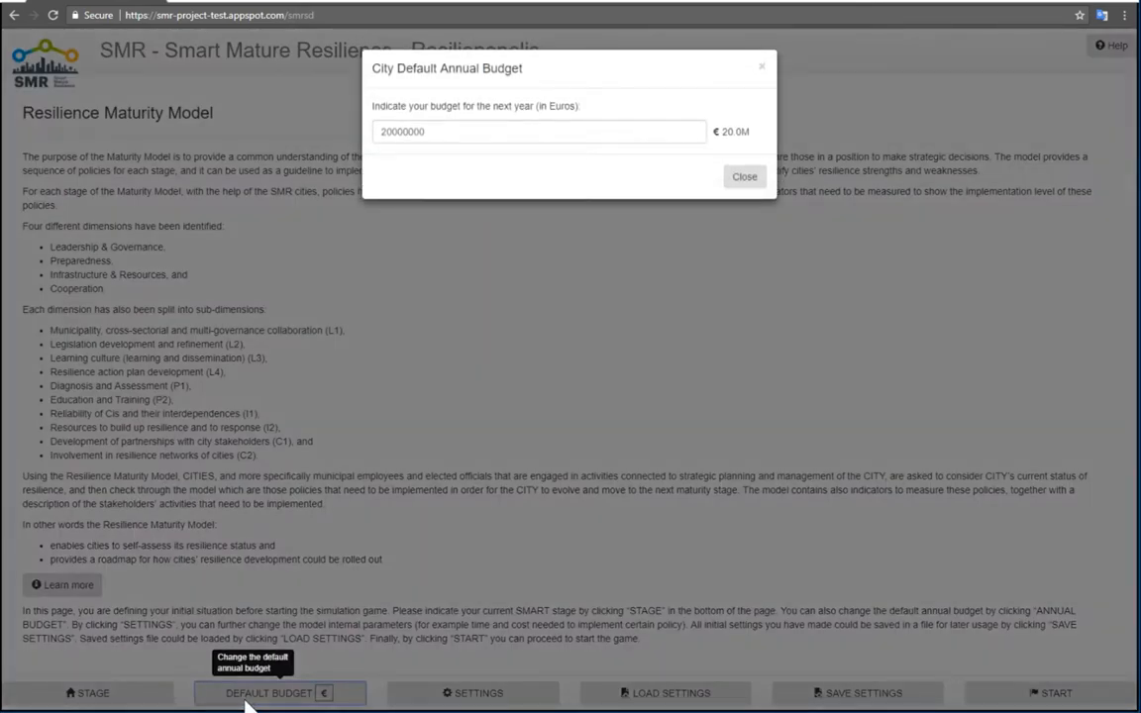
pyautogui.moveTo(400, 327)
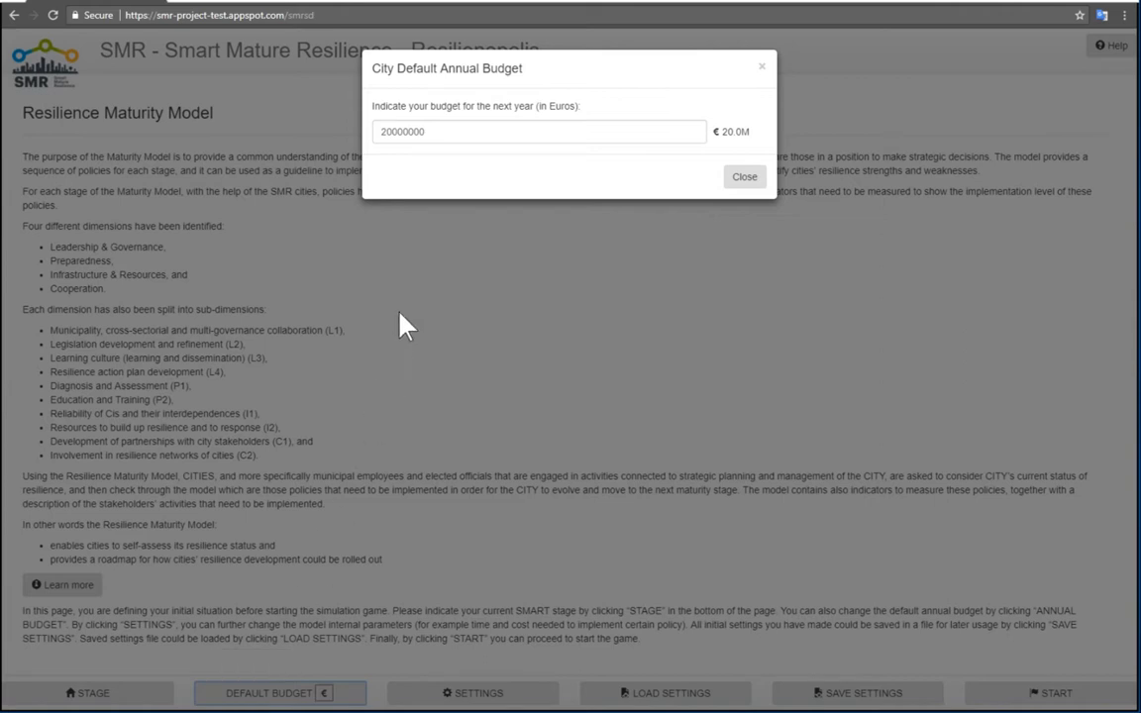
pyautogui.click(539, 130)
pyautogui.write('0')
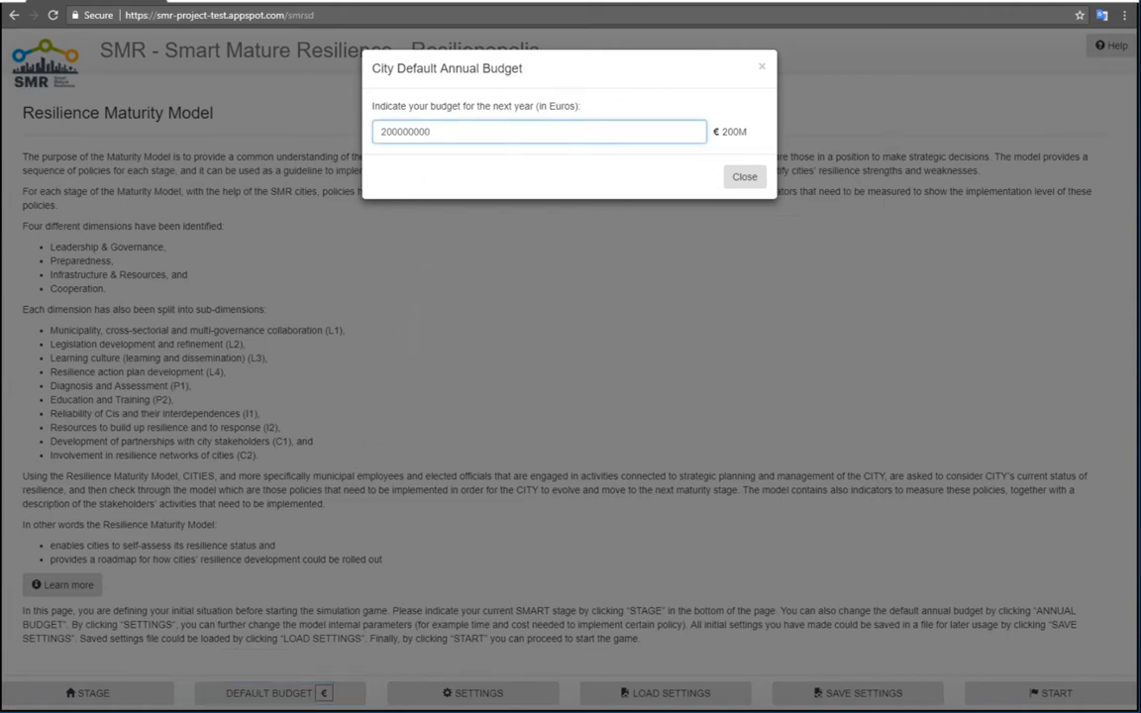
pyautogui.click(745, 176)
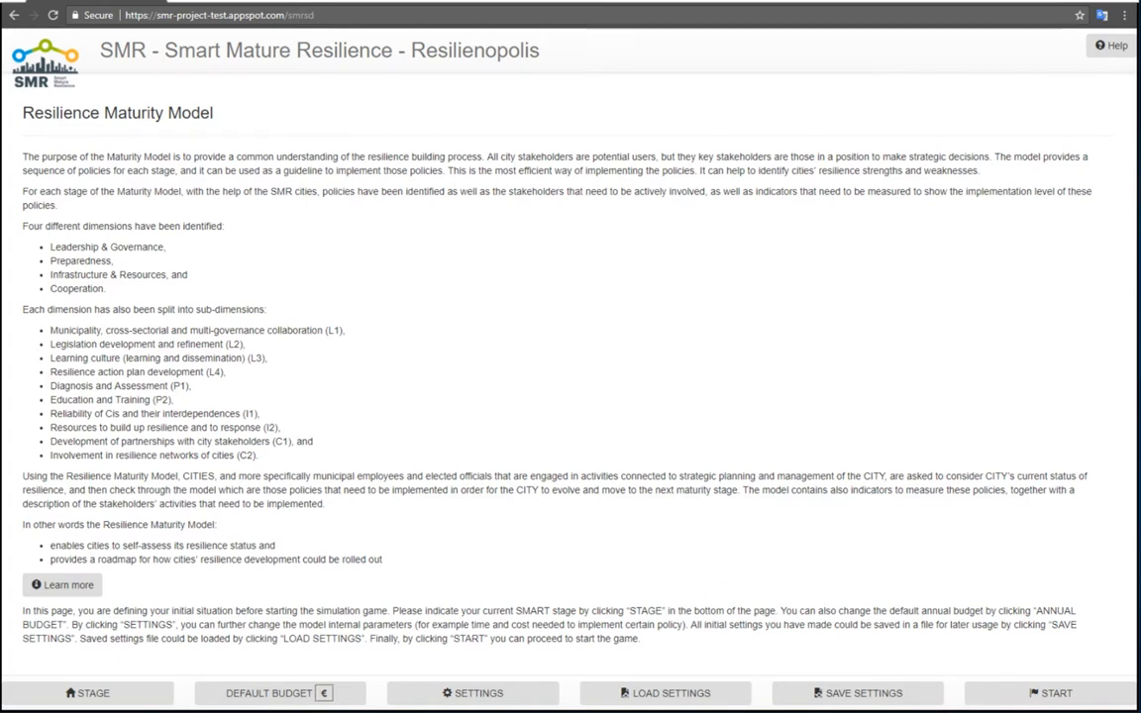
pyautogui.moveTo(471, 693)
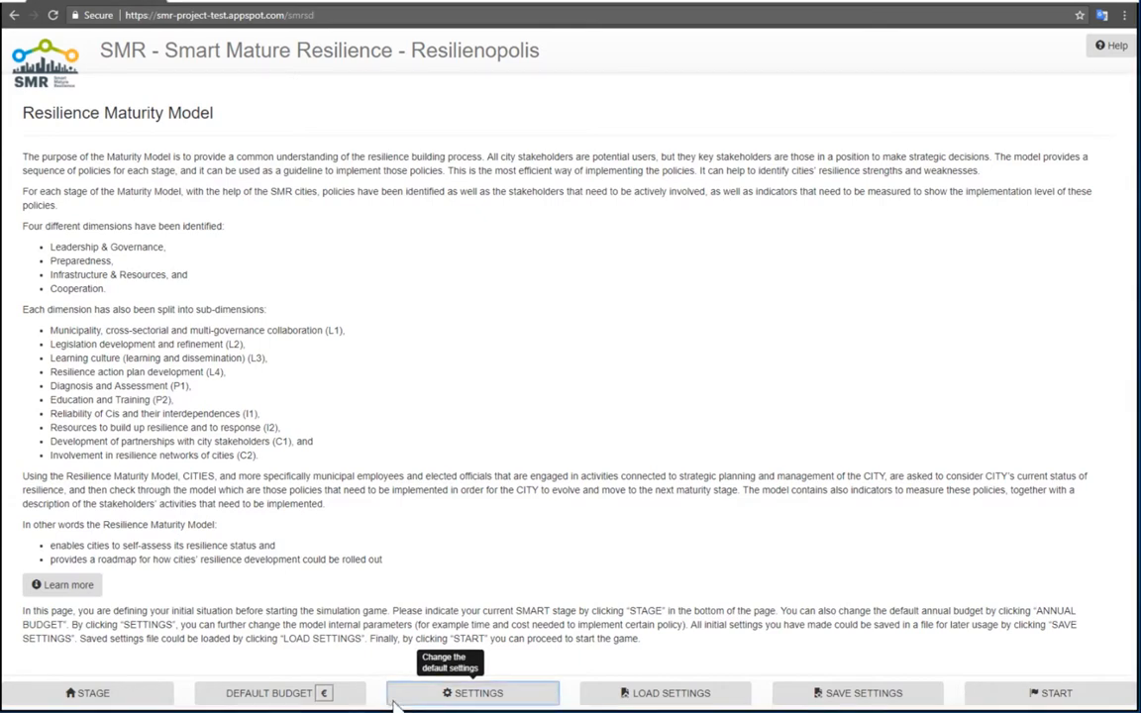
pyautogui.click(472, 693)
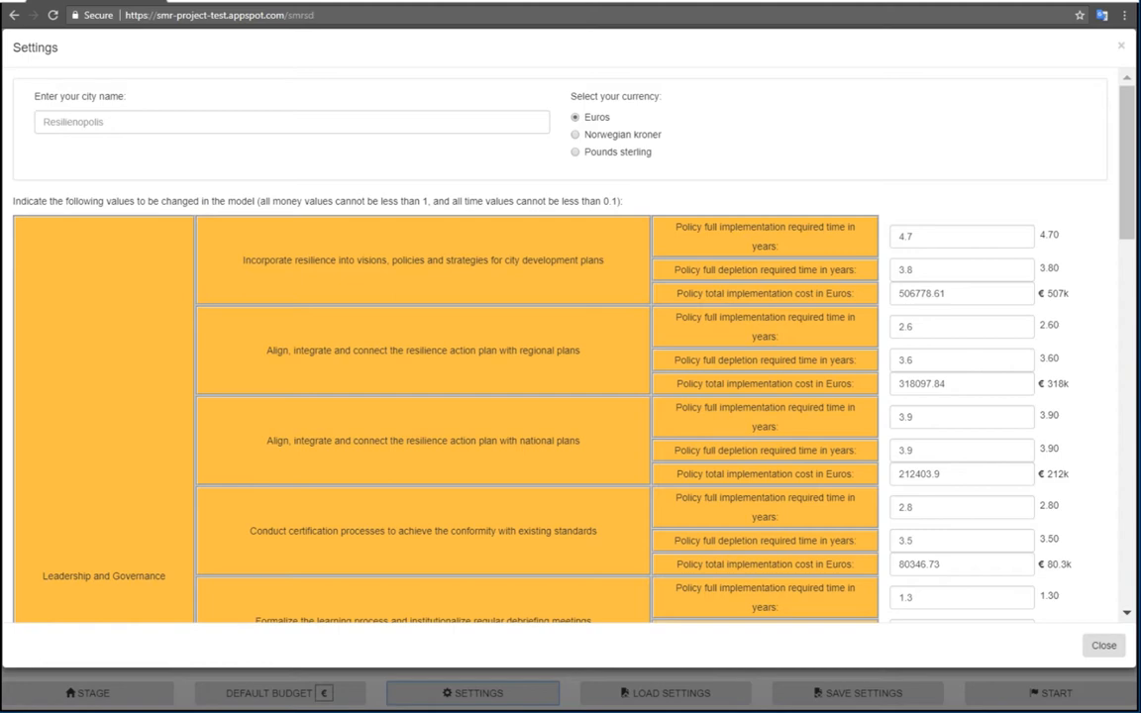
pyautogui.moveTo(610, 158)
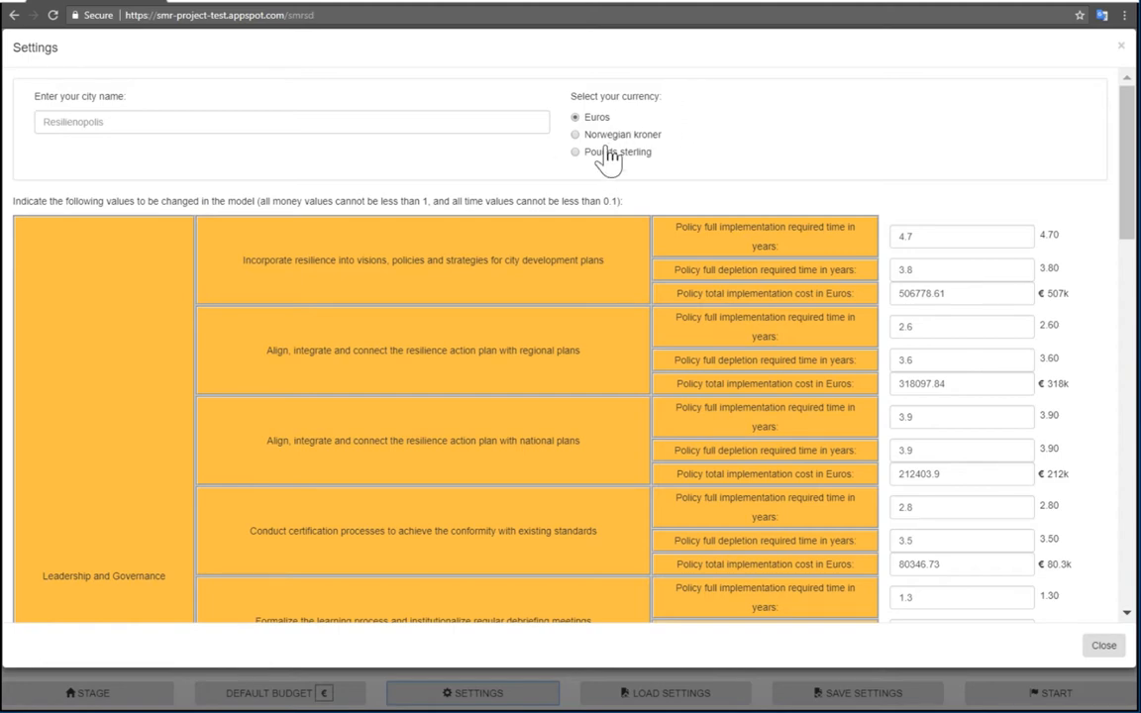
pyautogui.moveTo(662, 129)
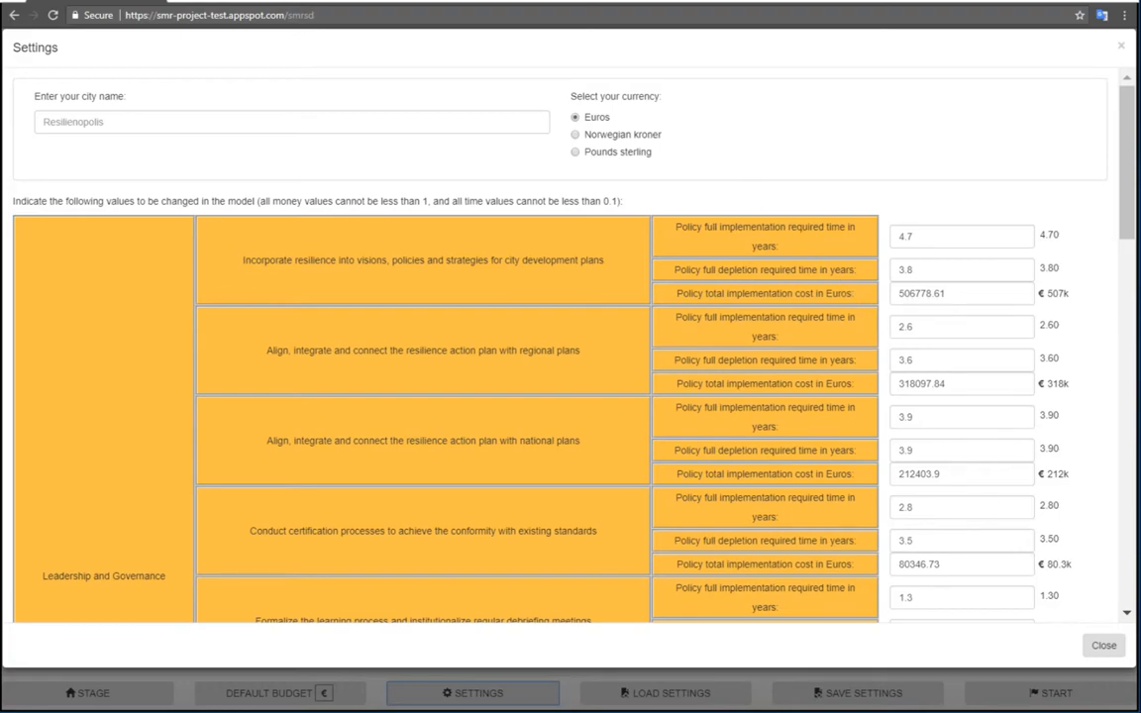
pyautogui.click(1103, 646)
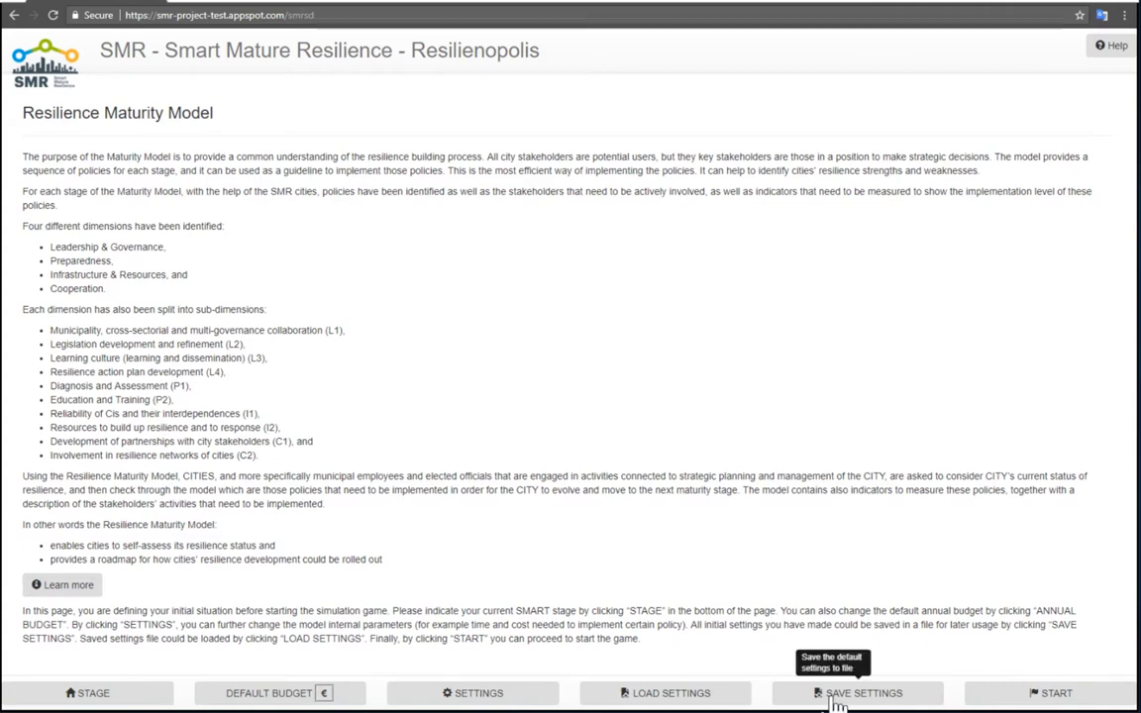
# Step: Save the current settings to a file named 'my file'
pyautogui.click(856, 693)
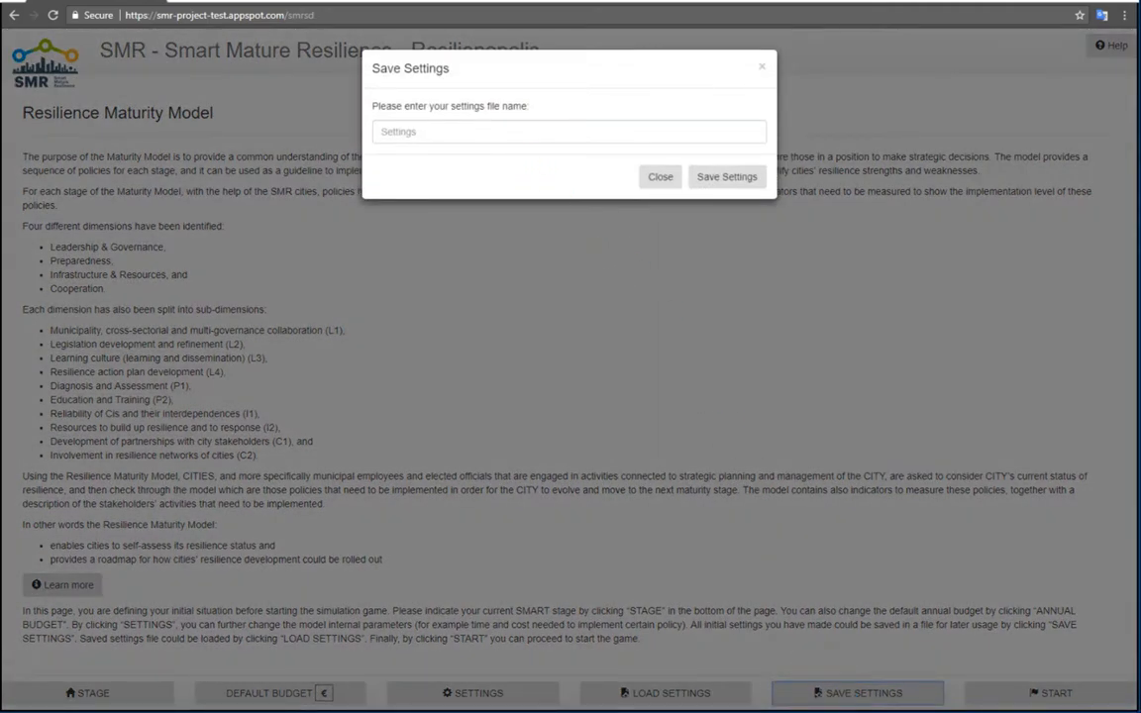
pyautogui.write('m')
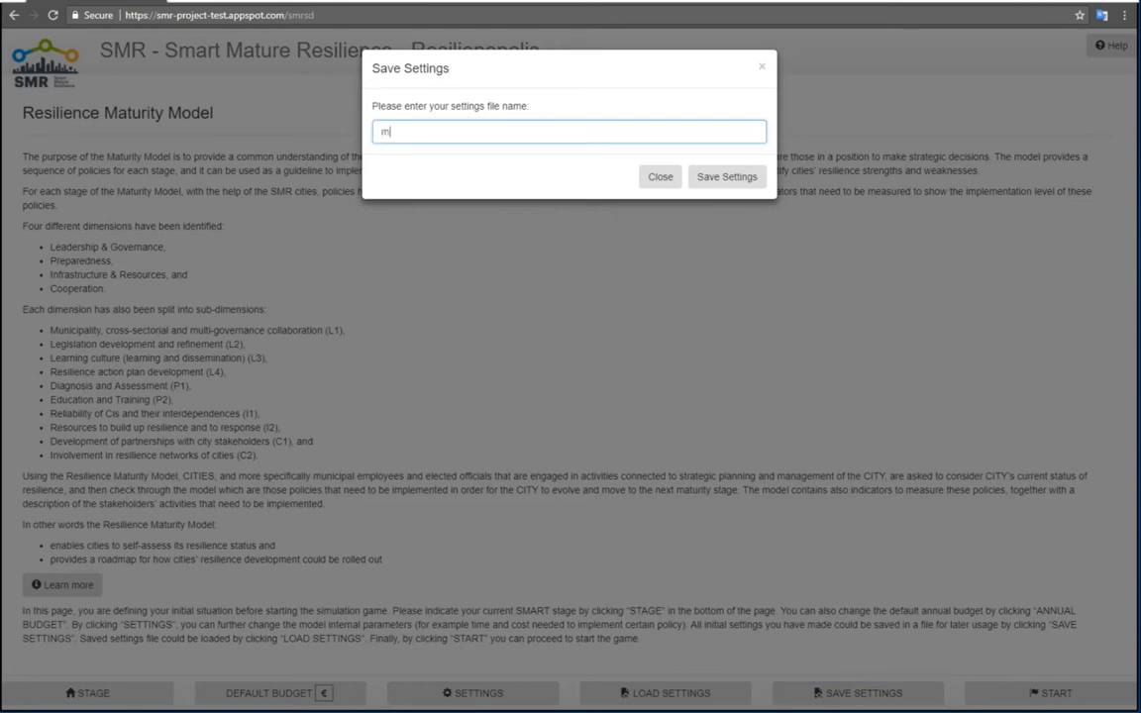
pyautogui.write('y file')
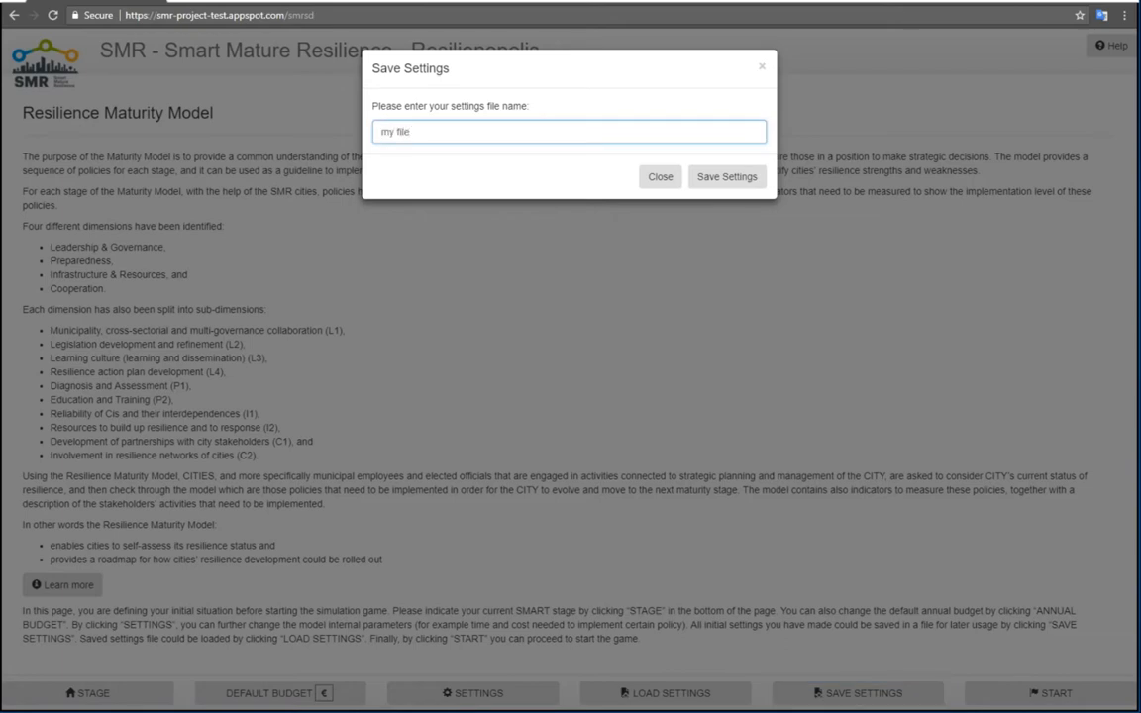
pyautogui.click(660, 176)
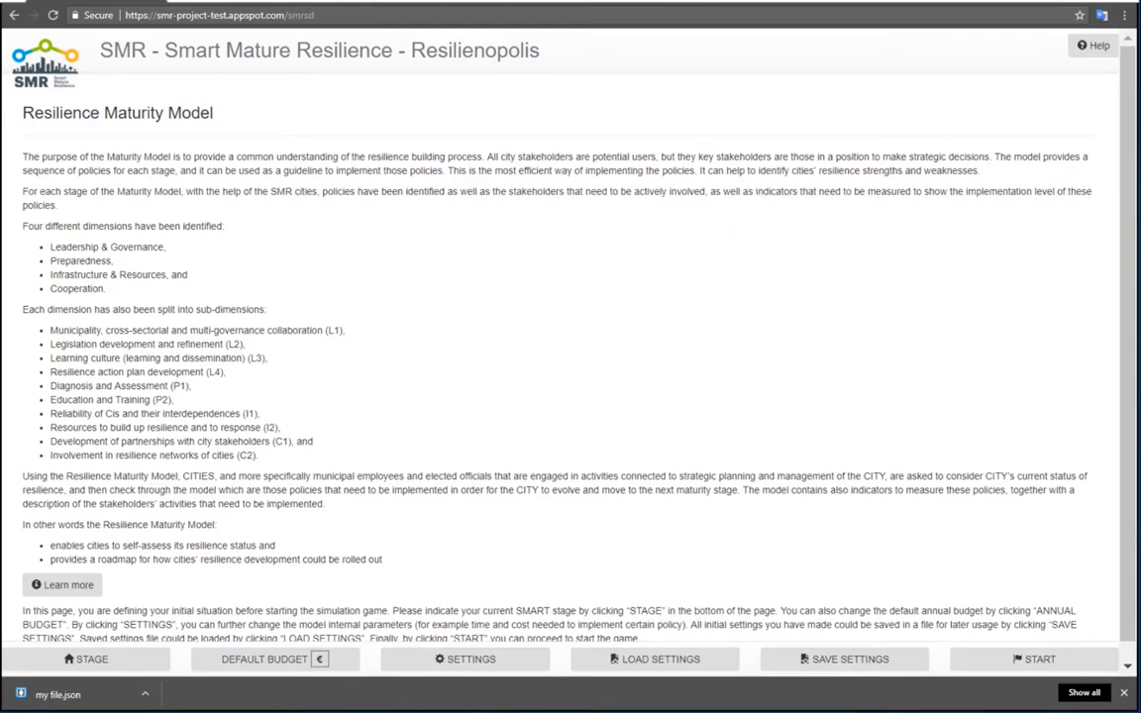
# Step: Load the 'my file' settings file from Downloads back into the simulation
pyautogui.click(660, 658)
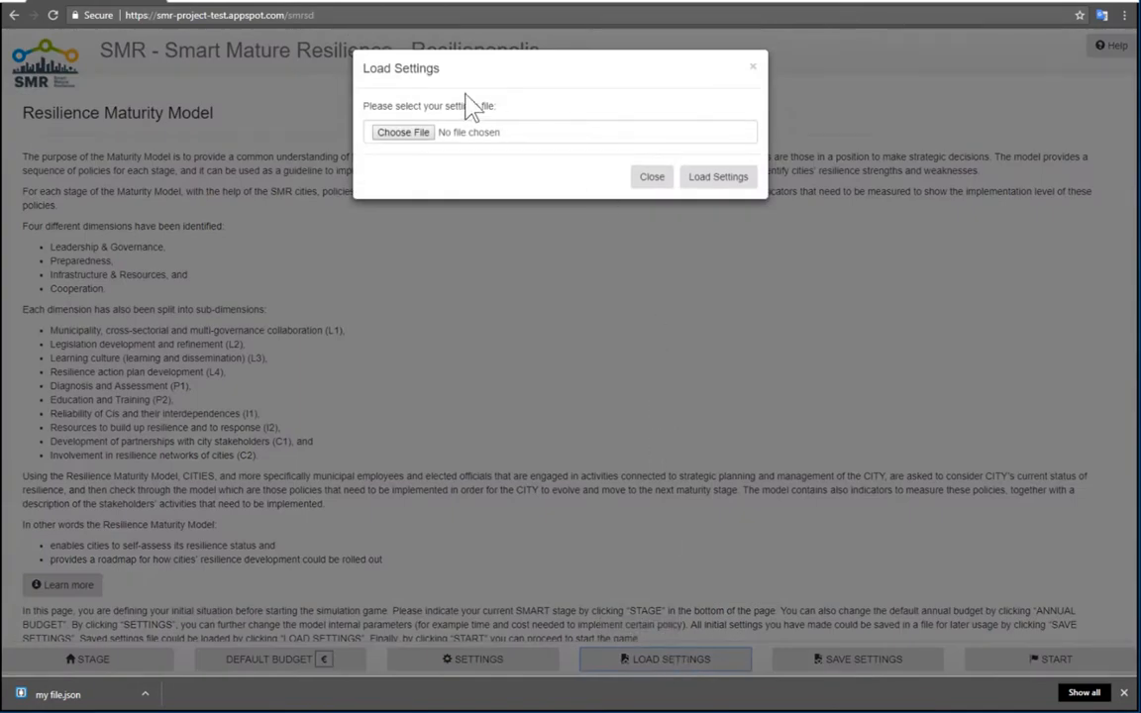
pyautogui.click(403, 131)
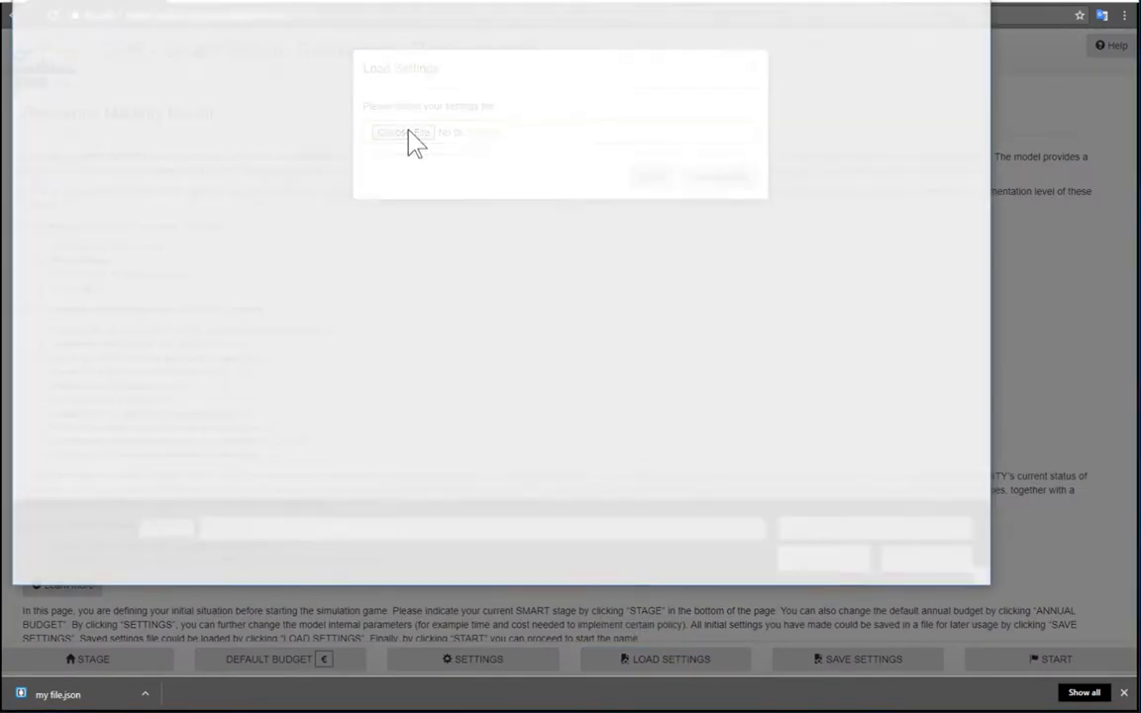
pyautogui.click(402, 131)
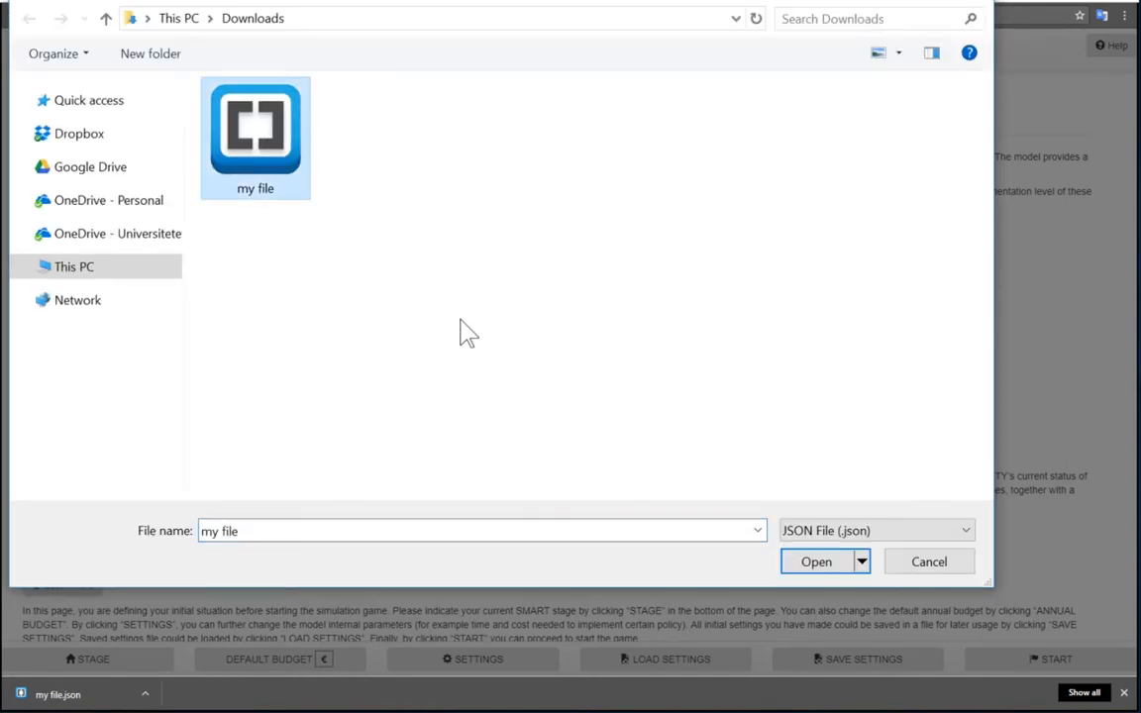
pyautogui.click(927, 562)
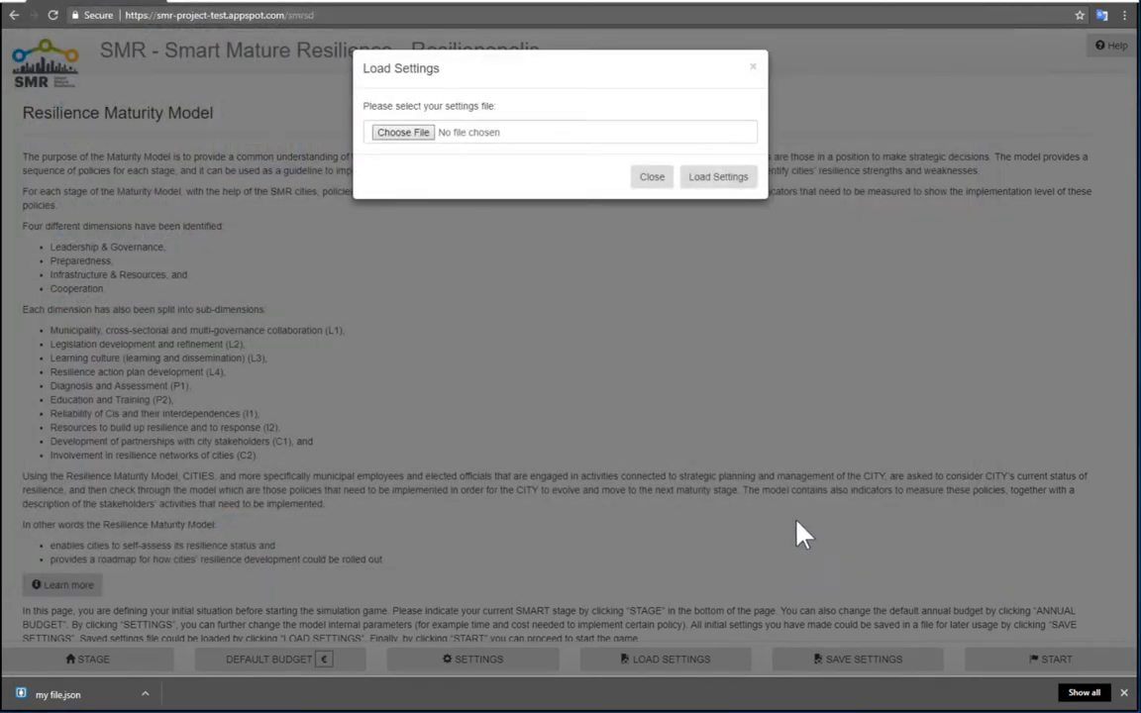
pyautogui.click(652, 176)
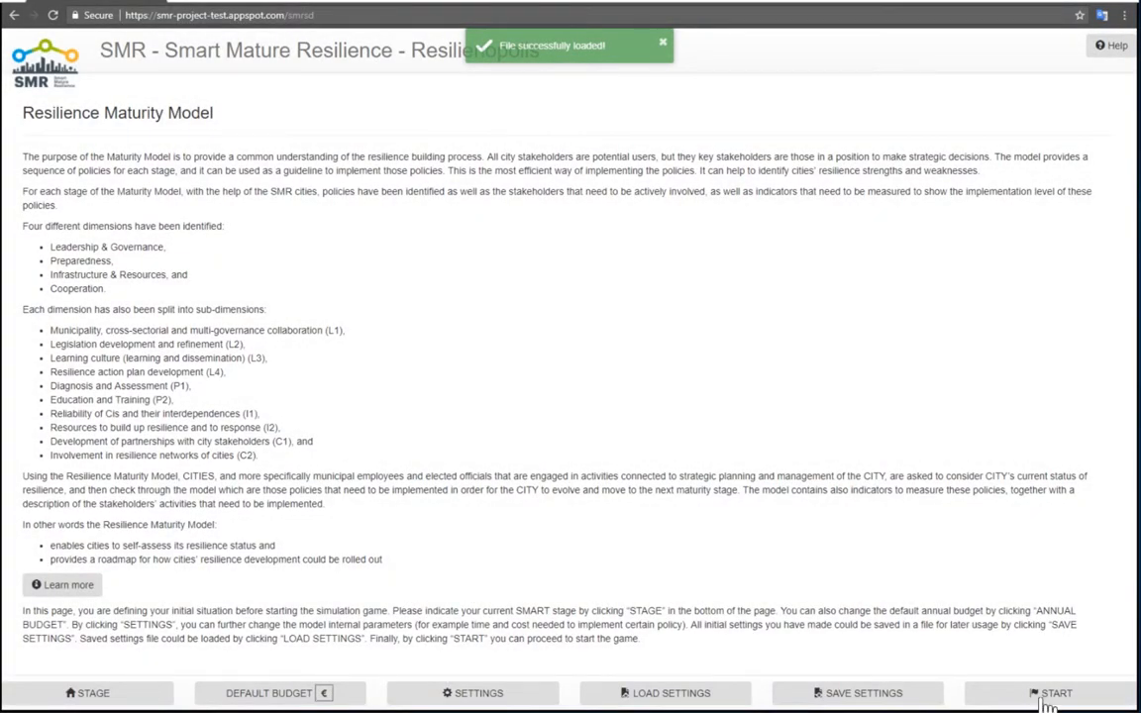
pyautogui.moveTo(1056, 694)
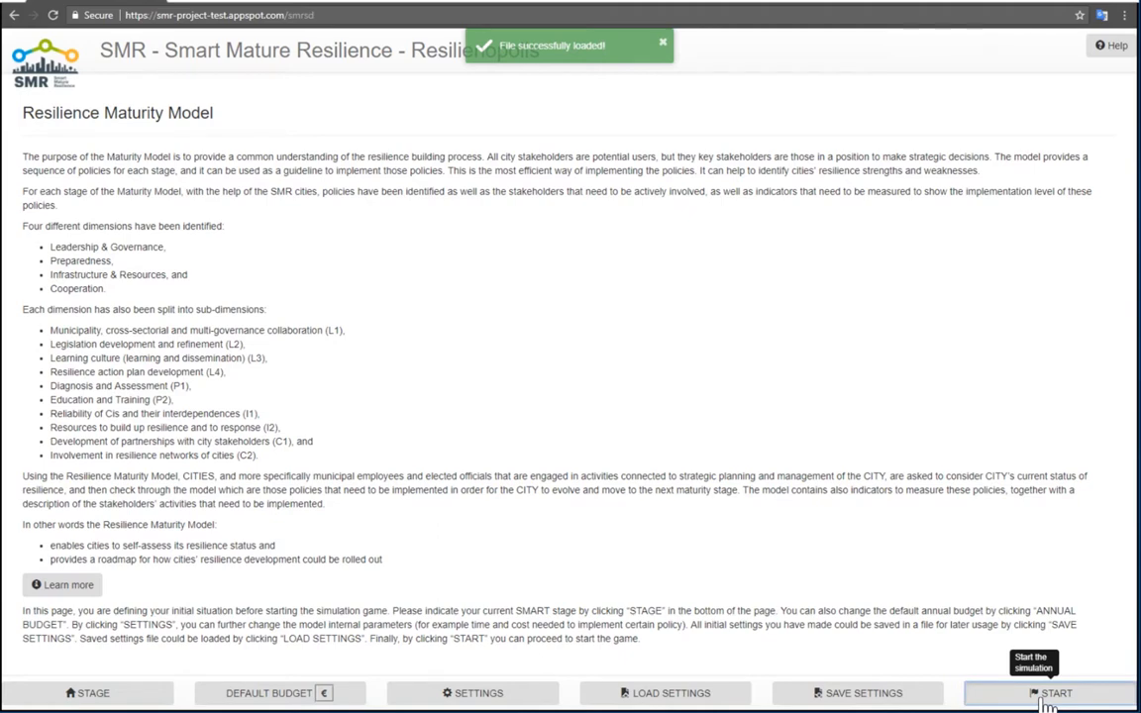
pyautogui.click(1054, 693)
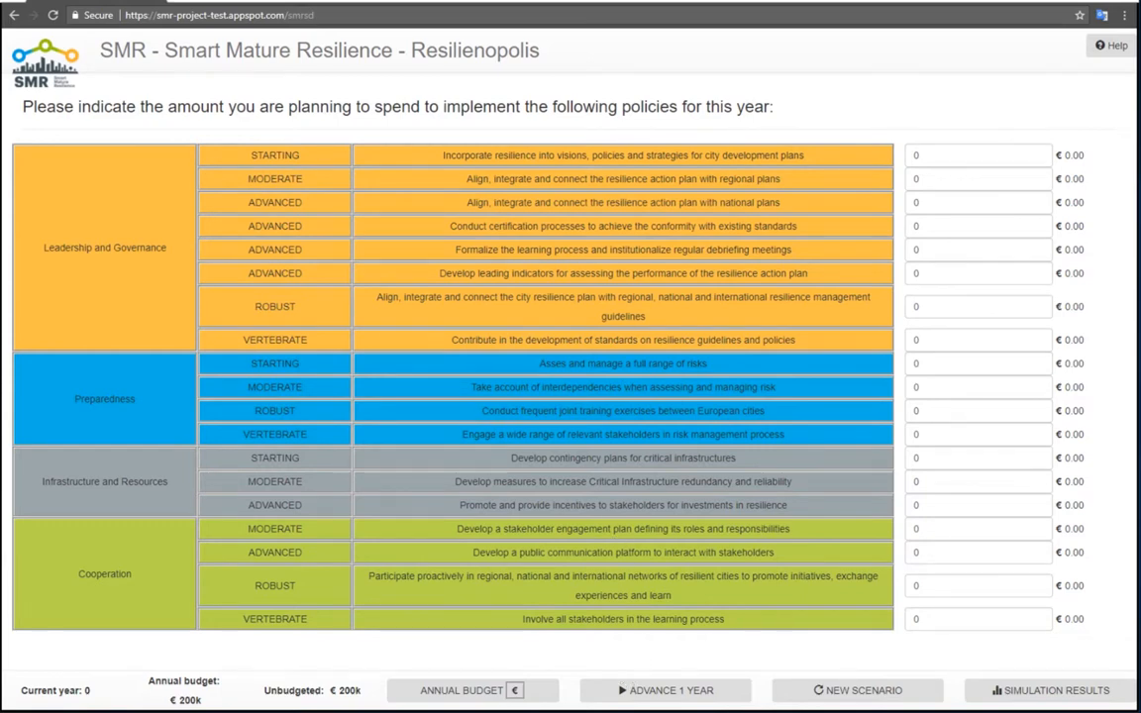
pyautogui.moveTo(614, 139)
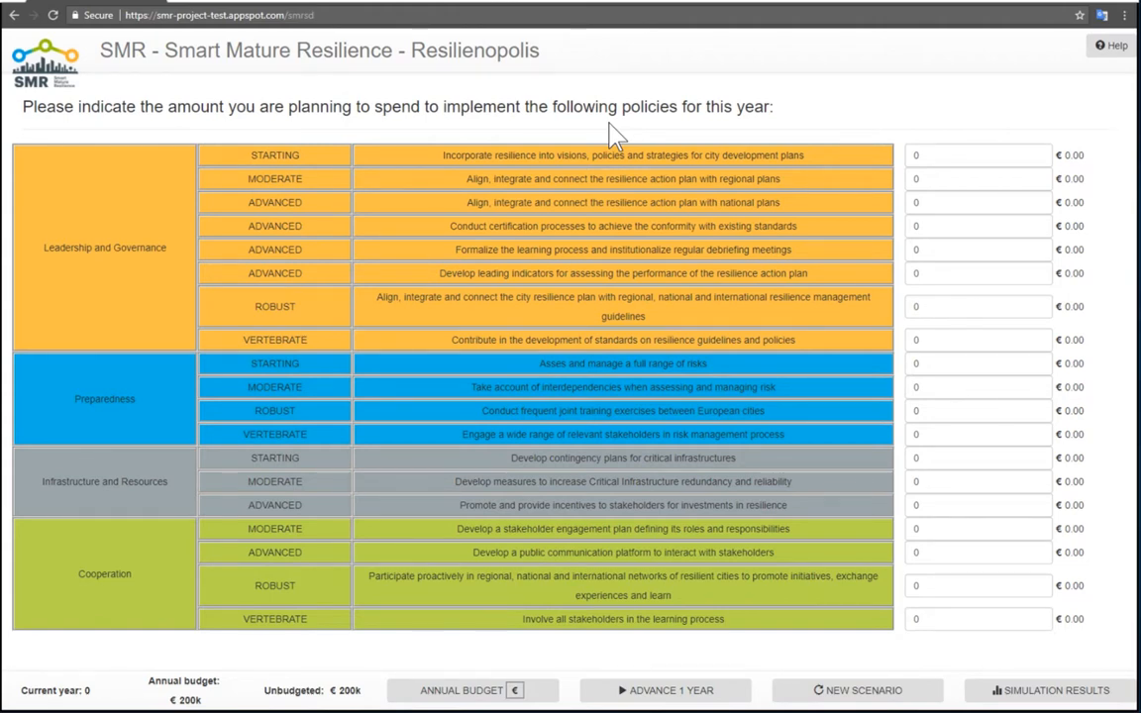
pyautogui.moveTo(155, 602)
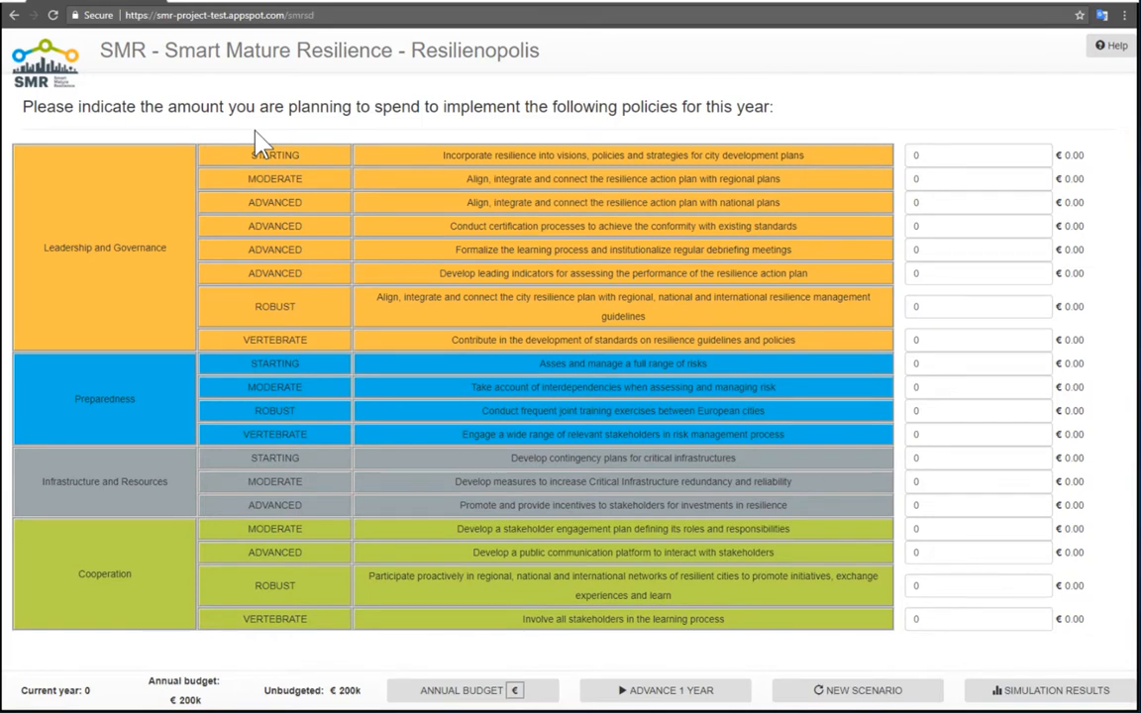
pyautogui.moveTo(274, 139)
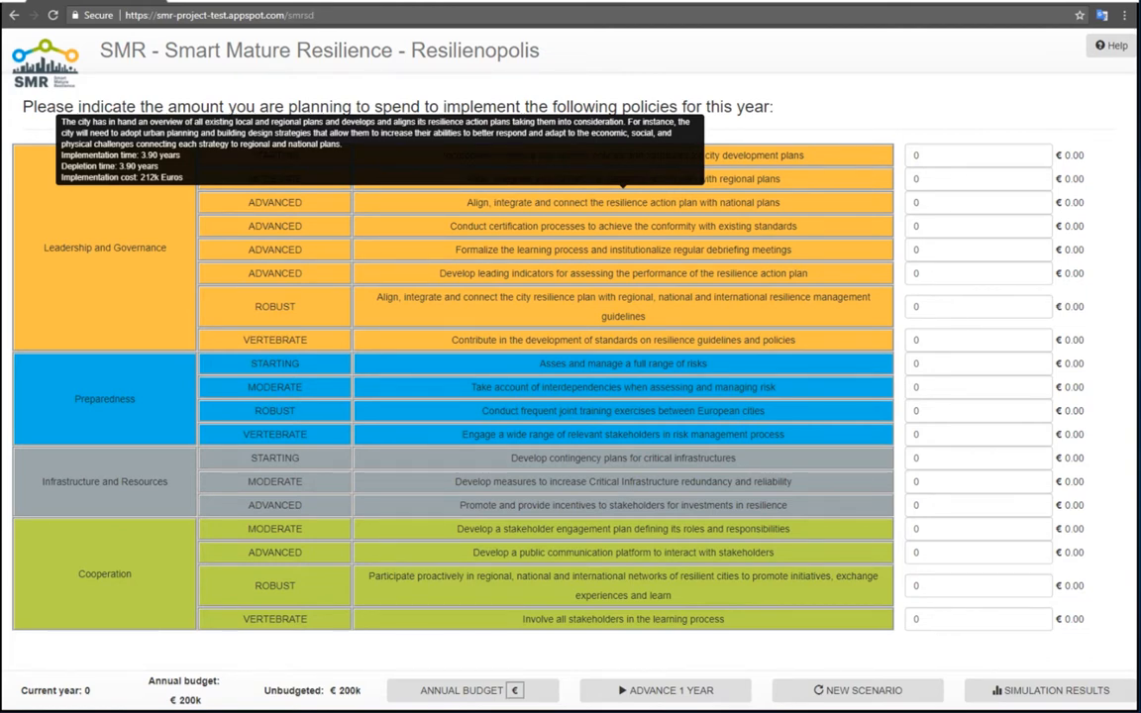
pyautogui.moveTo(783, 230)
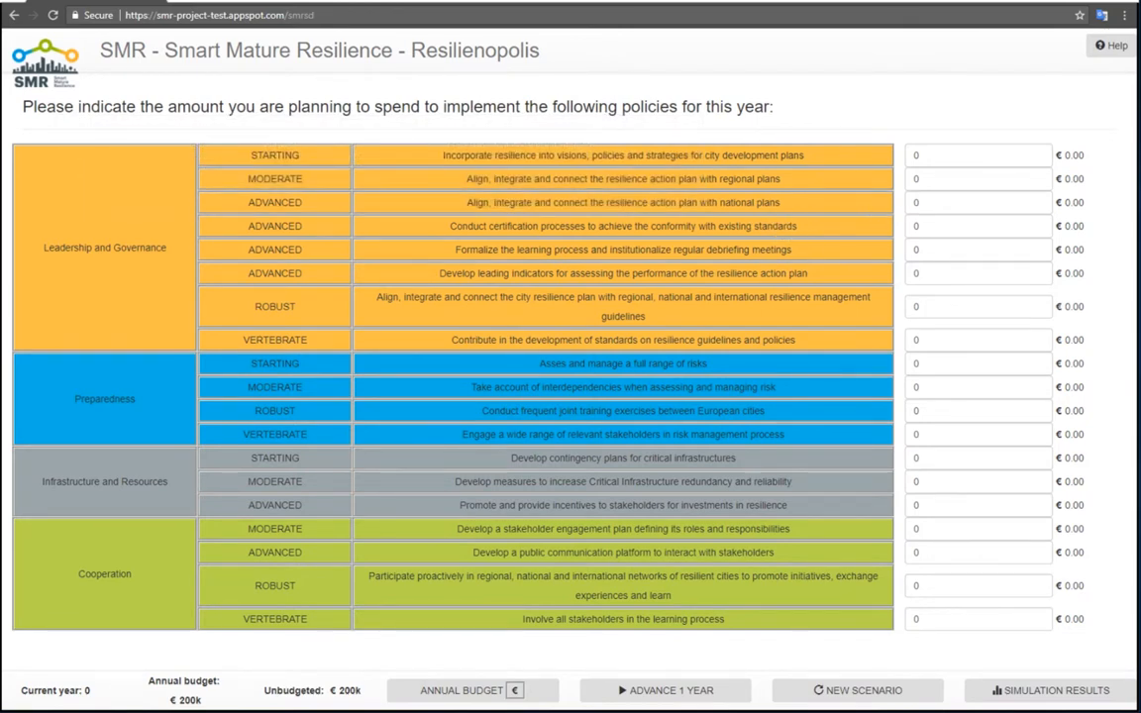
# Step: Enter €50,000 spending for the starting and moderate Leadership and Governance policies
pyautogui.click(979, 155)
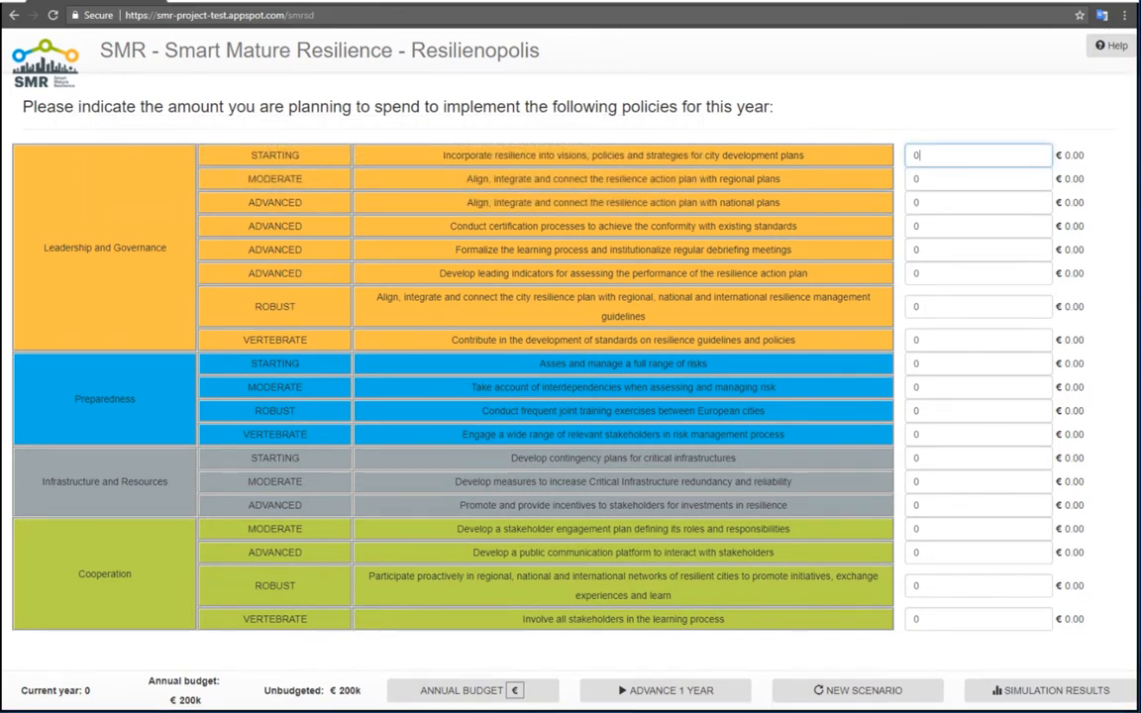
pyautogui.write('5000')
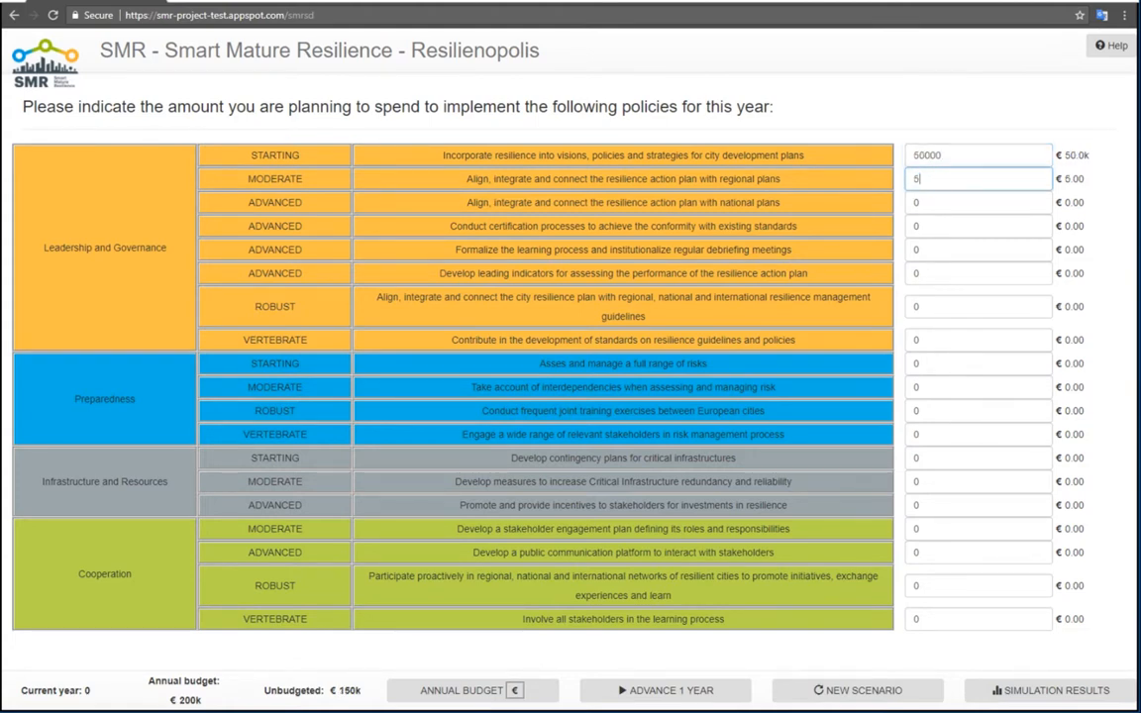
pyautogui.write('0000')
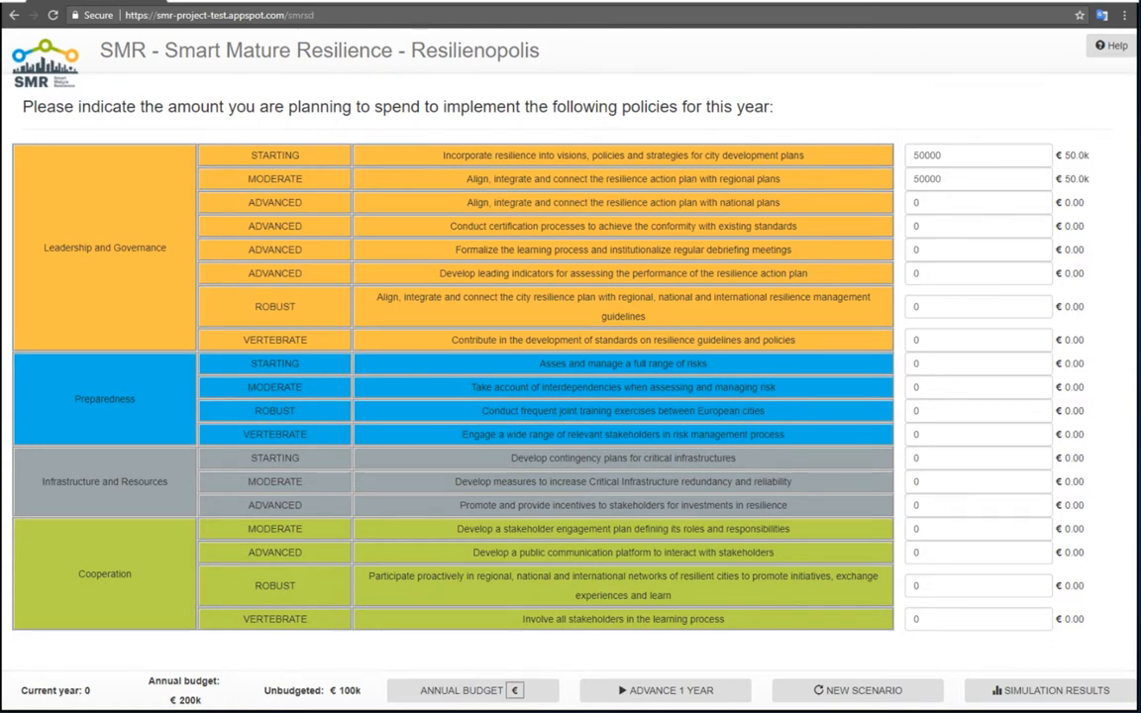
pyautogui.moveTo(507, 703)
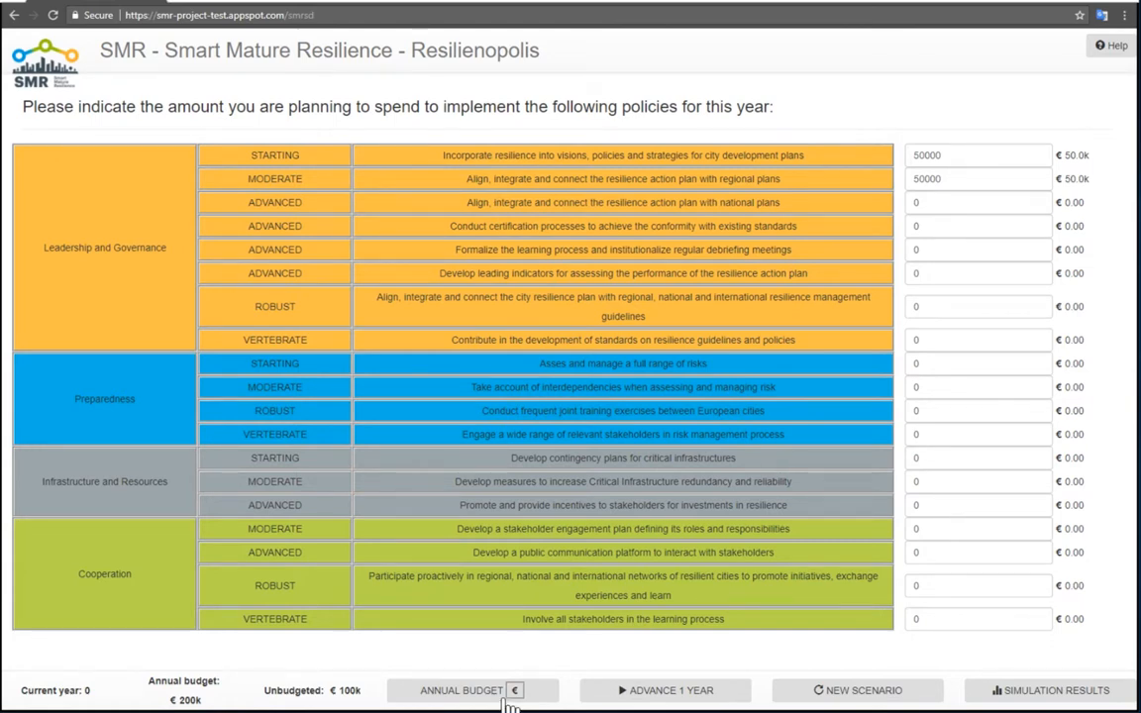
# Step: Set year 0's annual budget to €2,000,000 in the City Annual Budget dialog
pyautogui.click(459, 689)
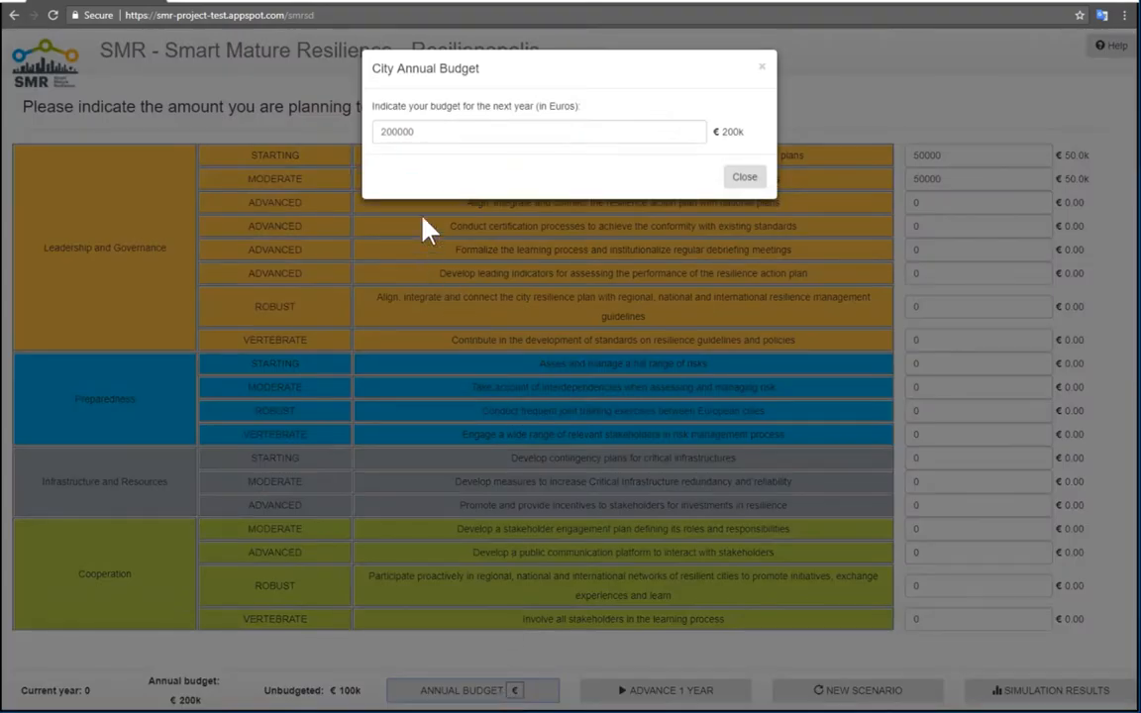
pyautogui.click(538, 130)
pyautogui.write('0')
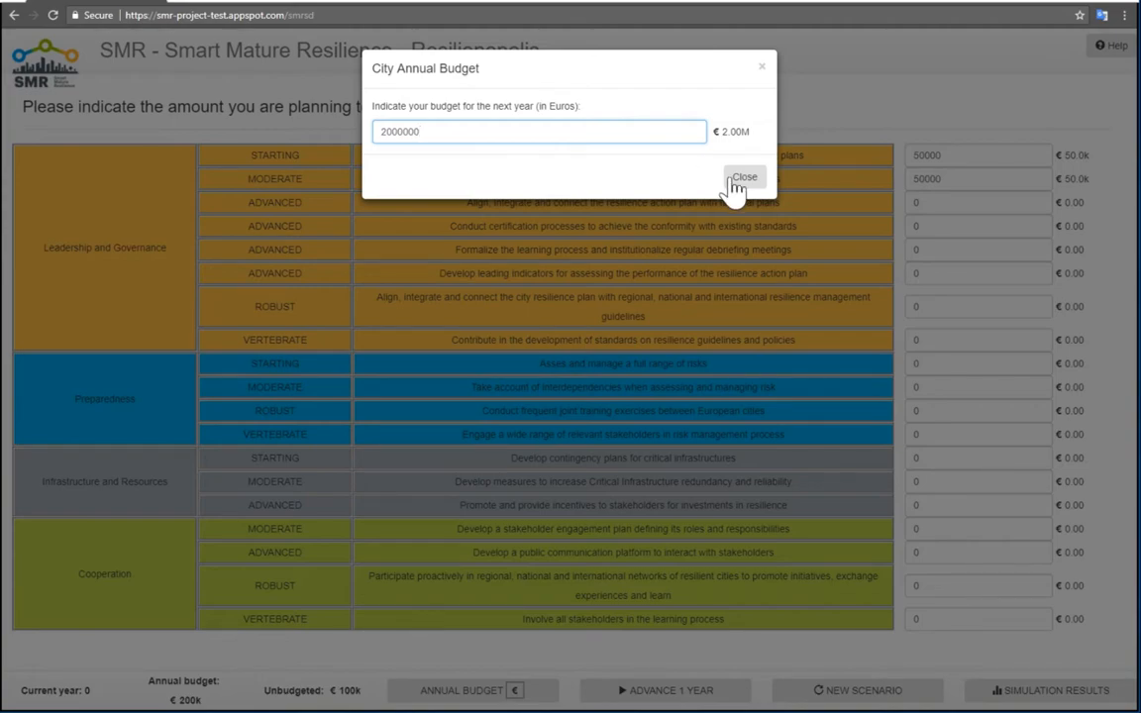
pyautogui.click(745, 177)
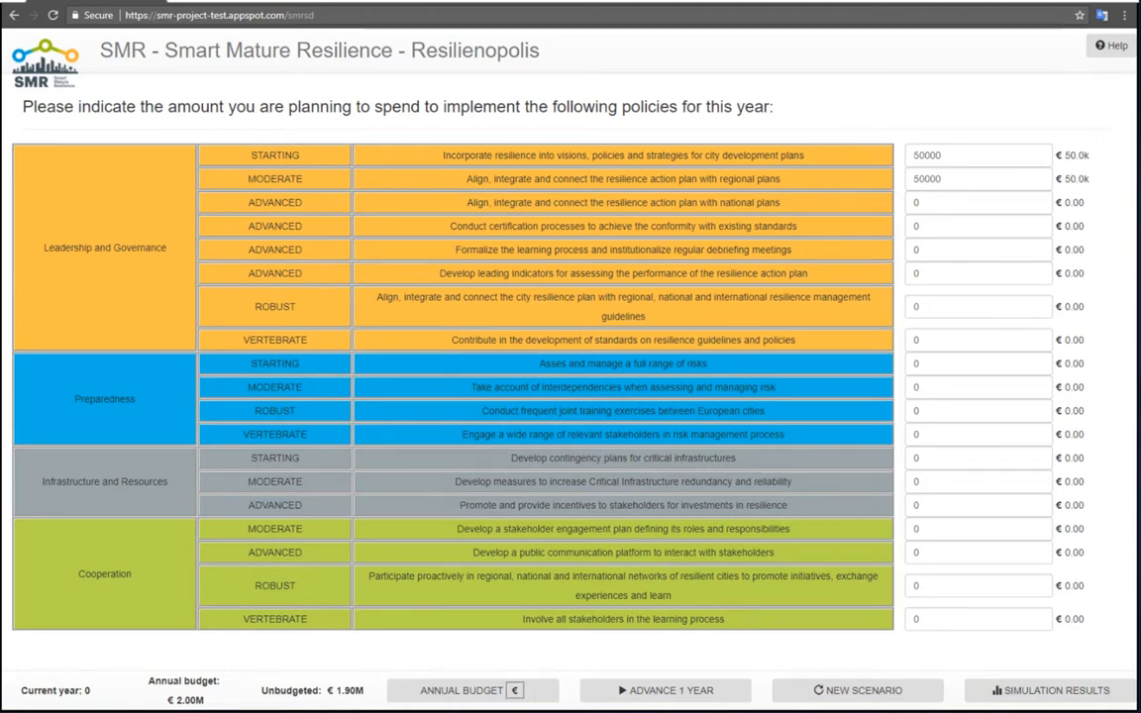
pyautogui.moveTo(661, 690)
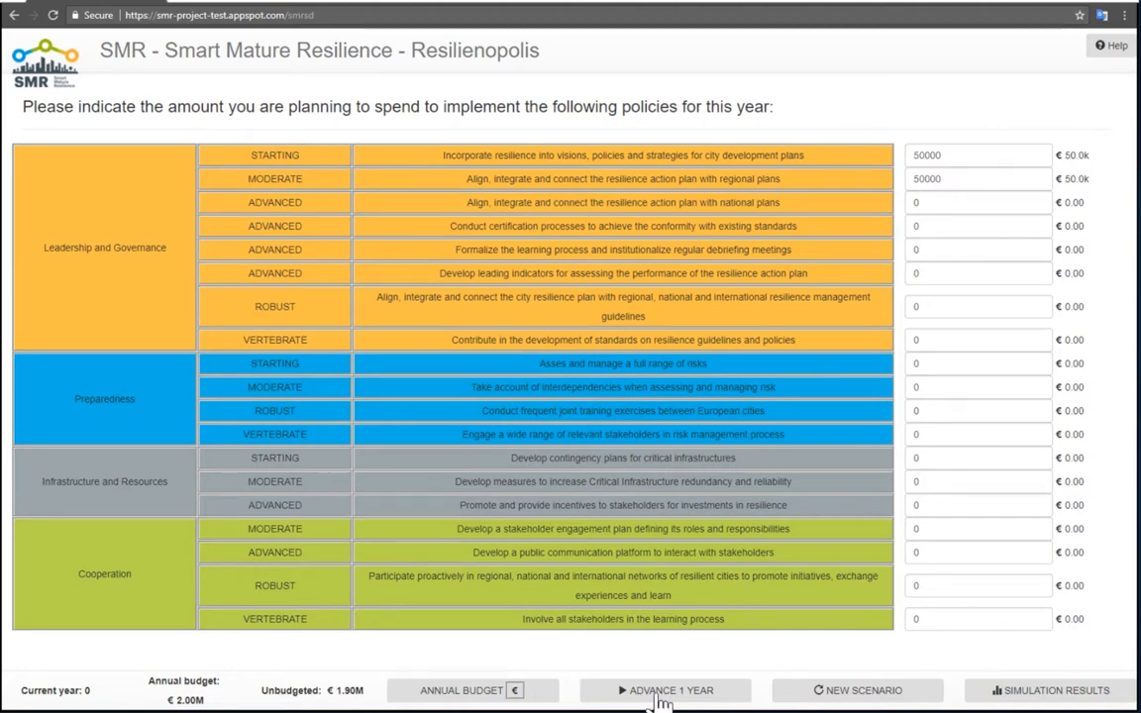
pyautogui.moveTo(664, 690)
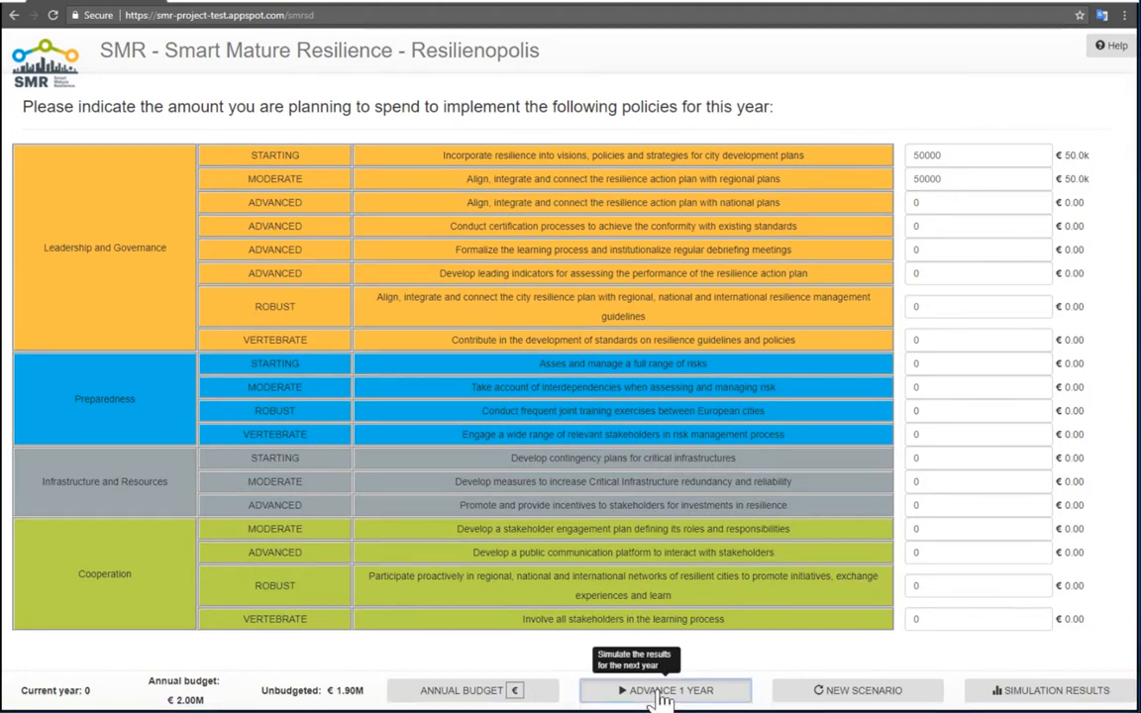
# Step: Advance the simulation two years to reach year 2
pyautogui.click(666, 689)
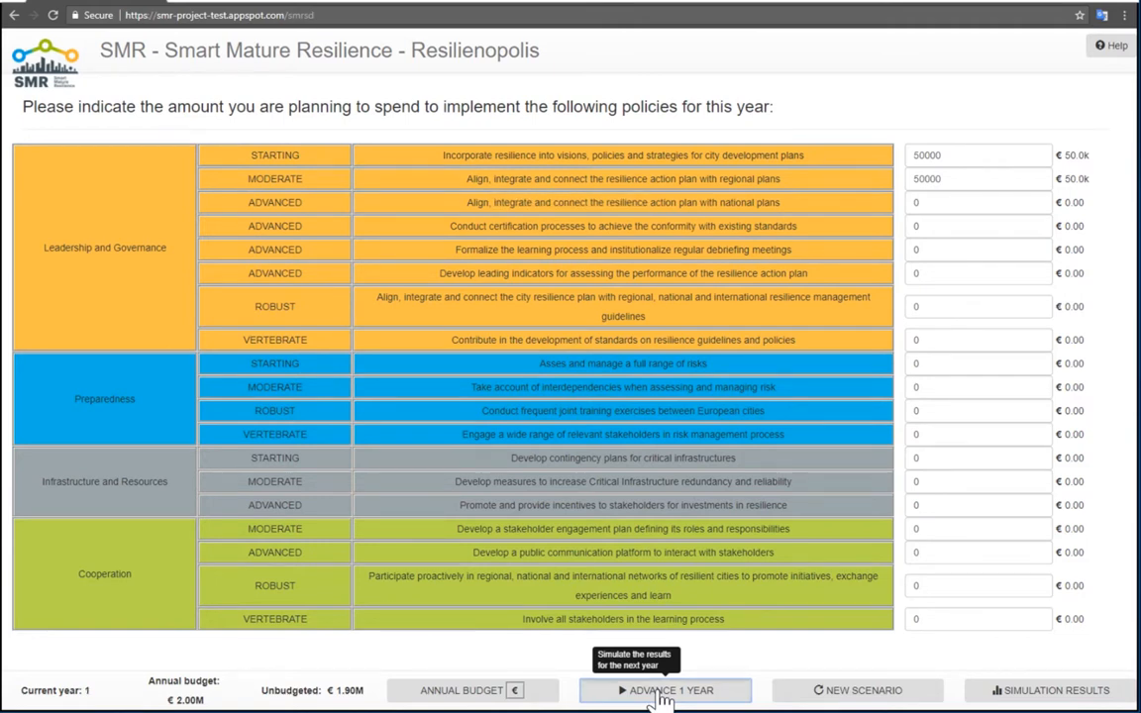
pyautogui.click(665, 690)
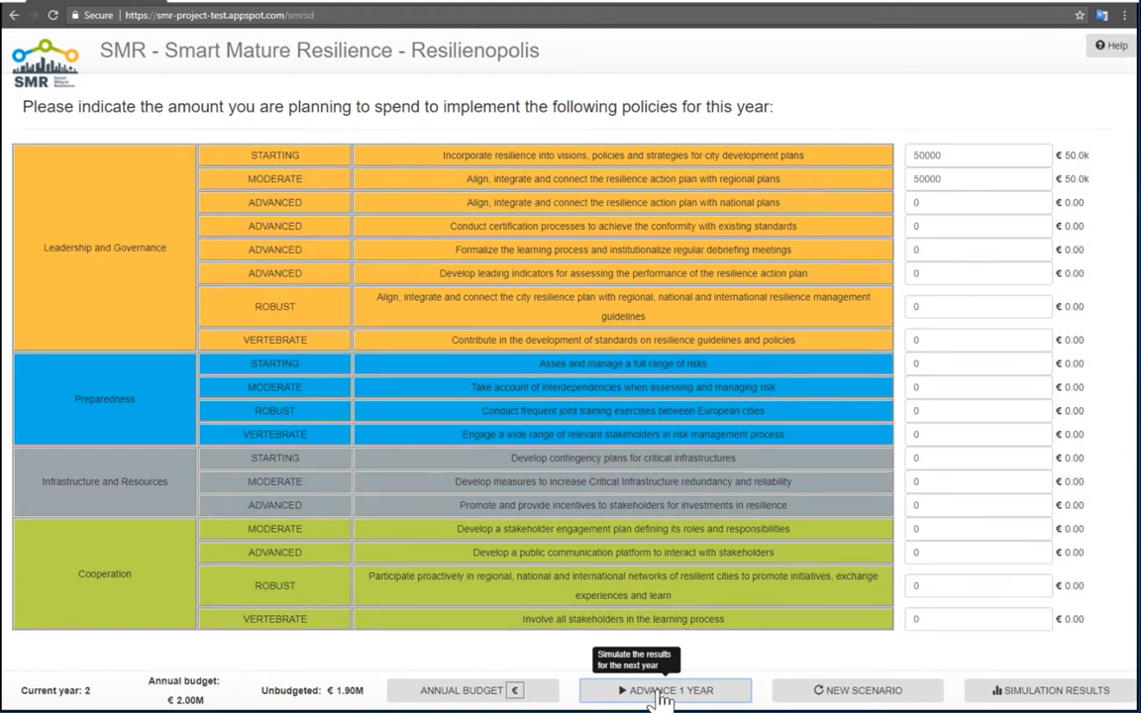
pyautogui.moveTo(75, 689)
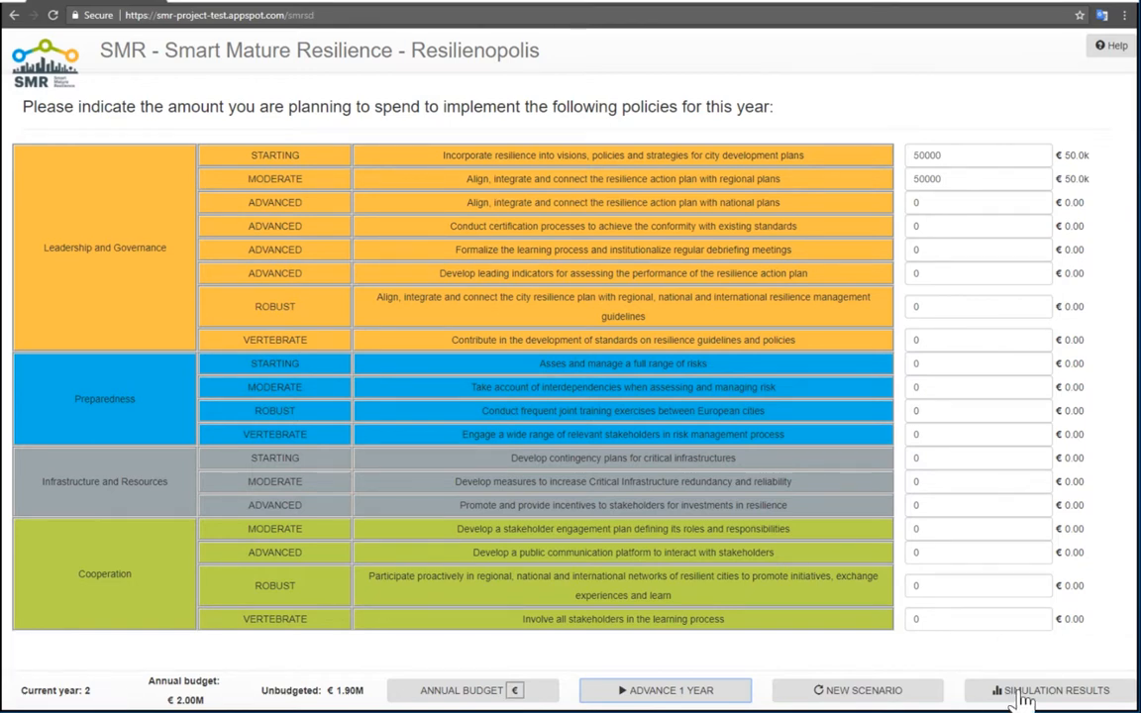
# Step: View the year 2 results with Leadership and Governance implementation levels and indicator charts
pyautogui.click(1052, 690)
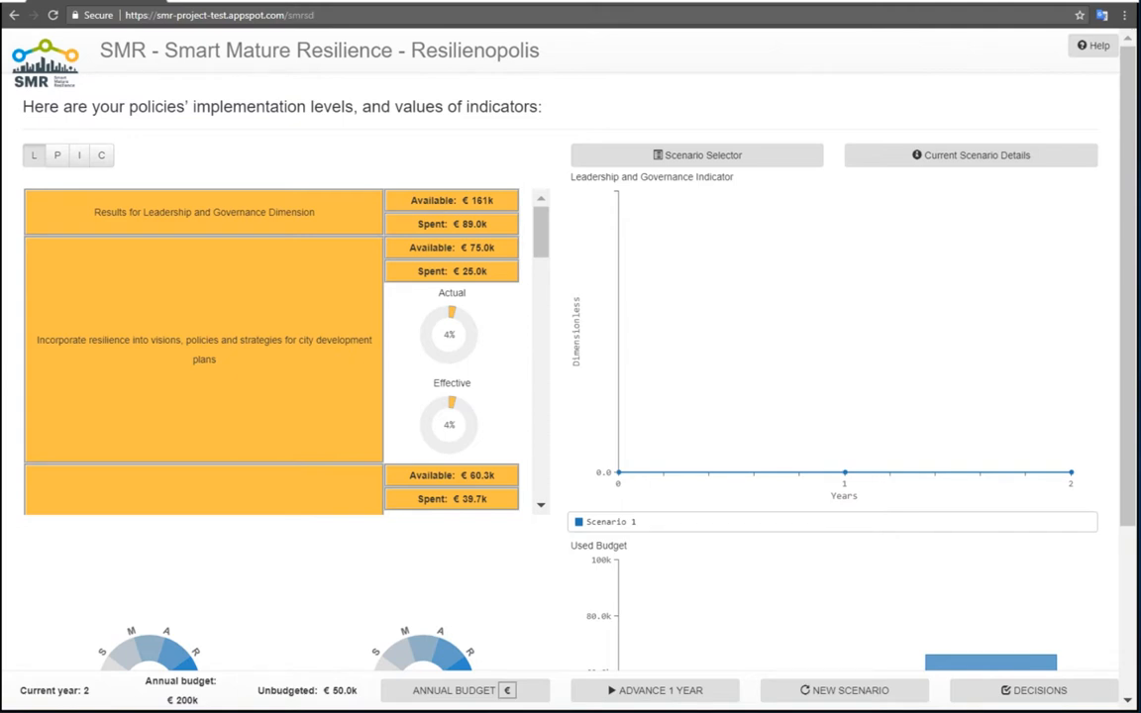
pyautogui.moveTo(559, 346)
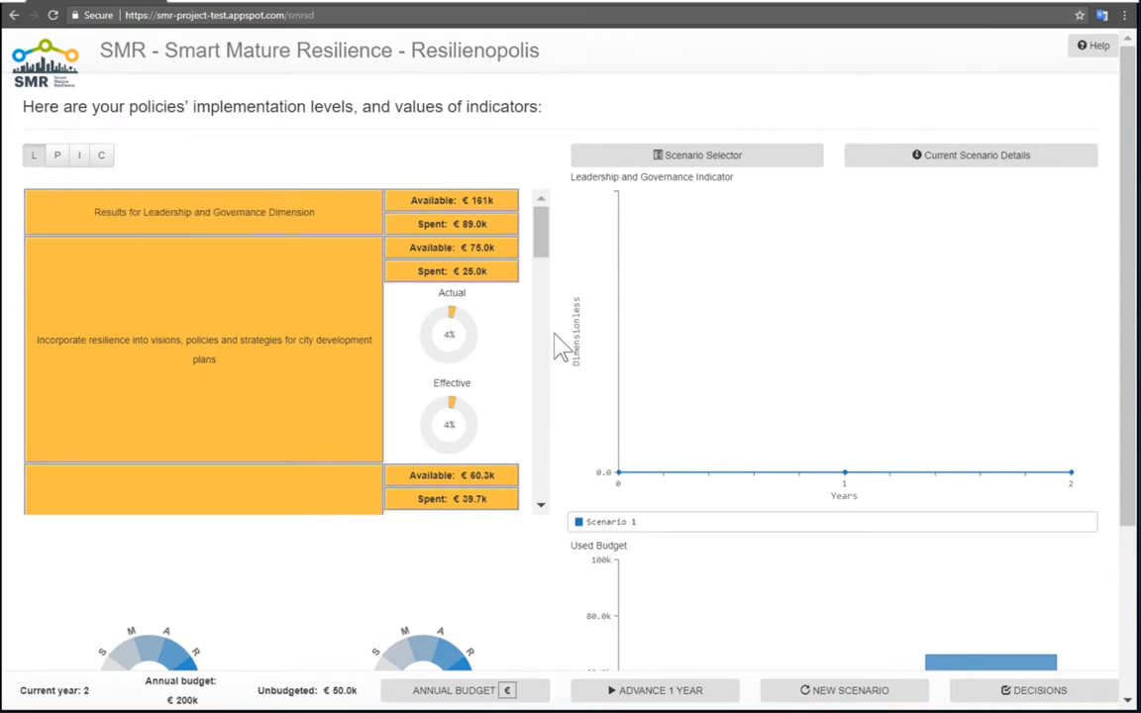
pyautogui.scroll(-3)
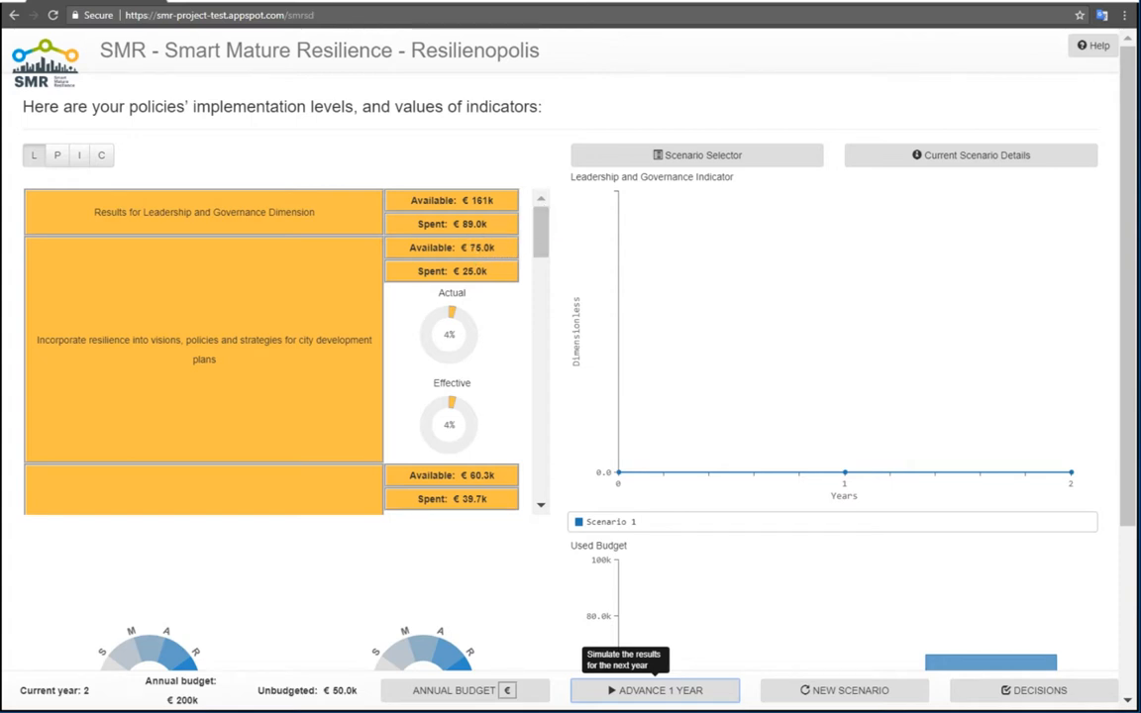
pyautogui.moveTo(408, 258)
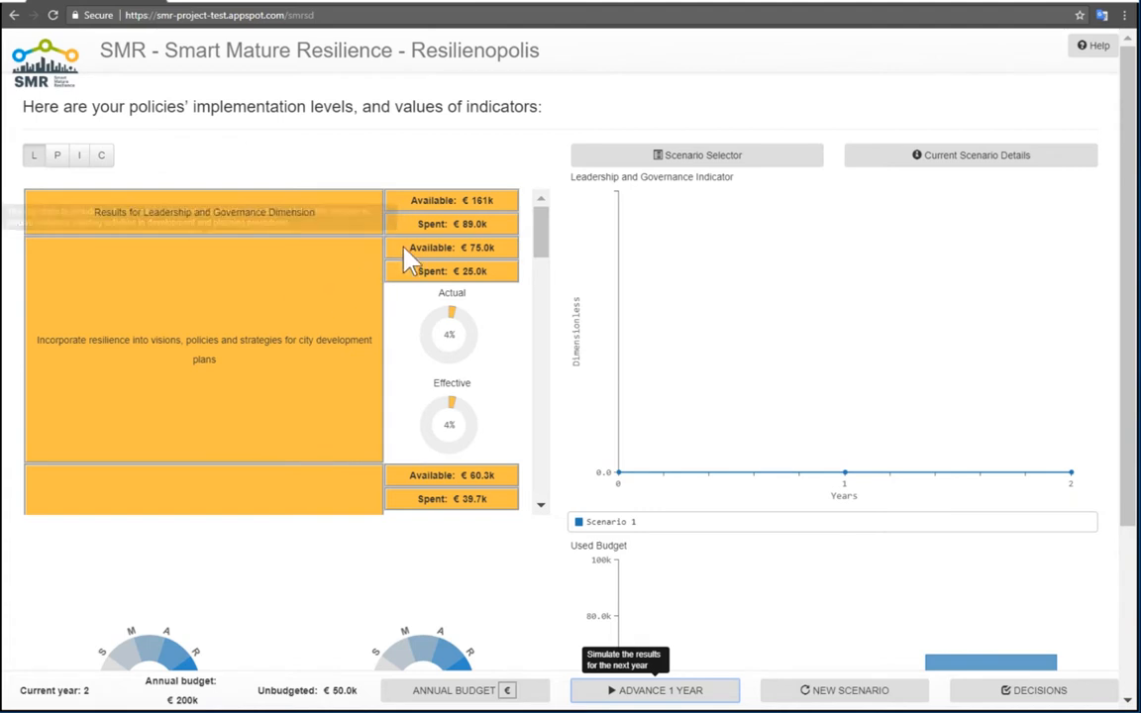
pyautogui.moveTo(416, 278)
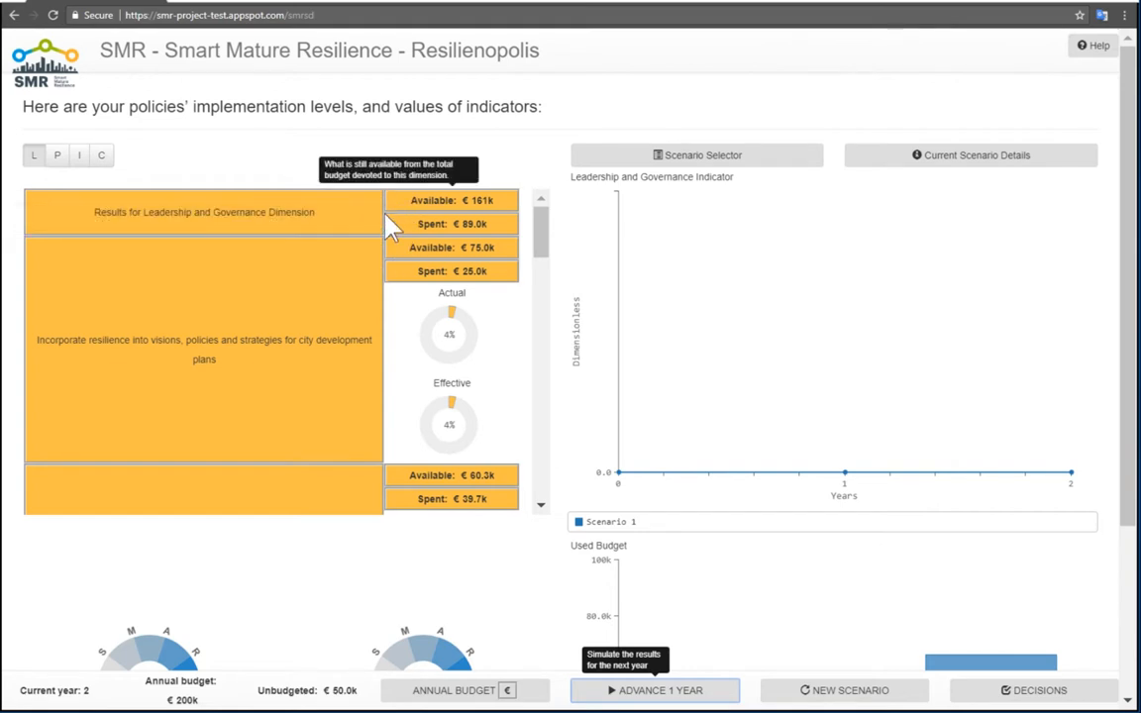
pyautogui.moveTo(372, 216)
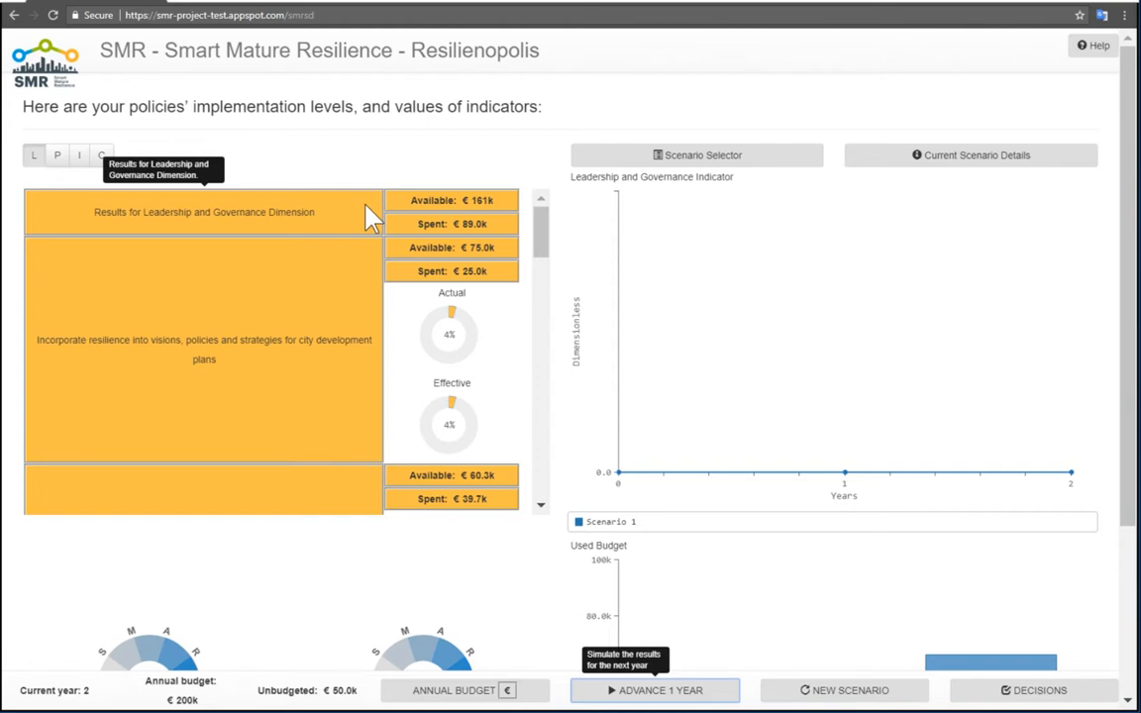
pyautogui.moveTo(670, 238)
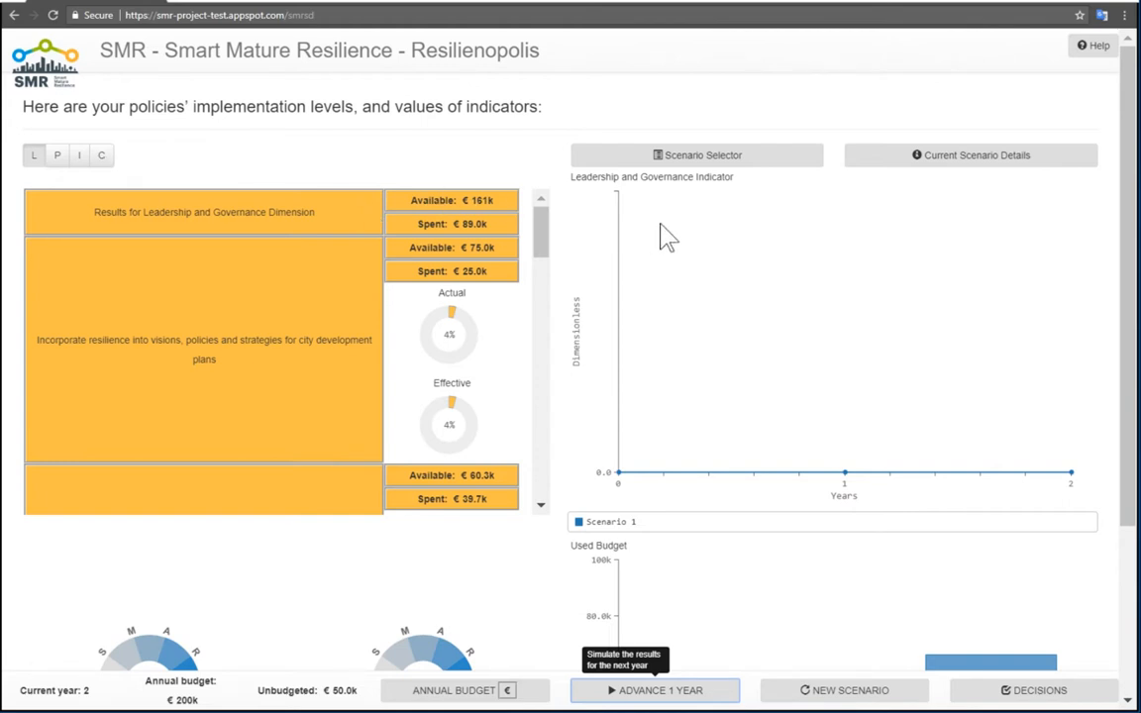
pyautogui.moveTo(757, 319)
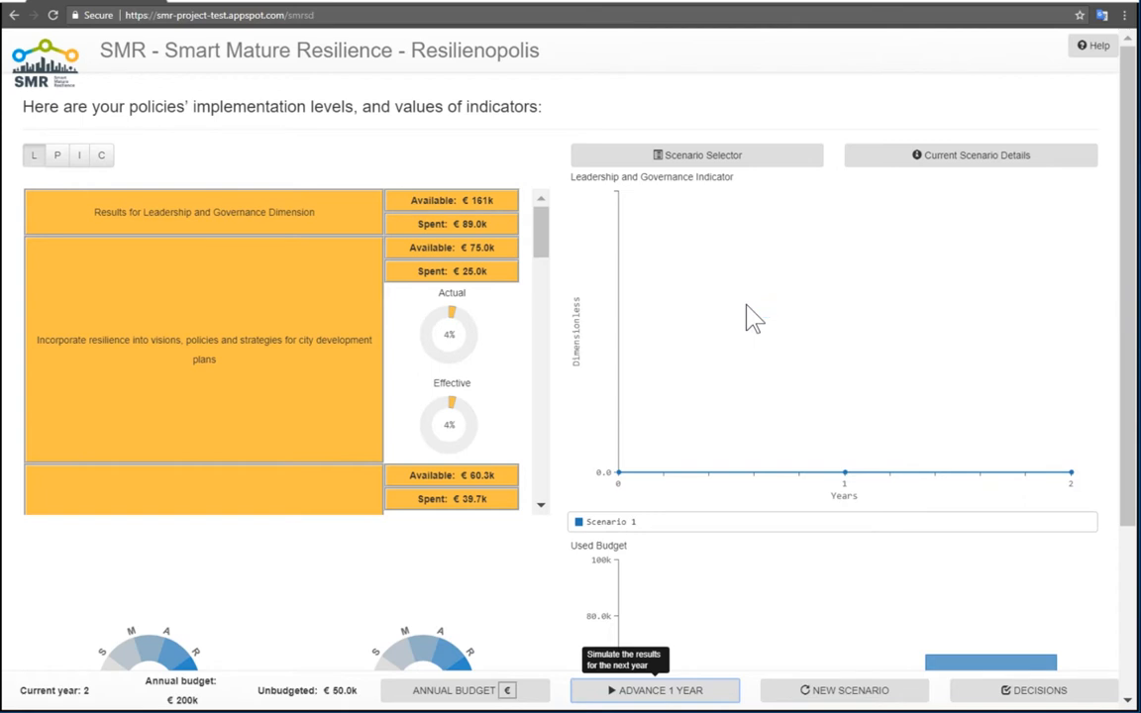
pyautogui.moveTo(385, 202)
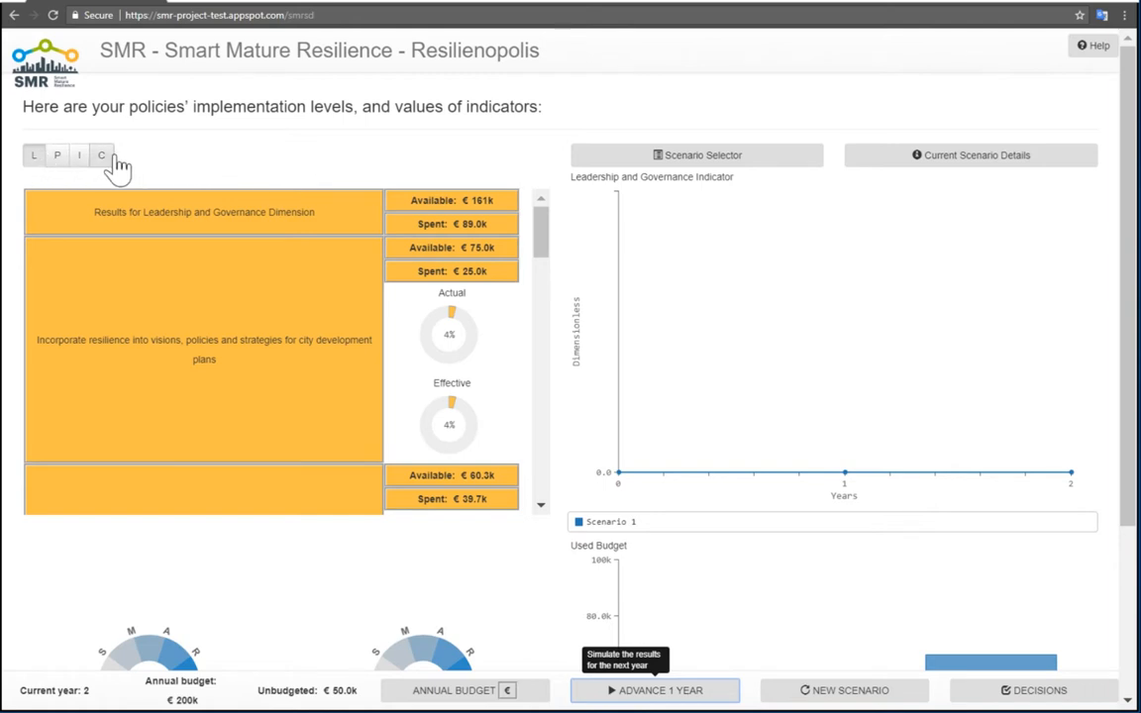
pyautogui.moveTo(136, 165)
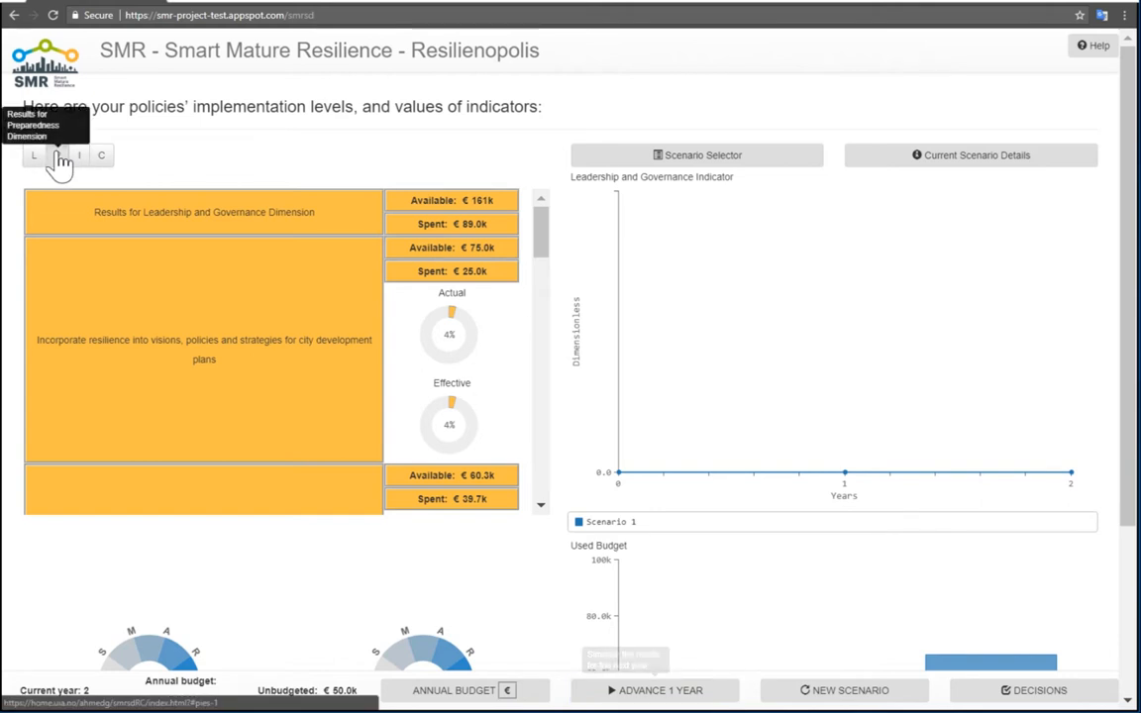
pyautogui.click(56, 155)
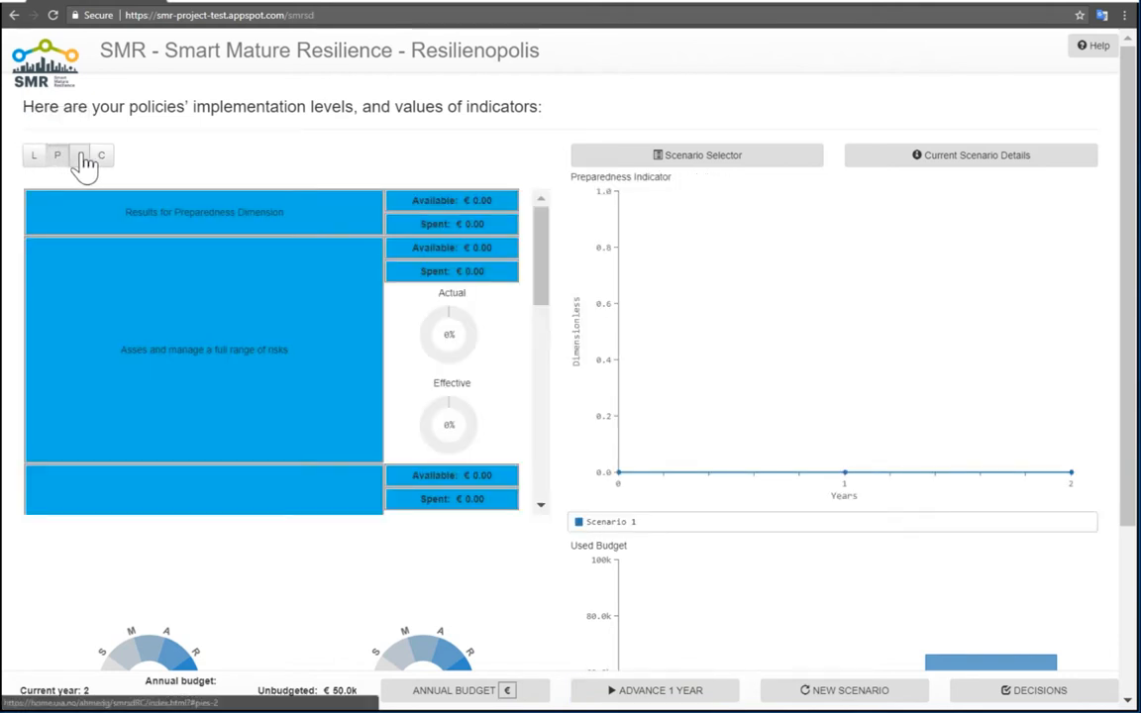
pyautogui.click(80, 154)
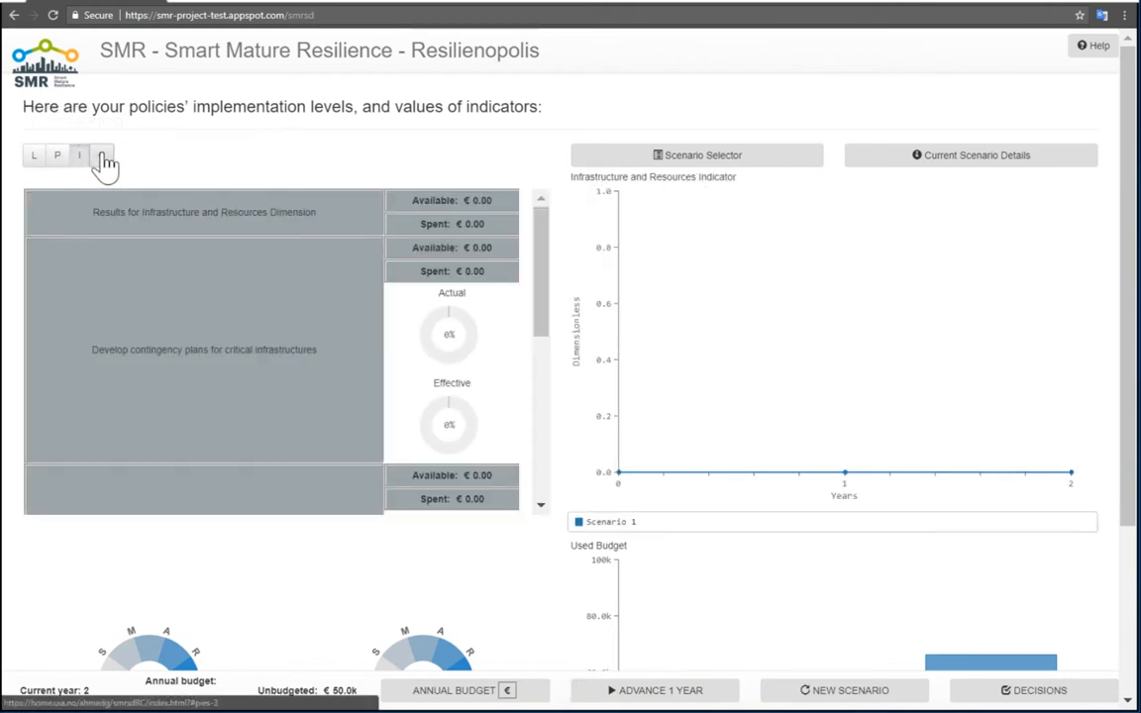
pyautogui.click(34, 154)
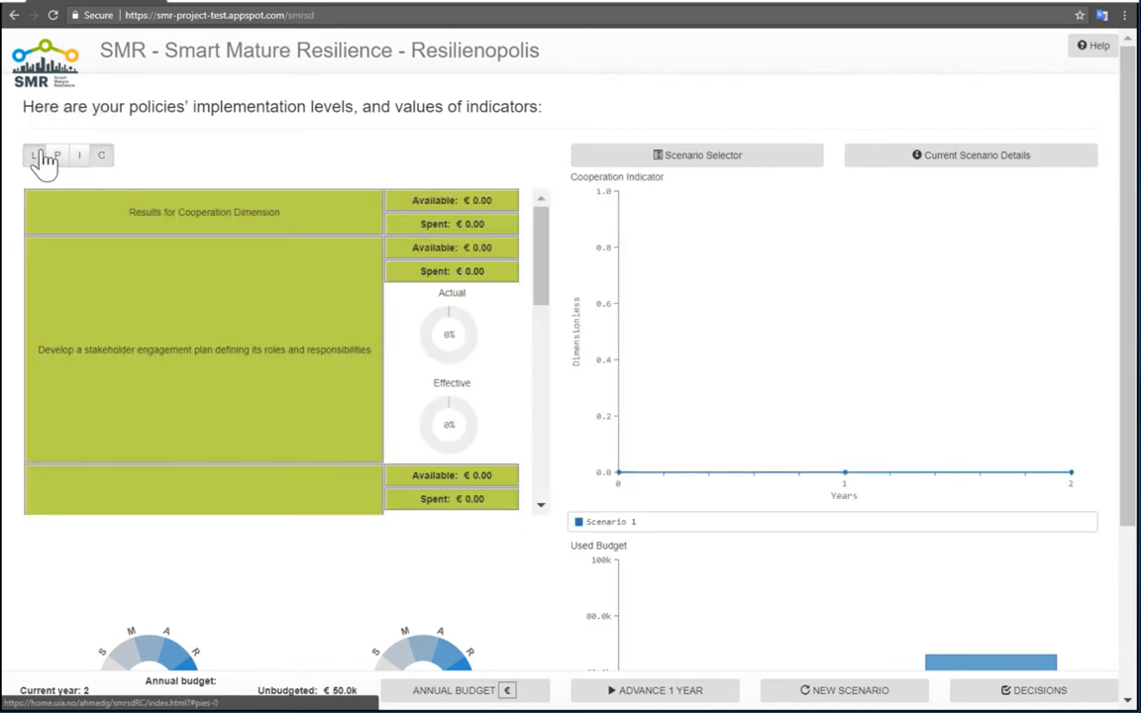
pyautogui.click(33, 154)
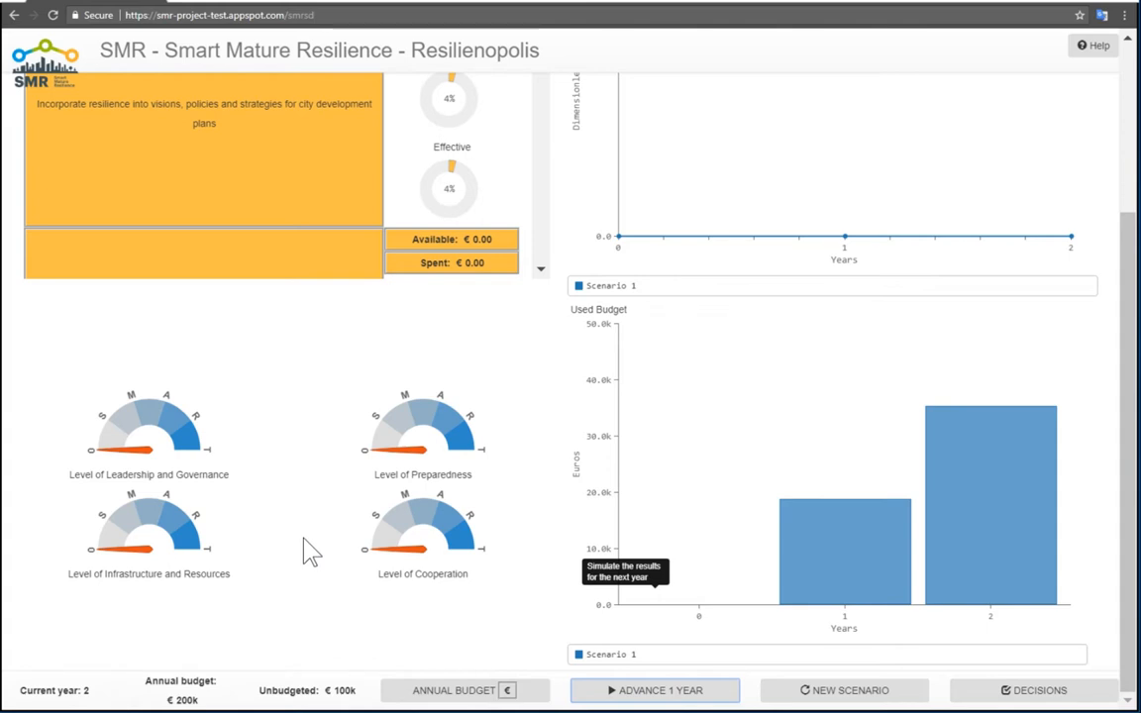
pyautogui.moveTo(448, 547)
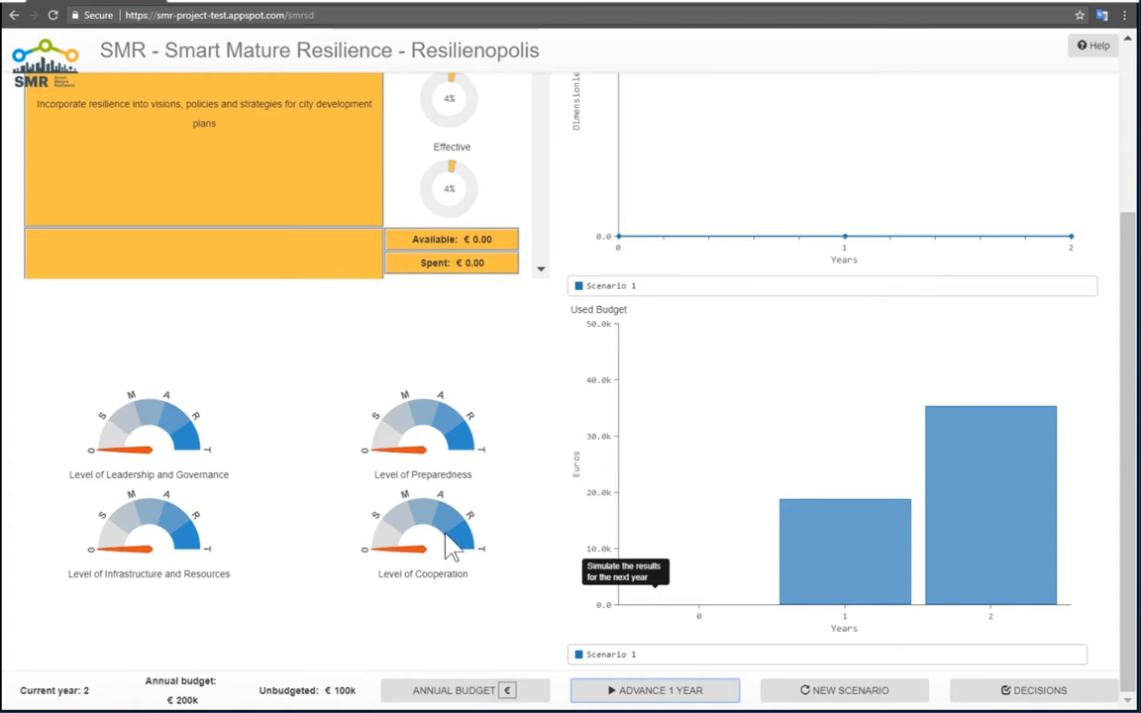
pyautogui.moveTo(783, 495)
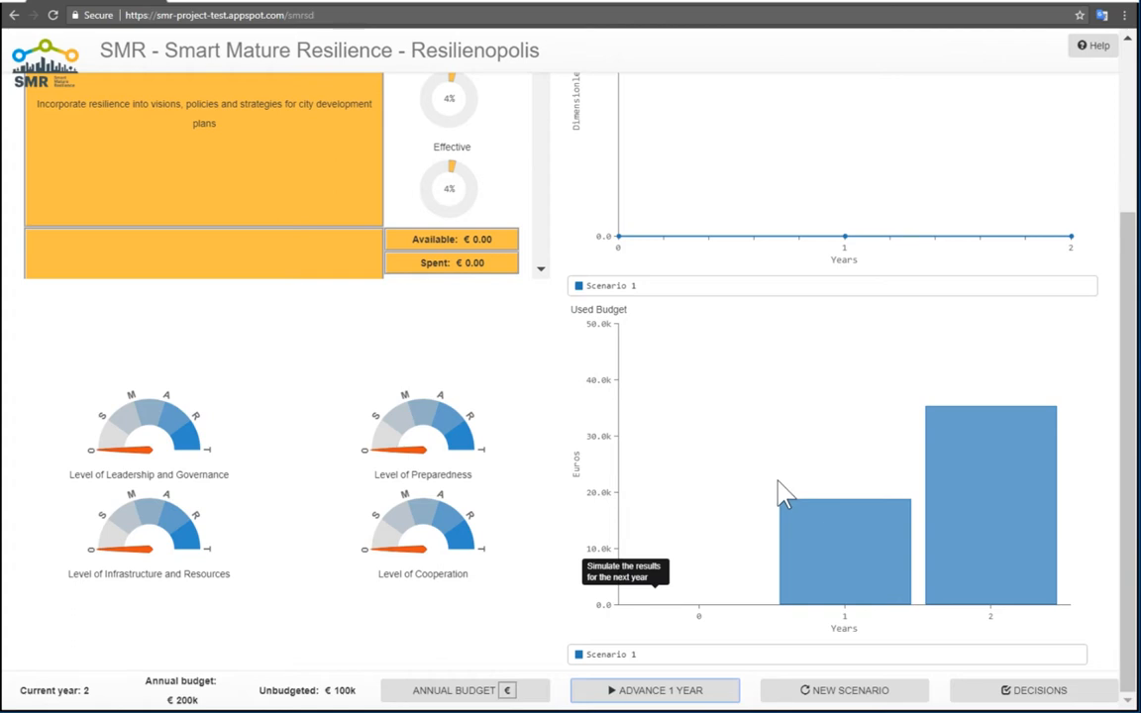
pyautogui.moveTo(757, 525)
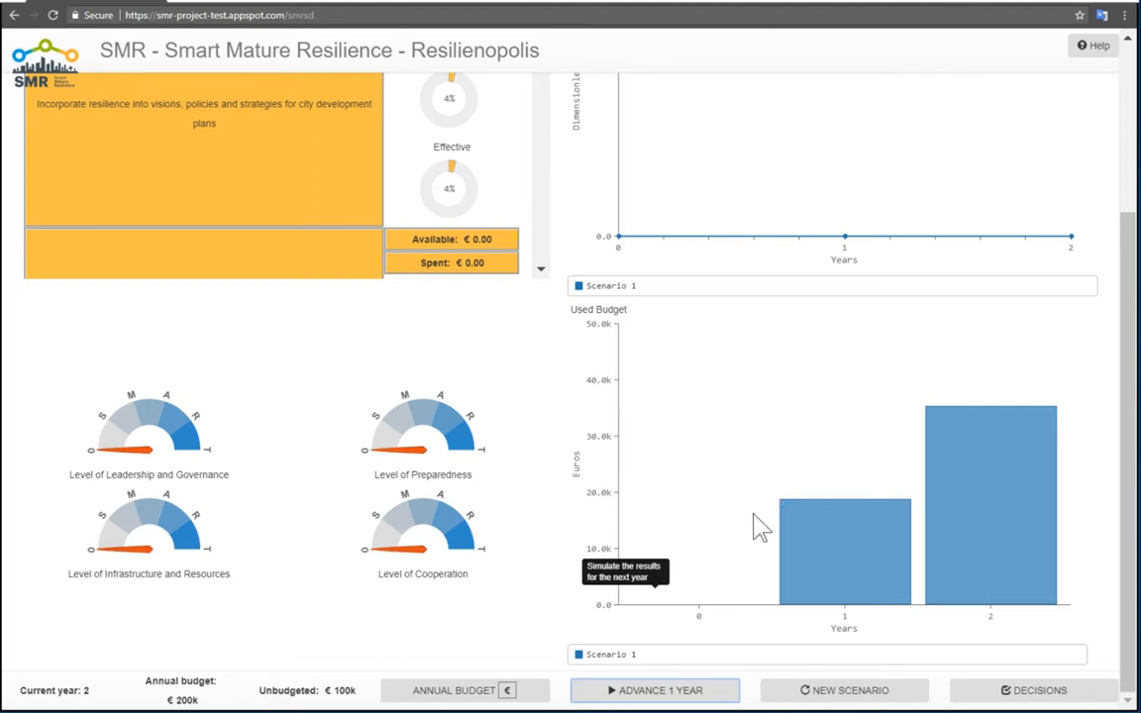
pyautogui.moveTo(682, 697)
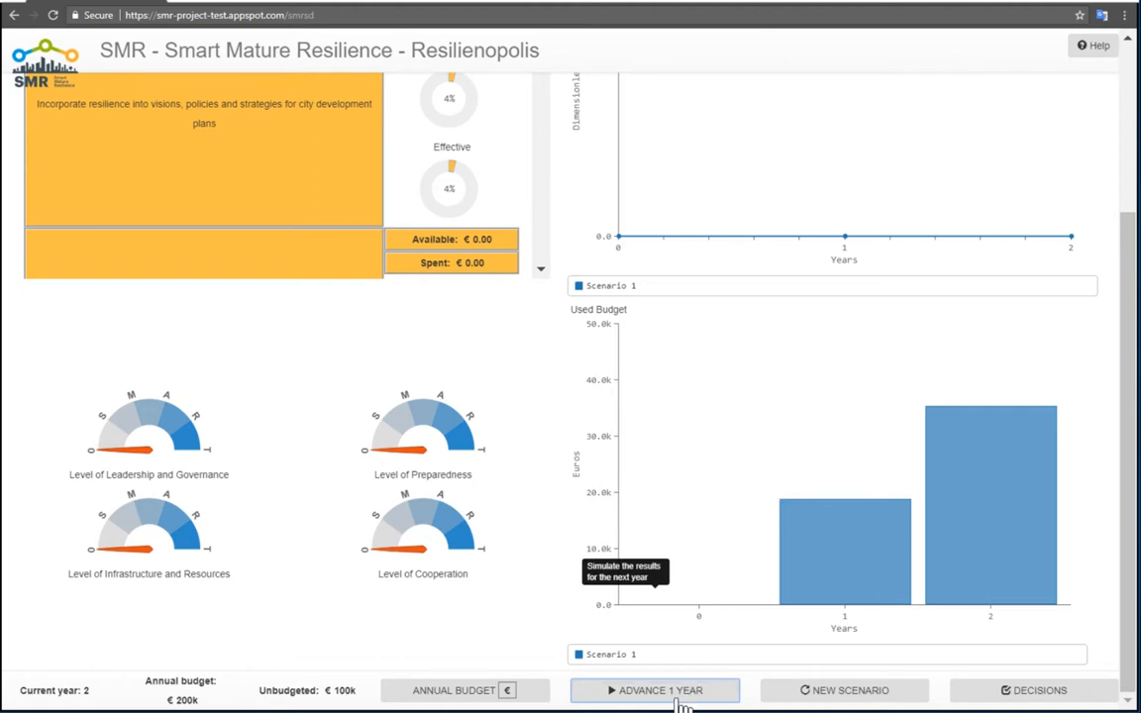
# Step: Advance to year 4 and dismiss the policy order warning messages
pyautogui.click(656, 689)
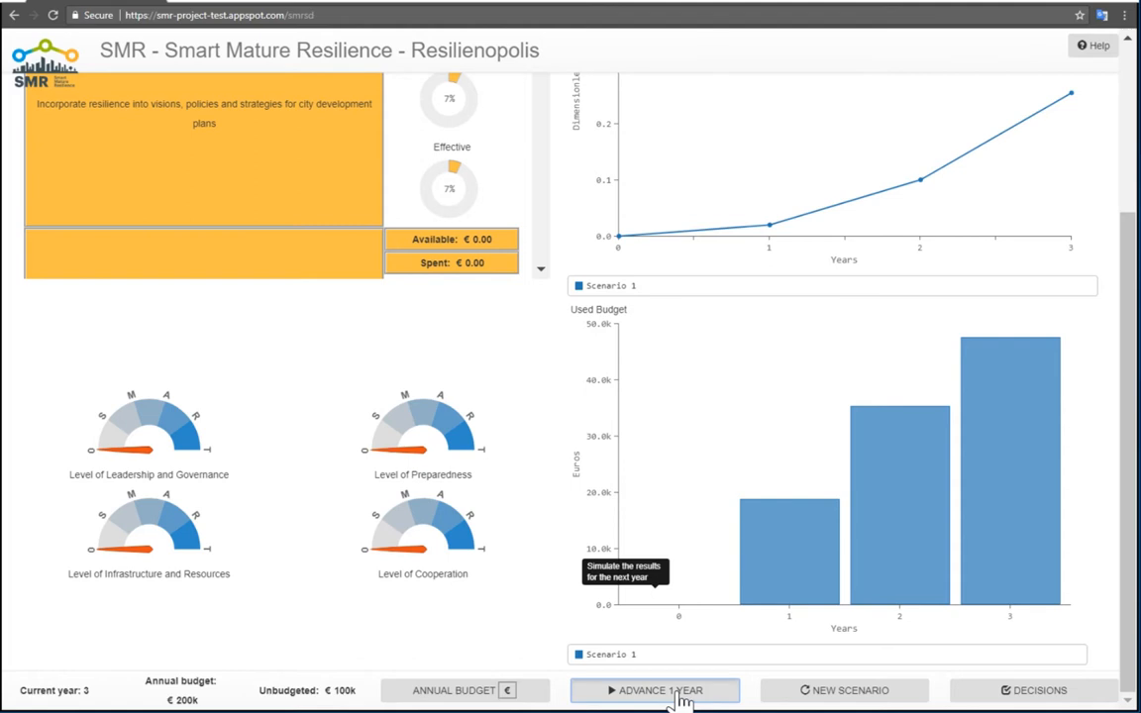
pyautogui.click(656, 689)
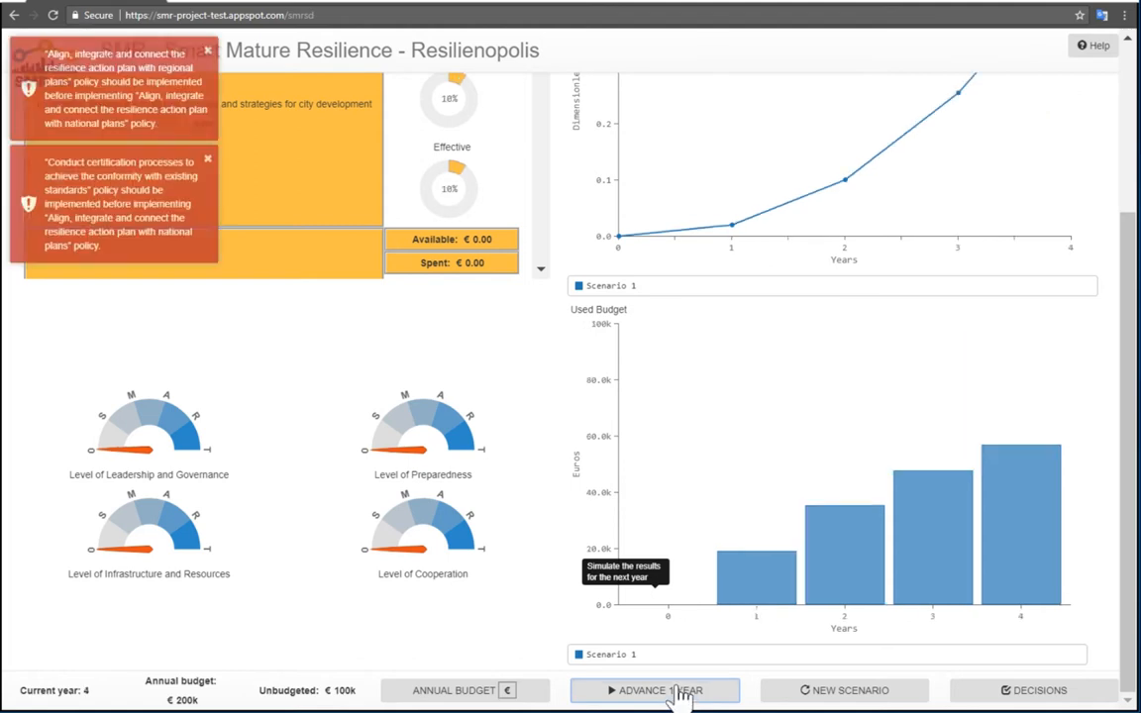
pyautogui.moveTo(345, 353)
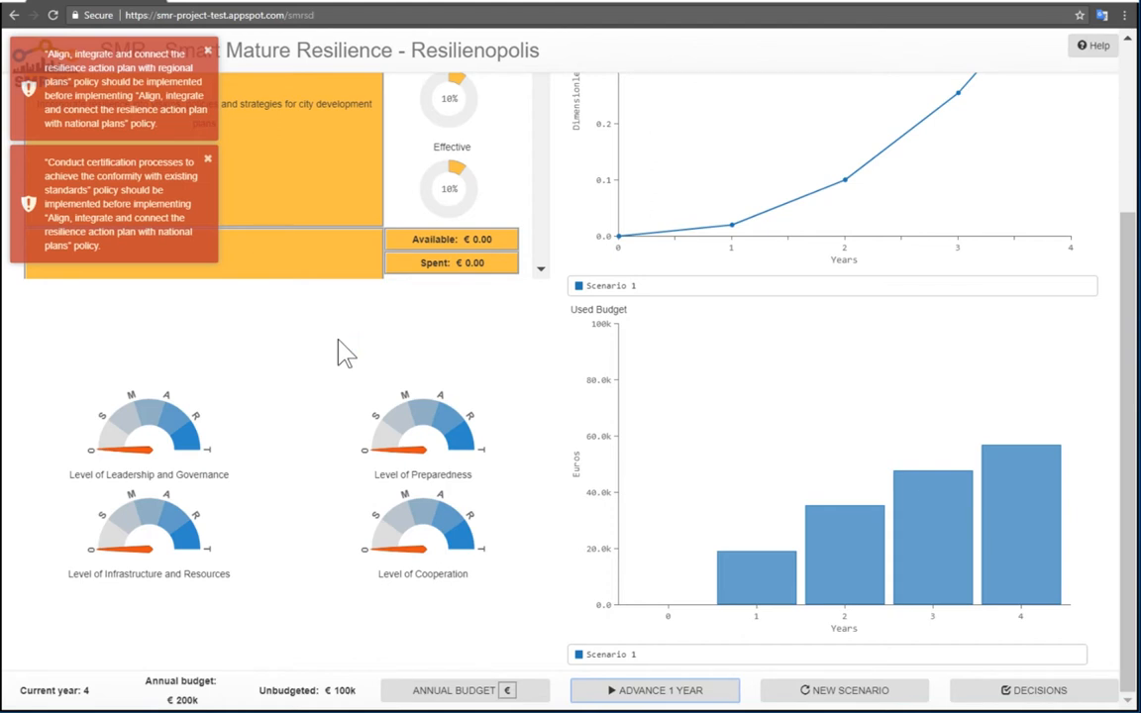
pyautogui.moveTo(189, 160)
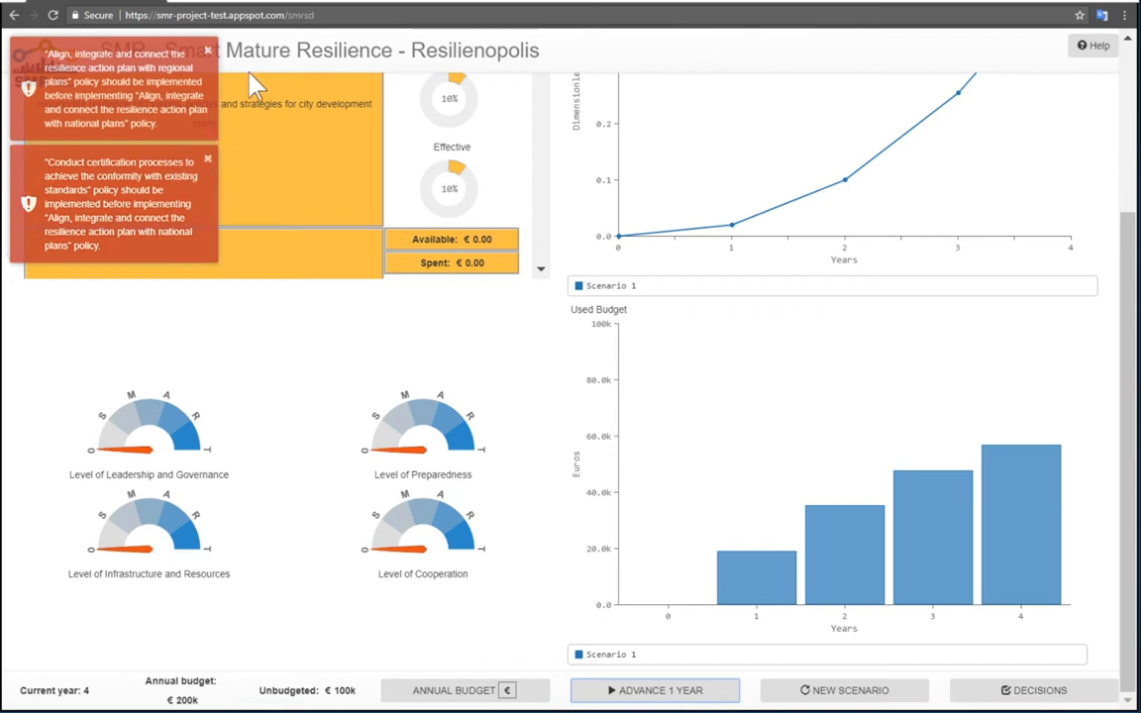
pyautogui.click(208, 50)
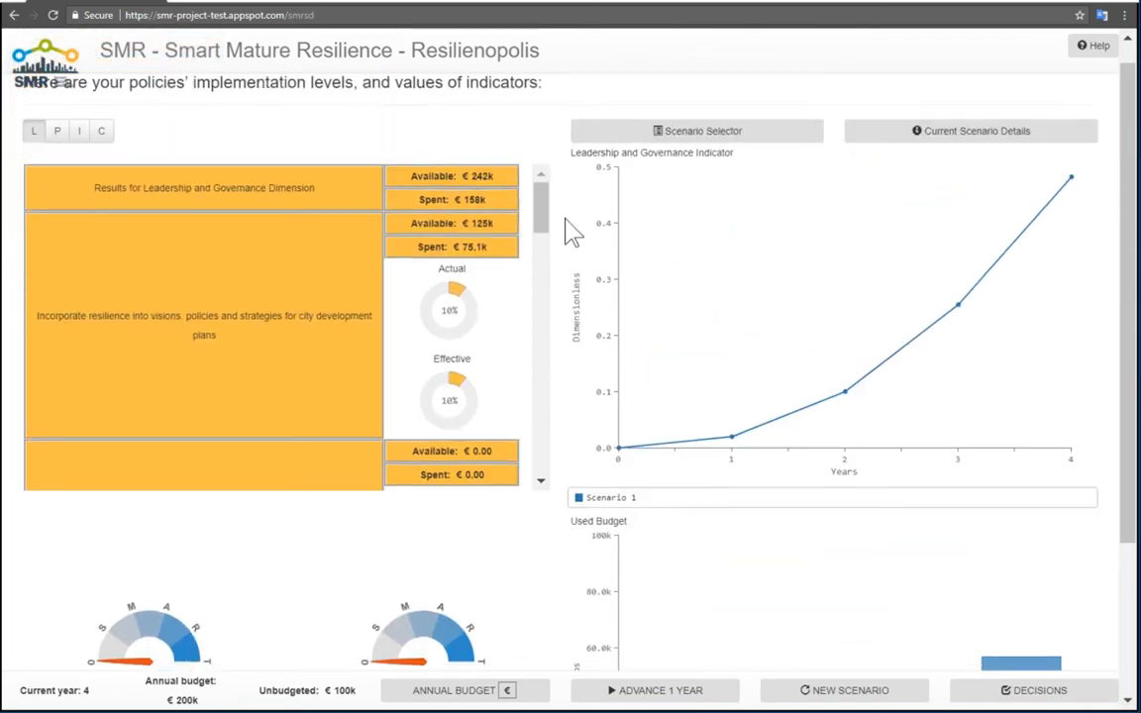
pyautogui.scroll(-3)
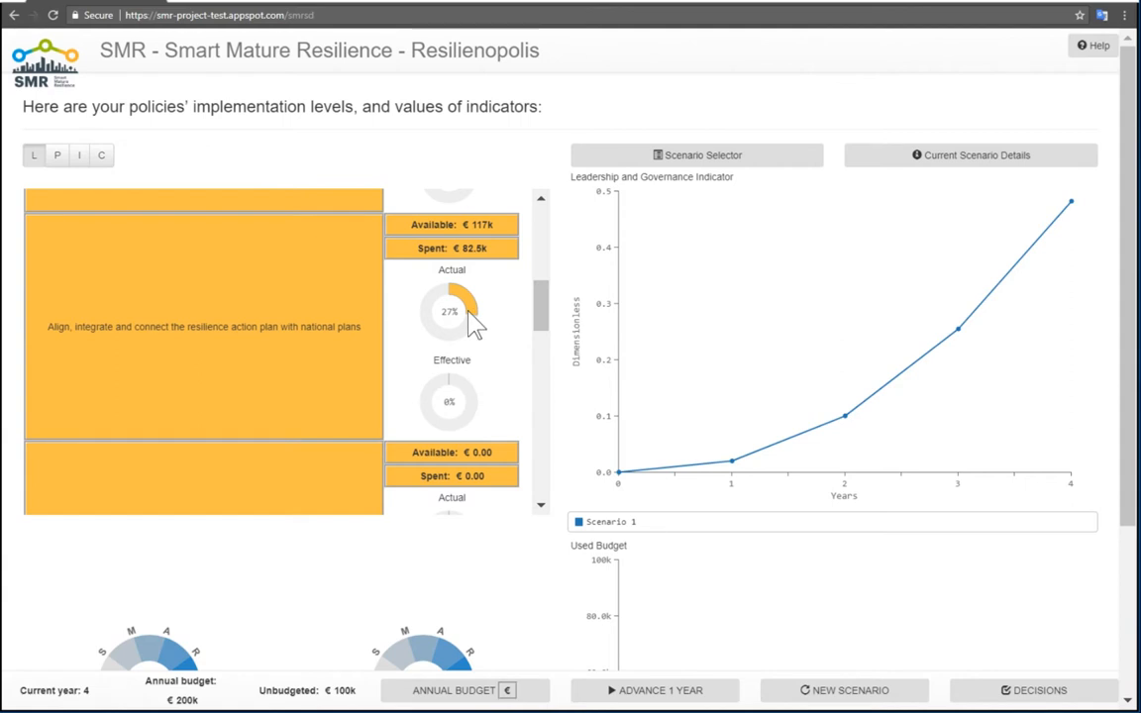
pyautogui.moveTo(473, 405)
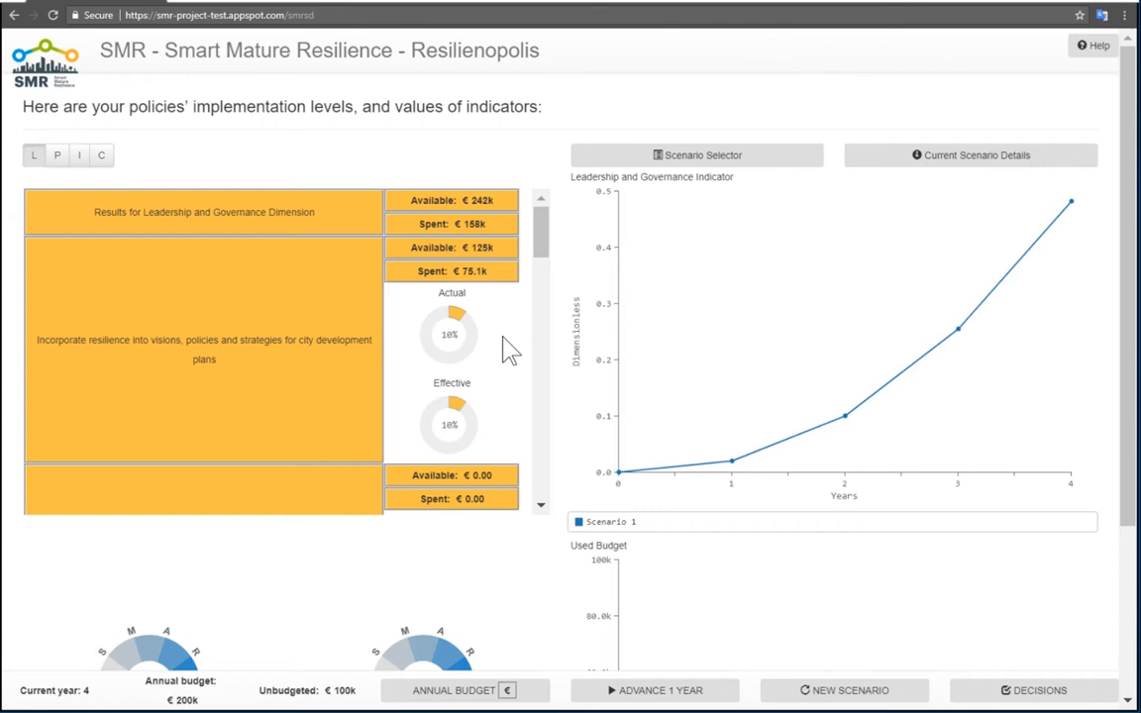
pyautogui.moveTo(471, 353)
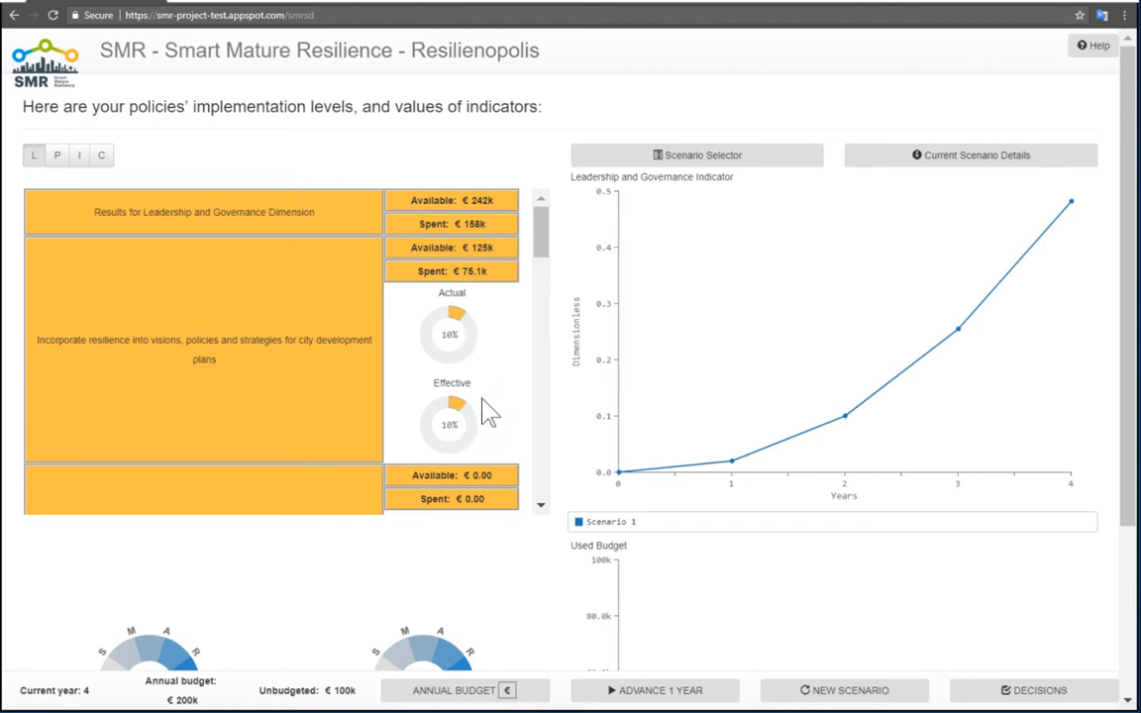
pyautogui.moveTo(507, 357)
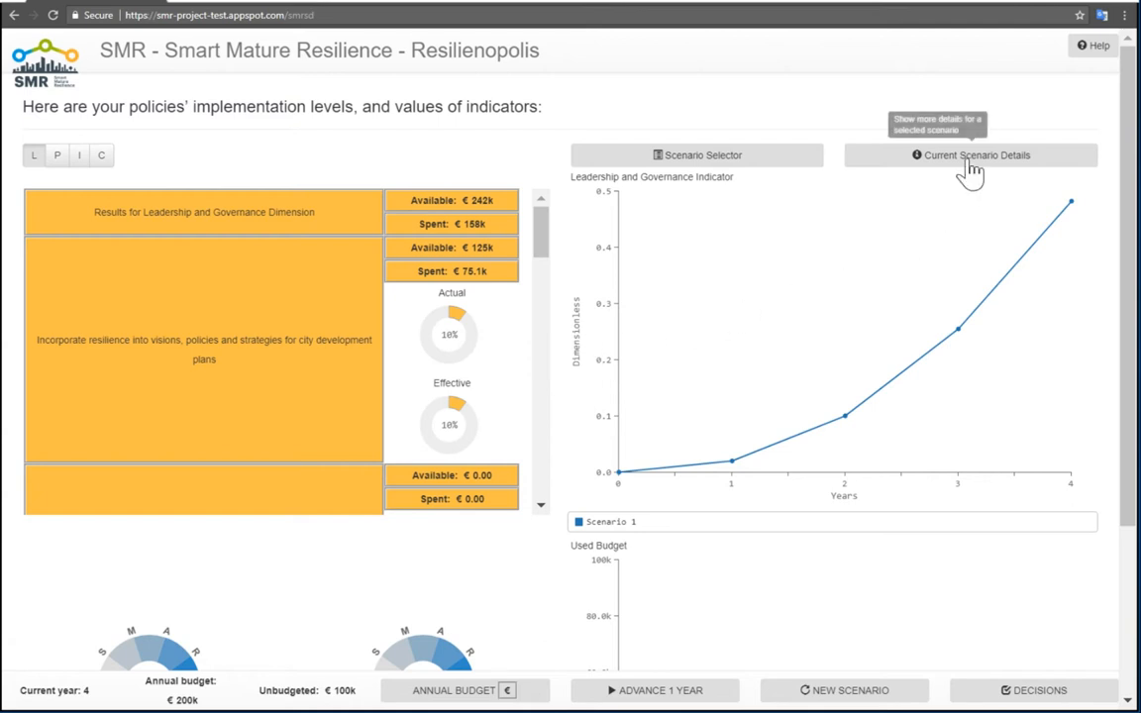
pyautogui.click(971, 155)
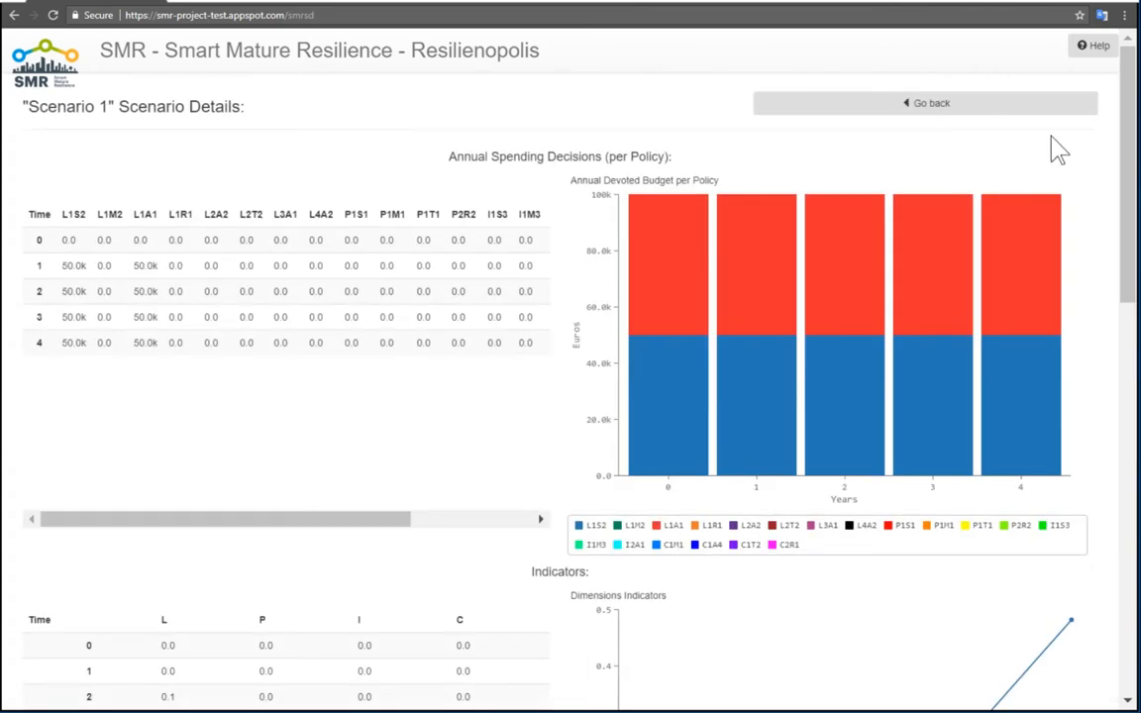
pyautogui.scroll(-3)
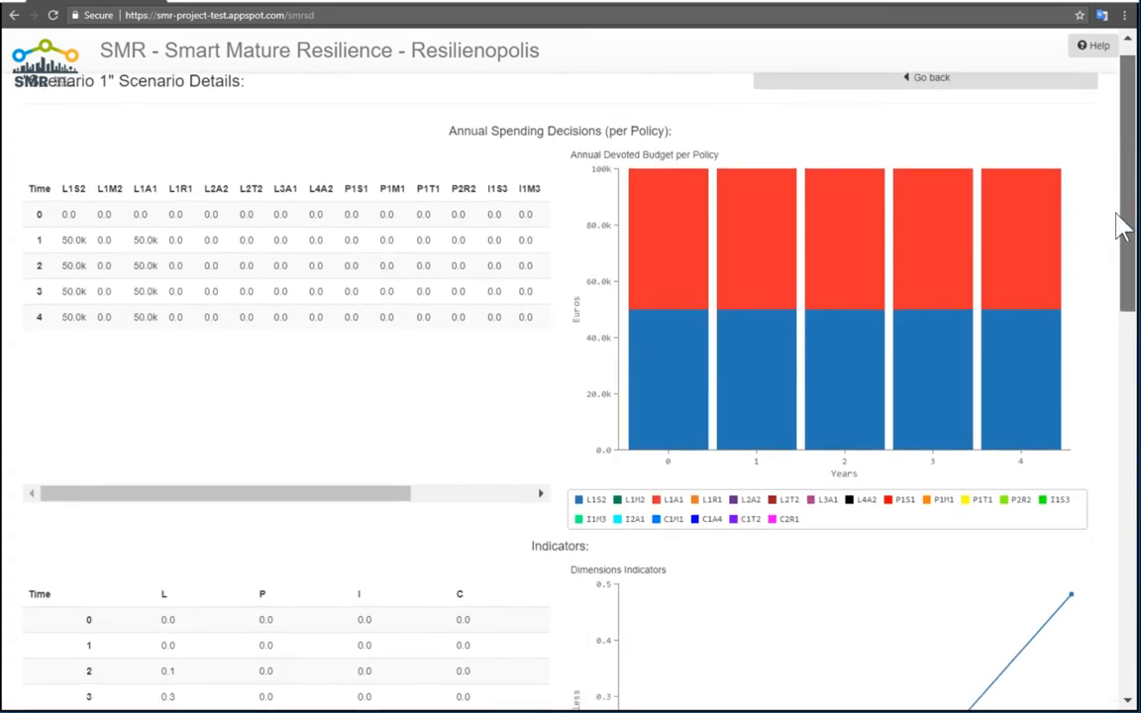
pyautogui.scroll(-3)
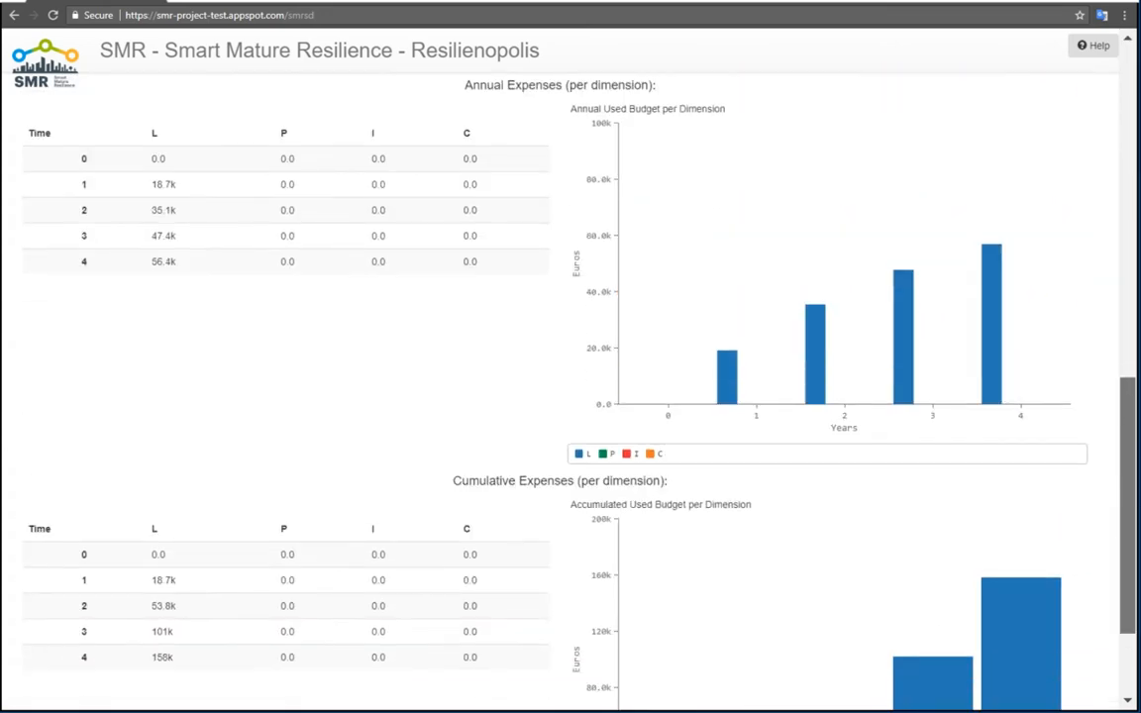
pyautogui.scroll(-3)
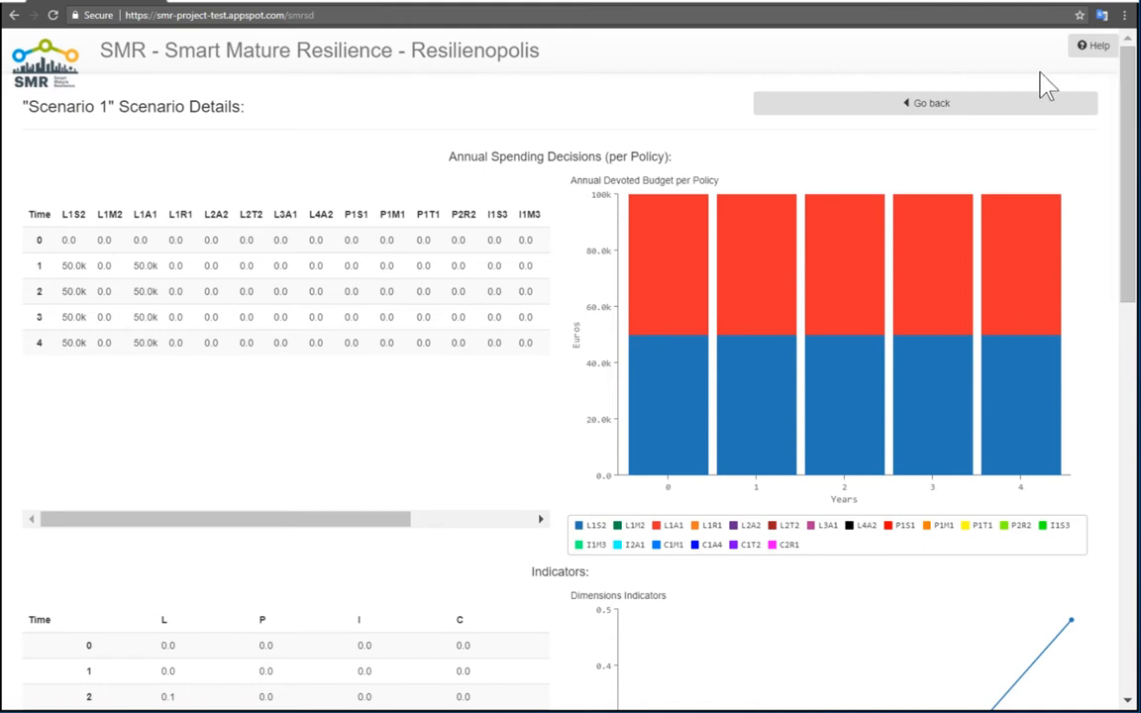
pyautogui.click(925, 103)
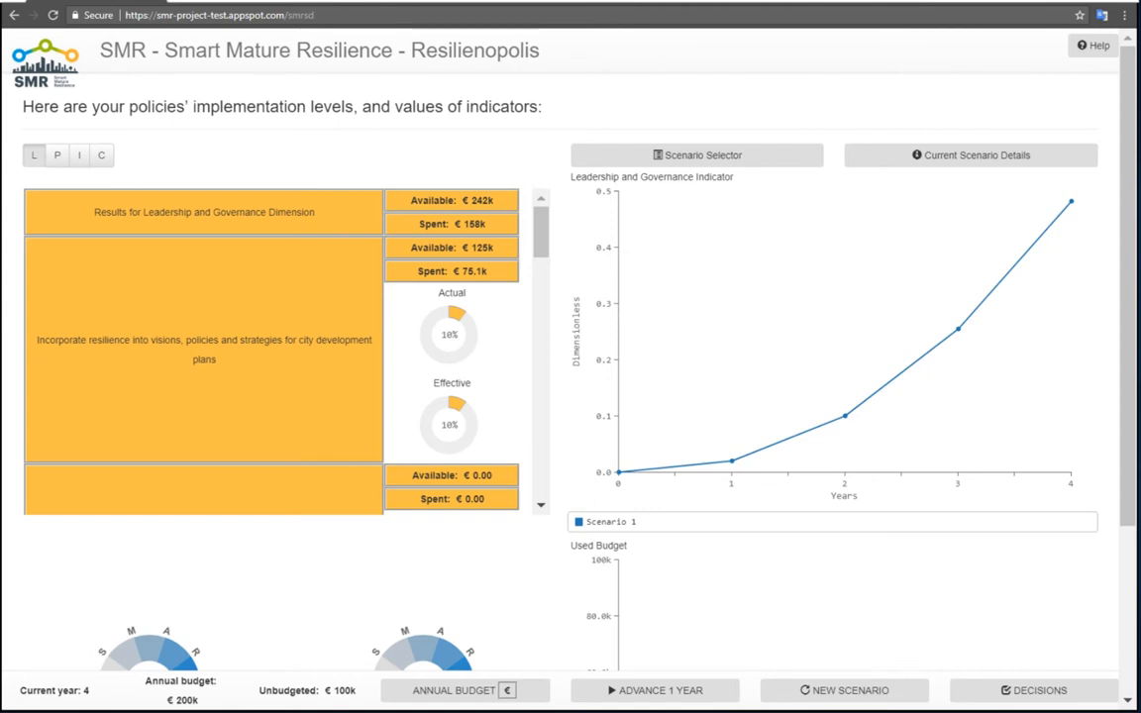
pyautogui.moveTo(996, 704)
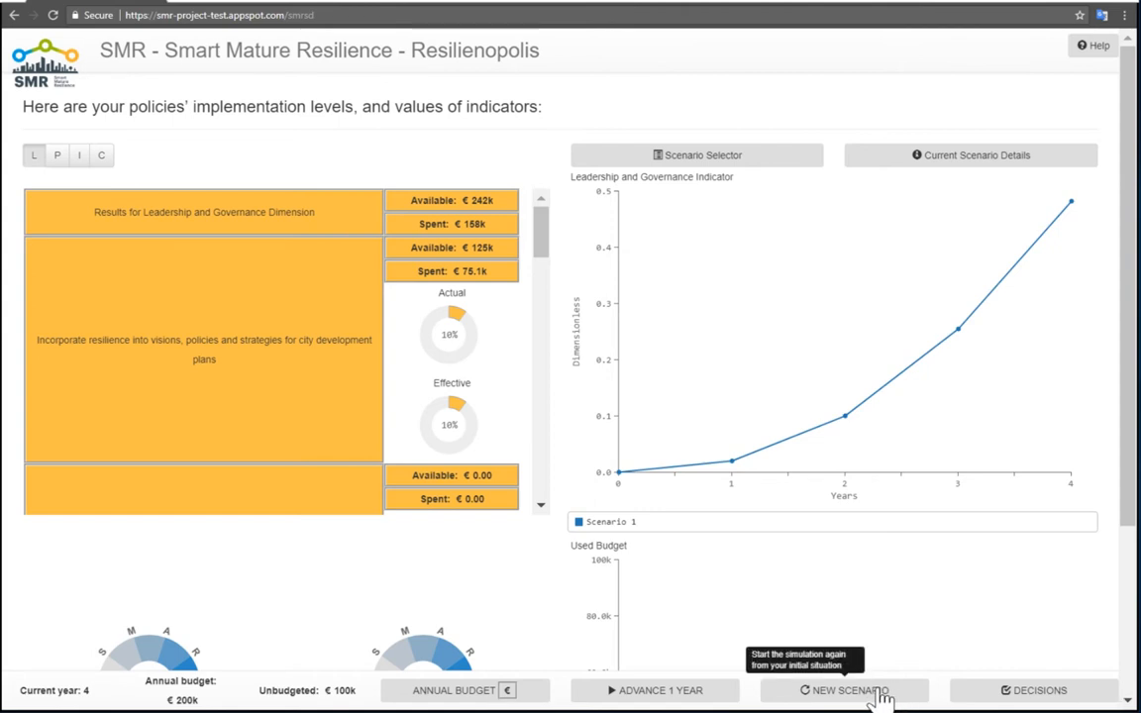
# Step: Start Scenario 2 from the initial situation, resetting to year 0 with nothing spent
pyautogui.click(844, 689)
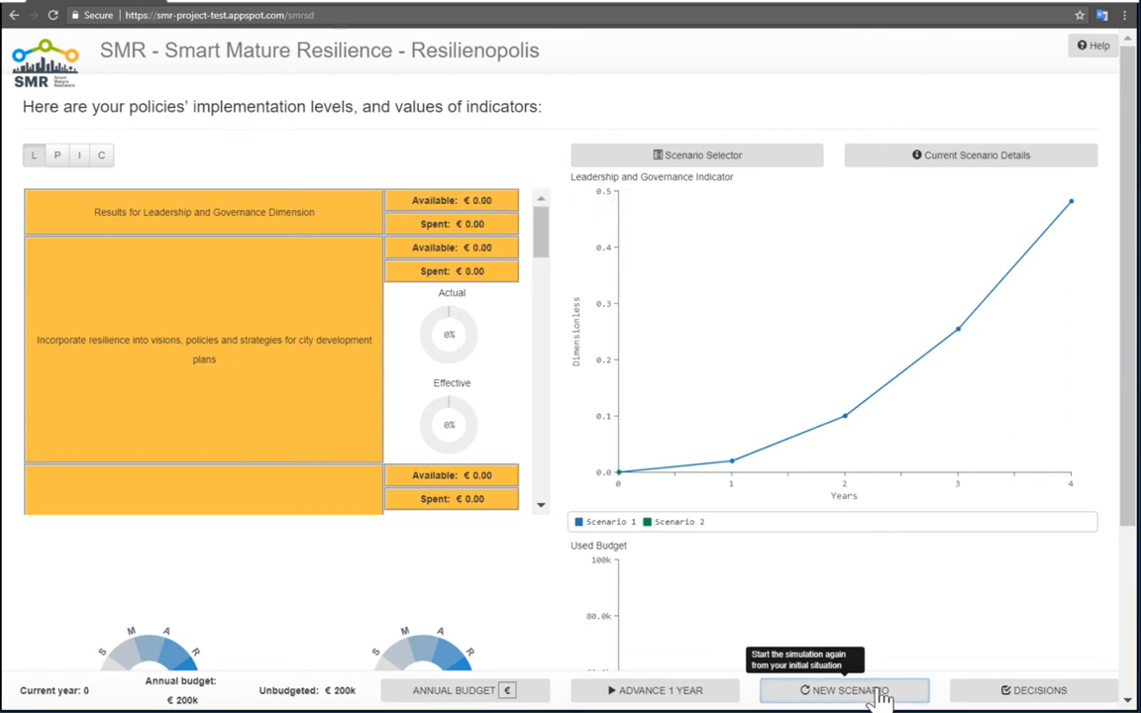
pyautogui.moveTo(848, 598)
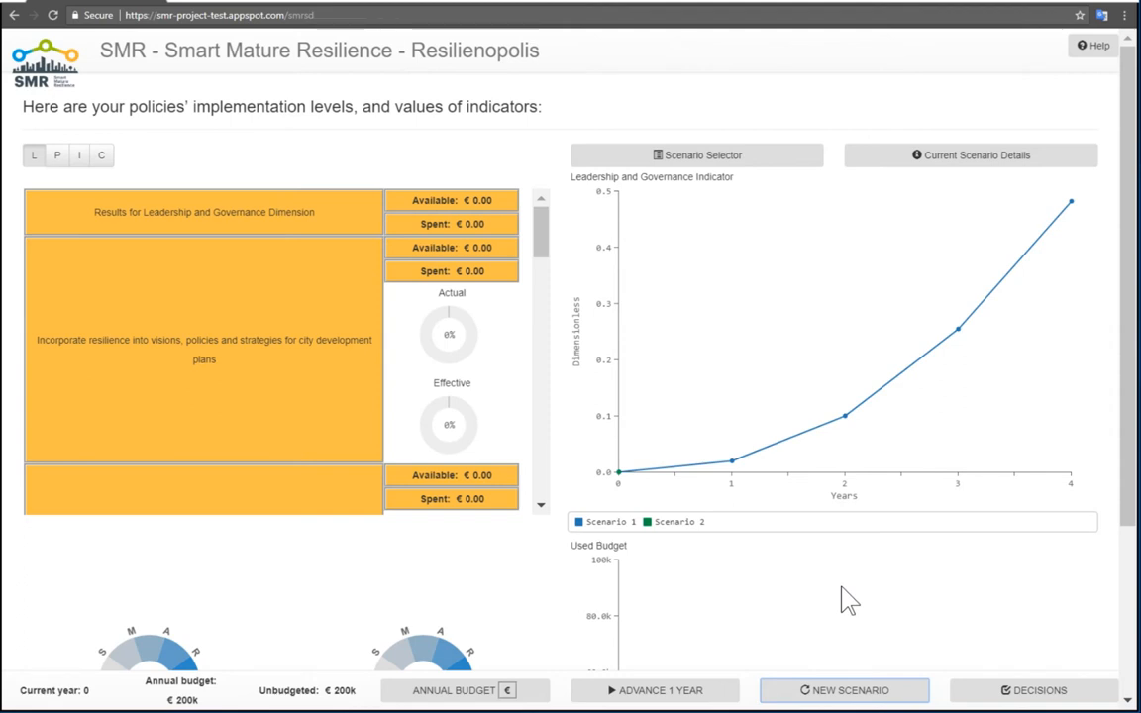
pyautogui.moveTo(836, 406)
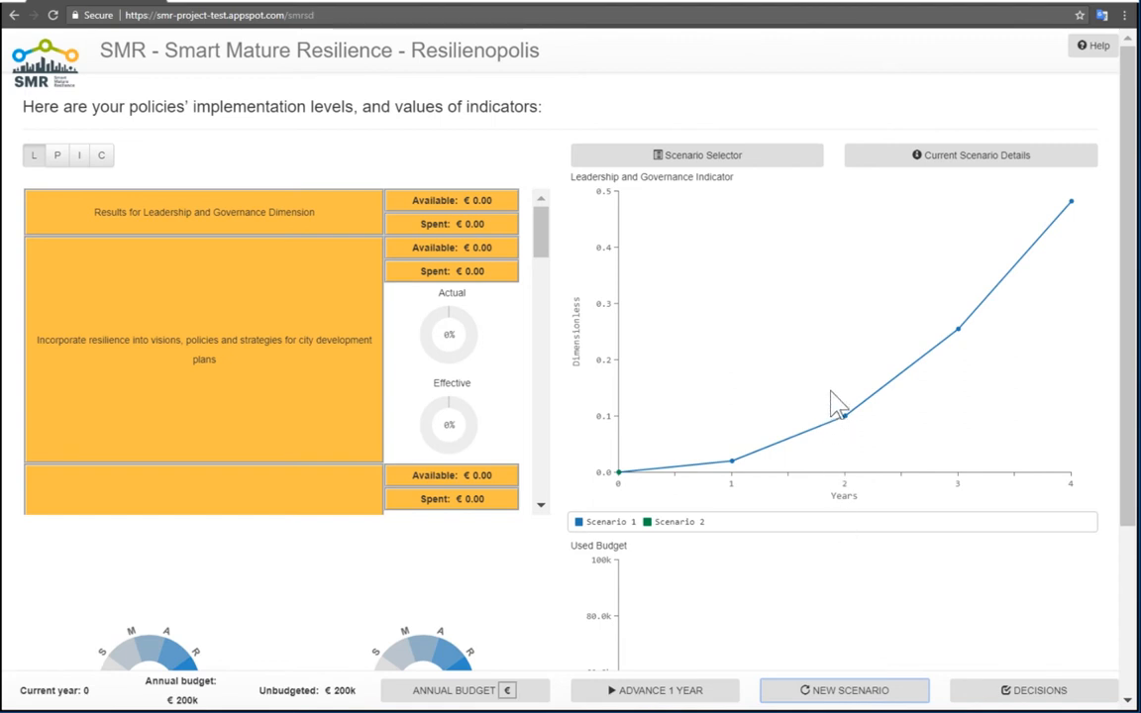
pyautogui.moveTo(891, 444)
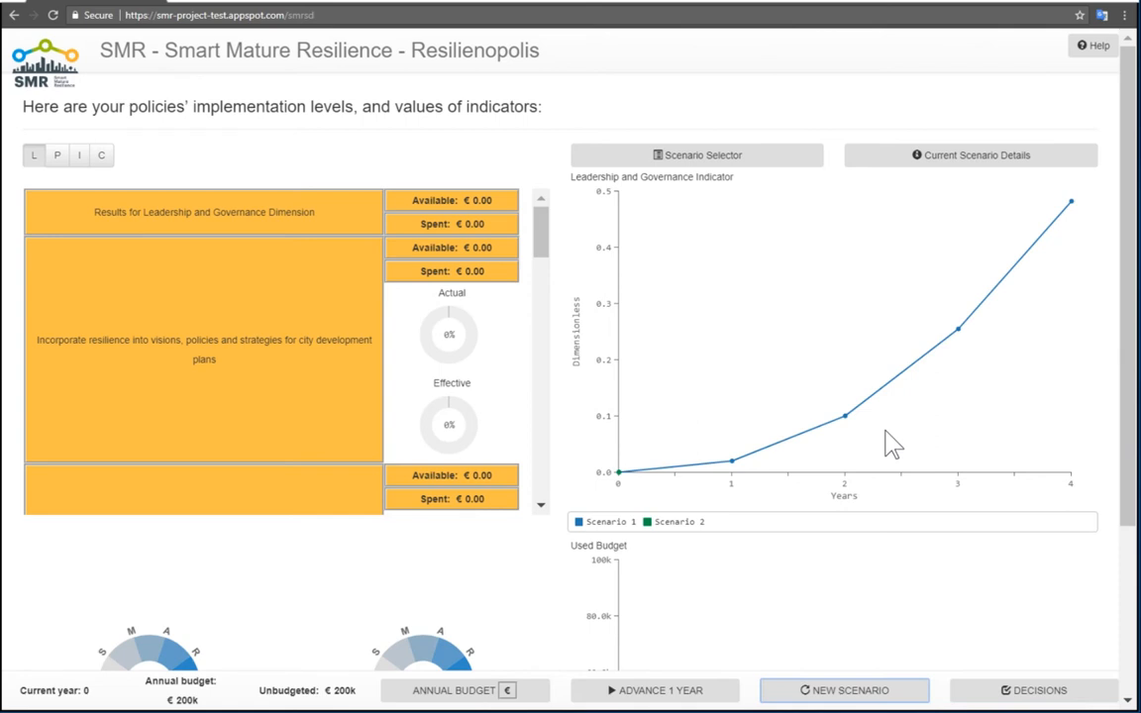
pyautogui.moveTo(743, 168)
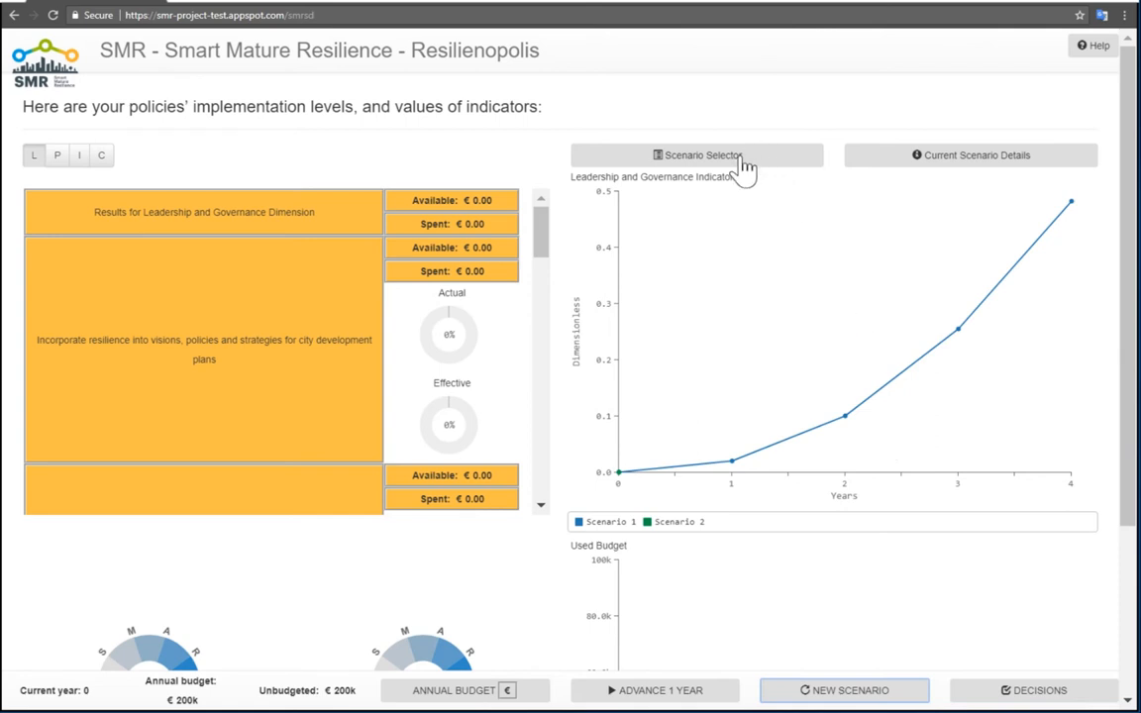
# Step: Rename Scenario 2 to 'My Scenario' in the Scenario Selector
pyautogui.click(697, 154)
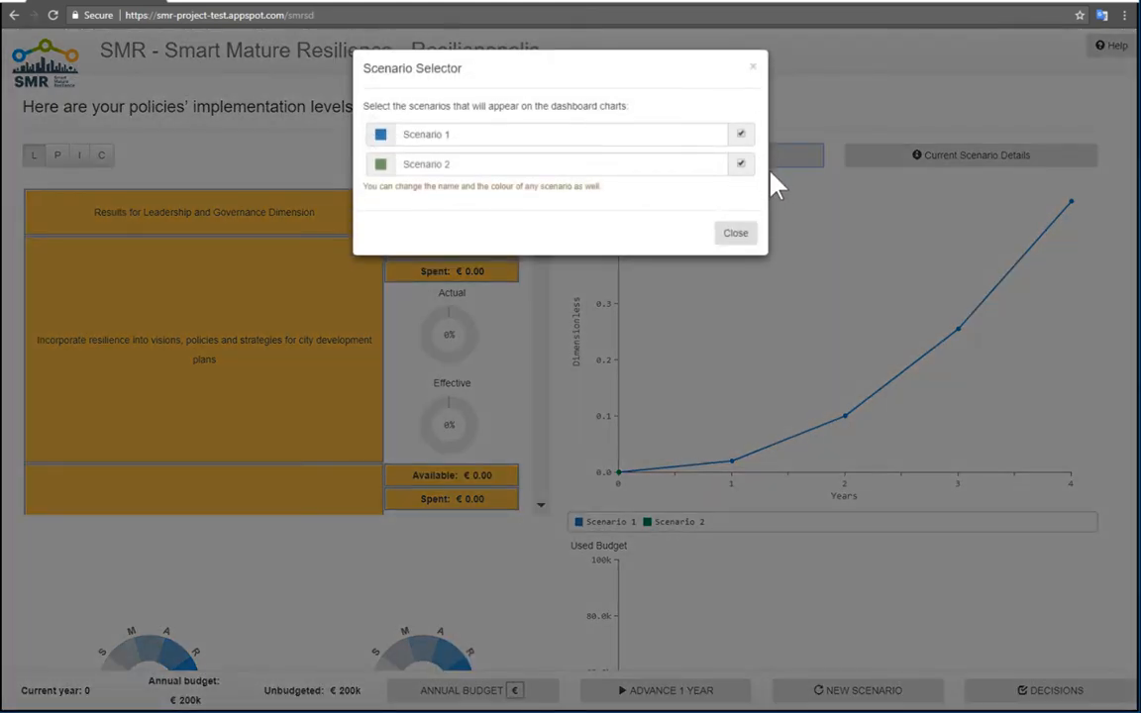
pyautogui.moveTo(757, 208)
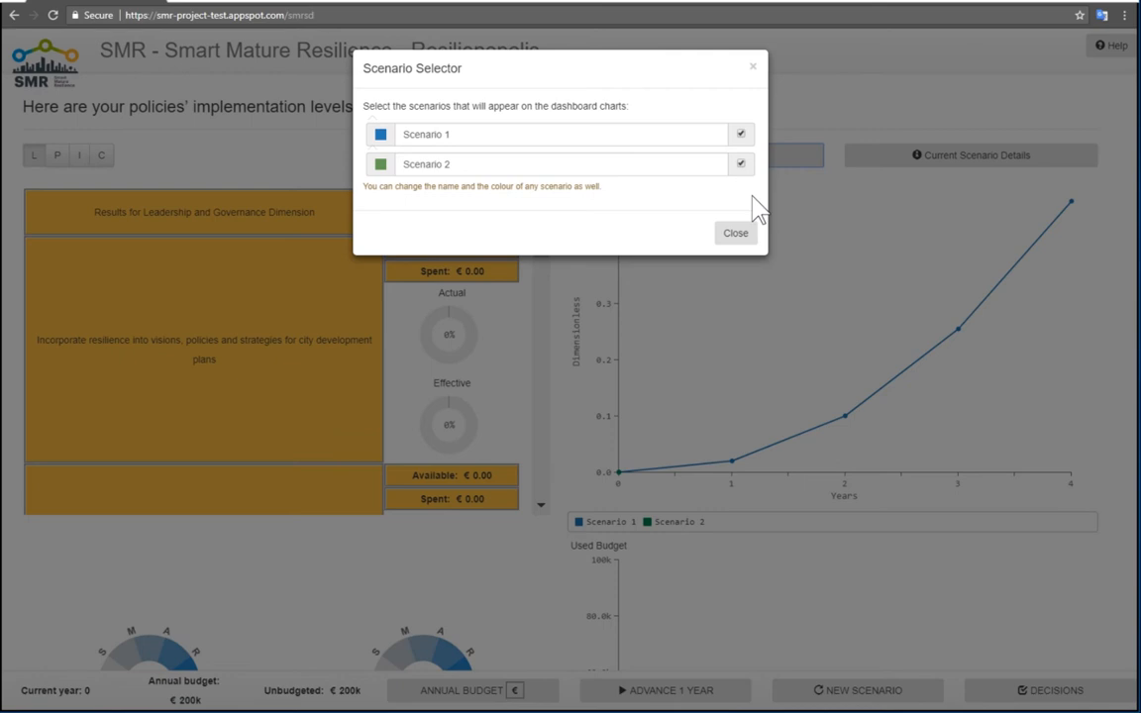
pyautogui.click(741, 135)
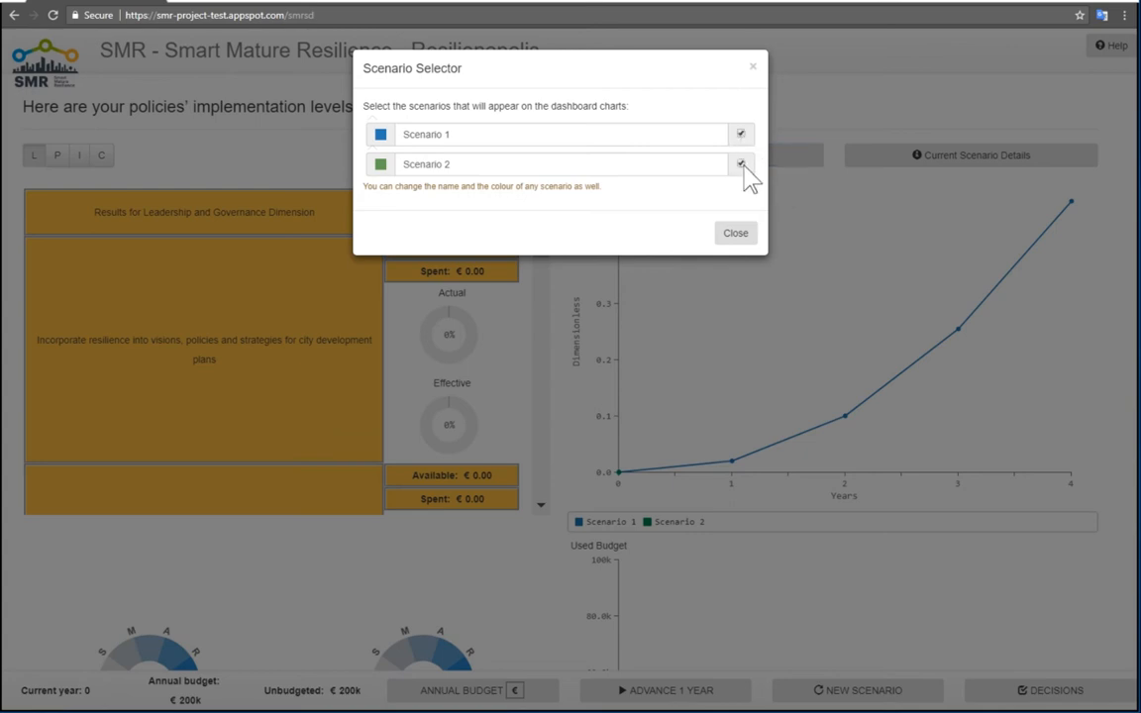
pyautogui.click(741, 162)
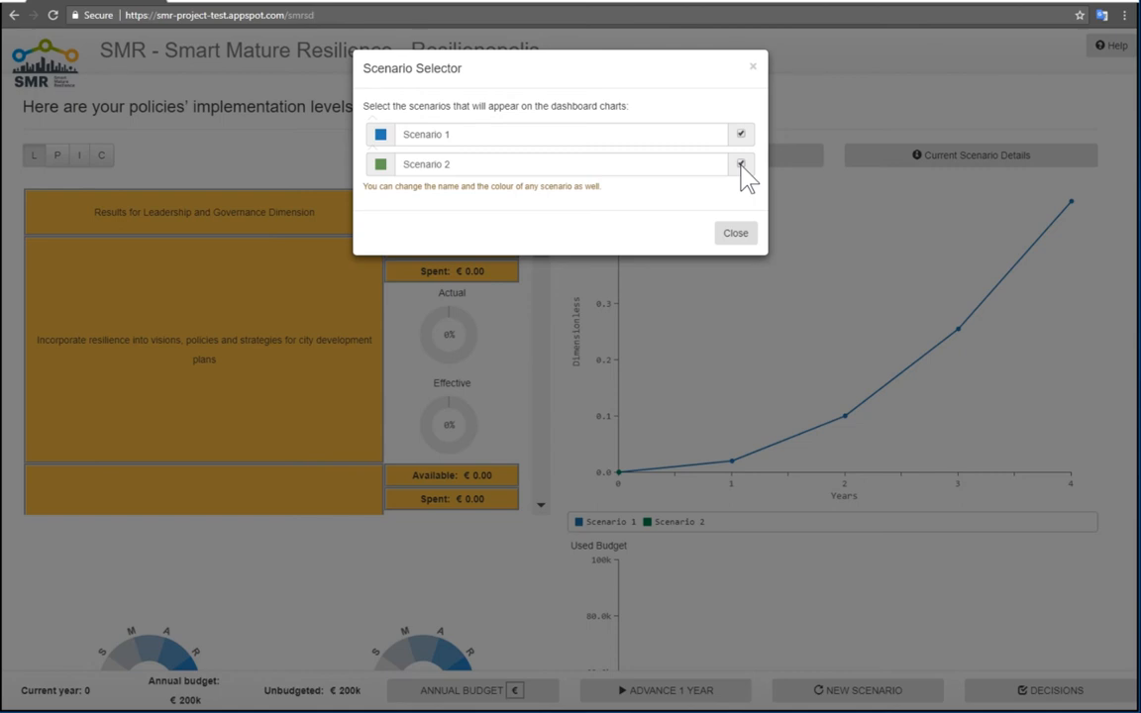
pyautogui.click(559, 162)
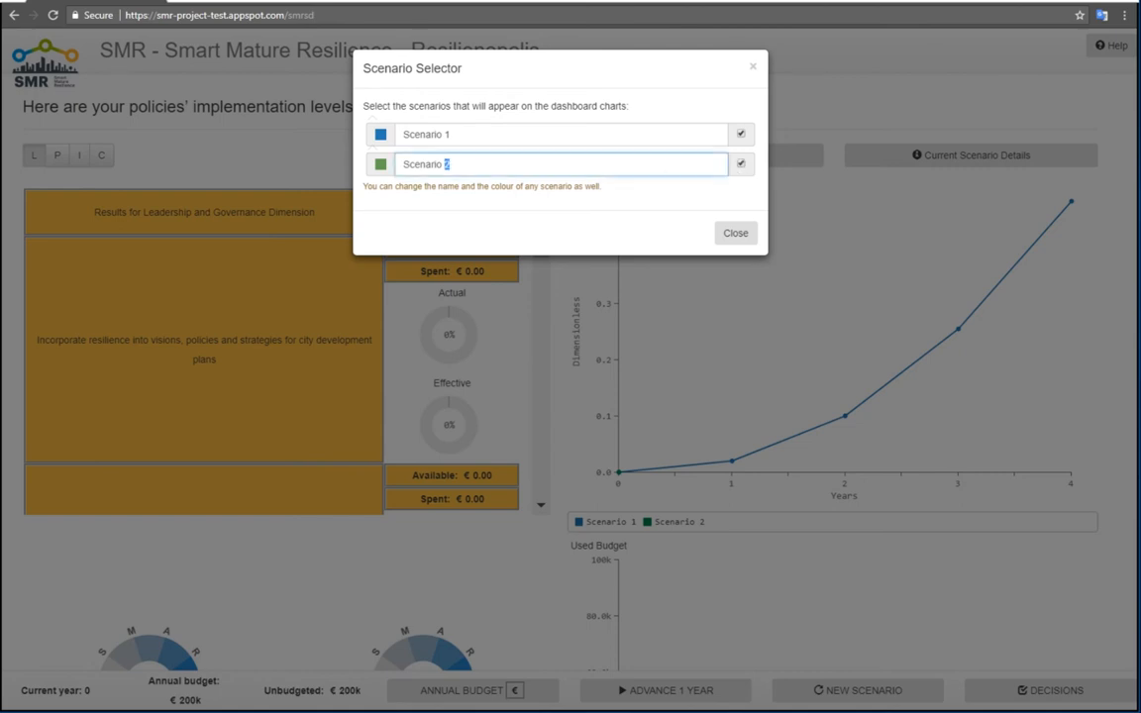
pyautogui.press('Backspace')
pyautogui.write('My ')
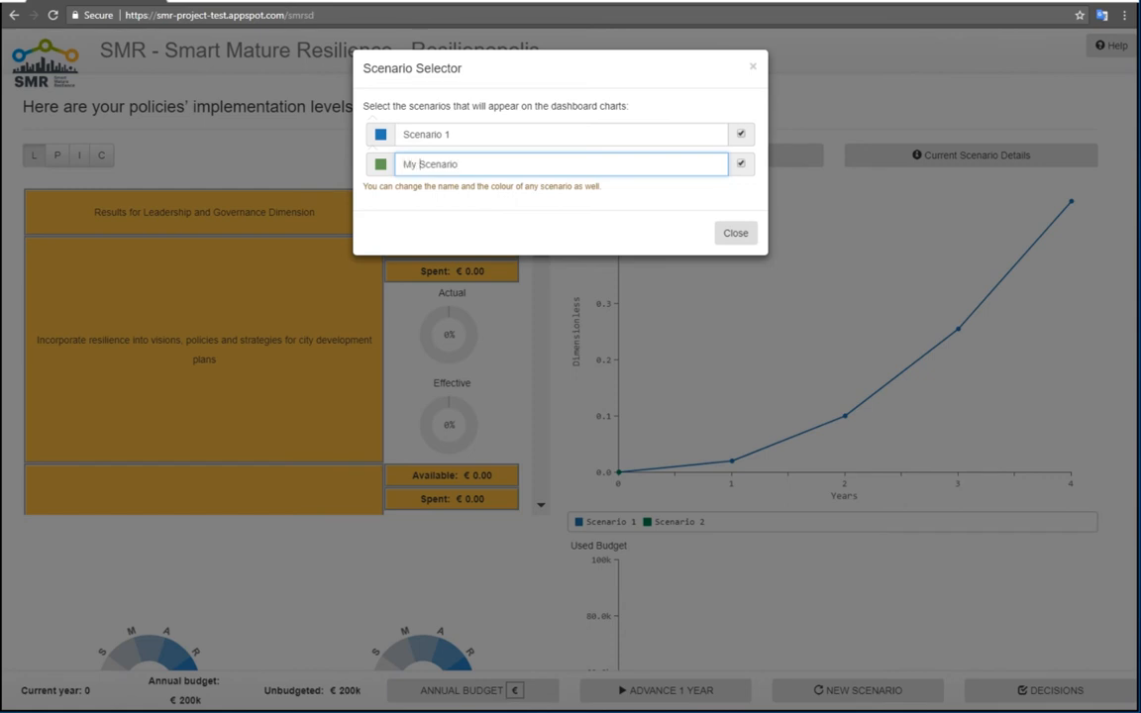
# Step: Give My Scenario a bright red colour from the swatch palette
pyautogui.click(381, 162)
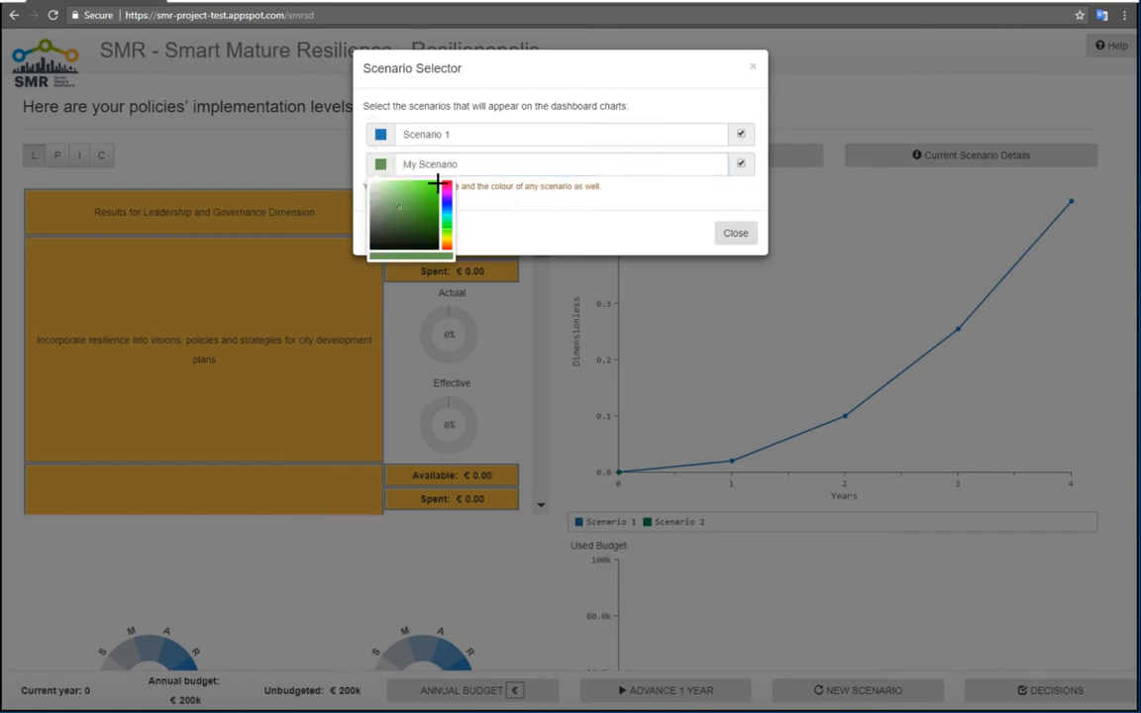
pyautogui.click(448, 182)
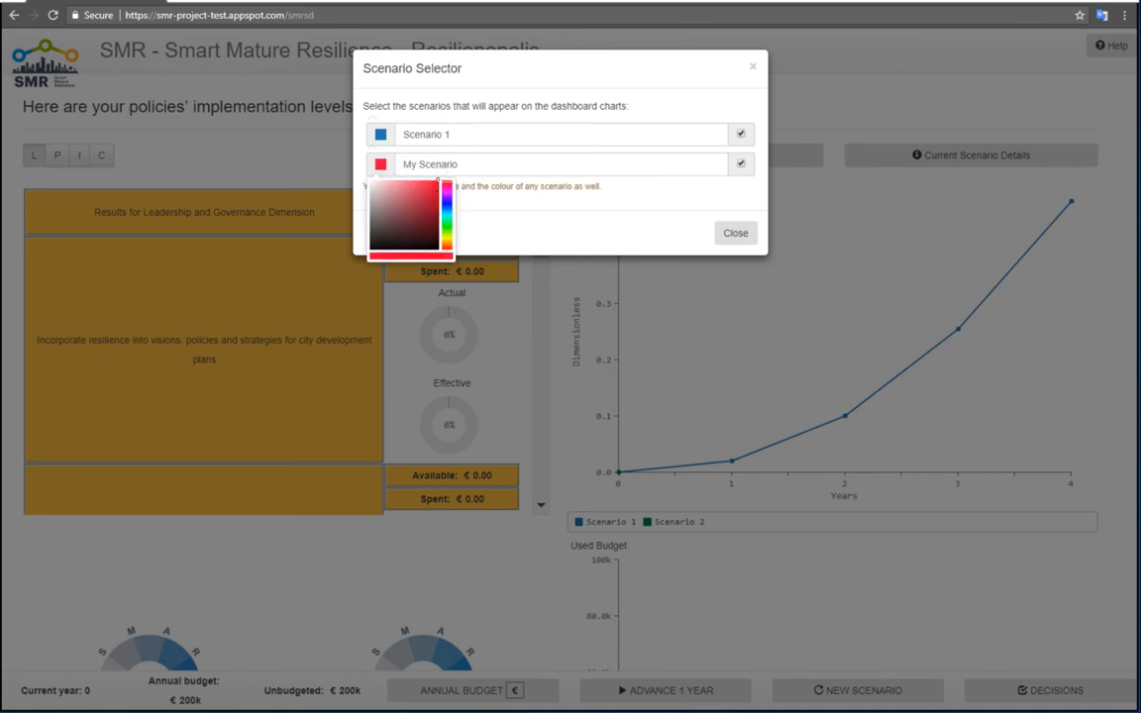
pyautogui.click(634, 234)
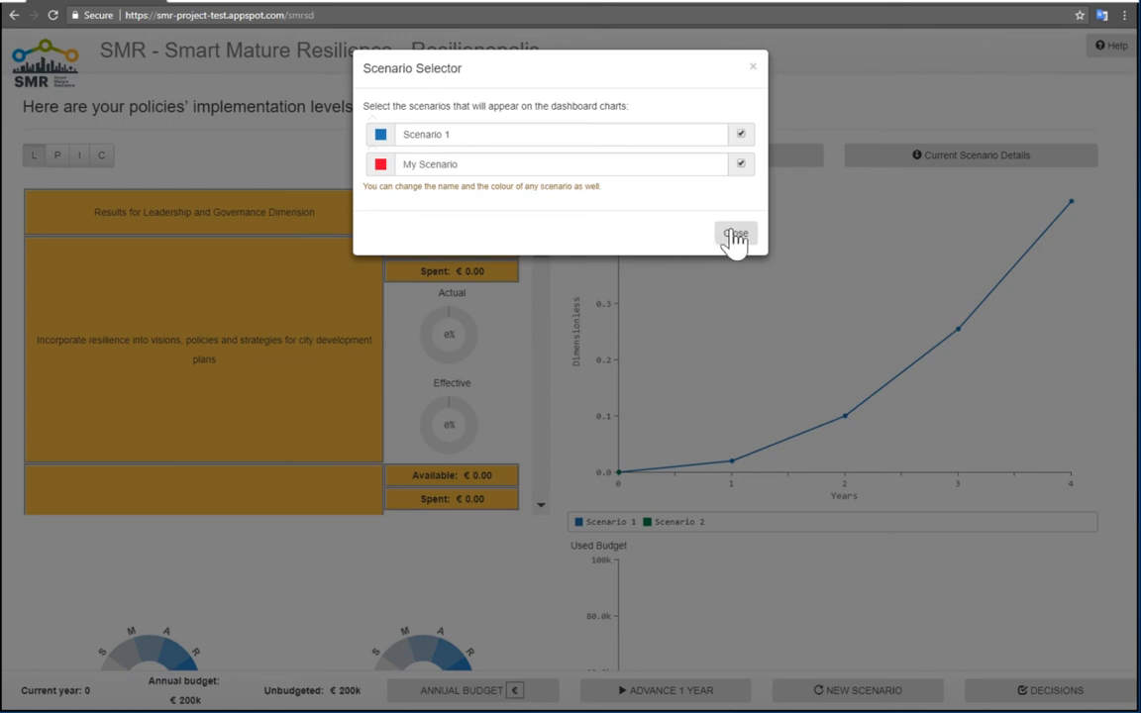
# Step: Close the Scenario Selector so the legend shows My Scenario in red
pyautogui.click(737, 236)
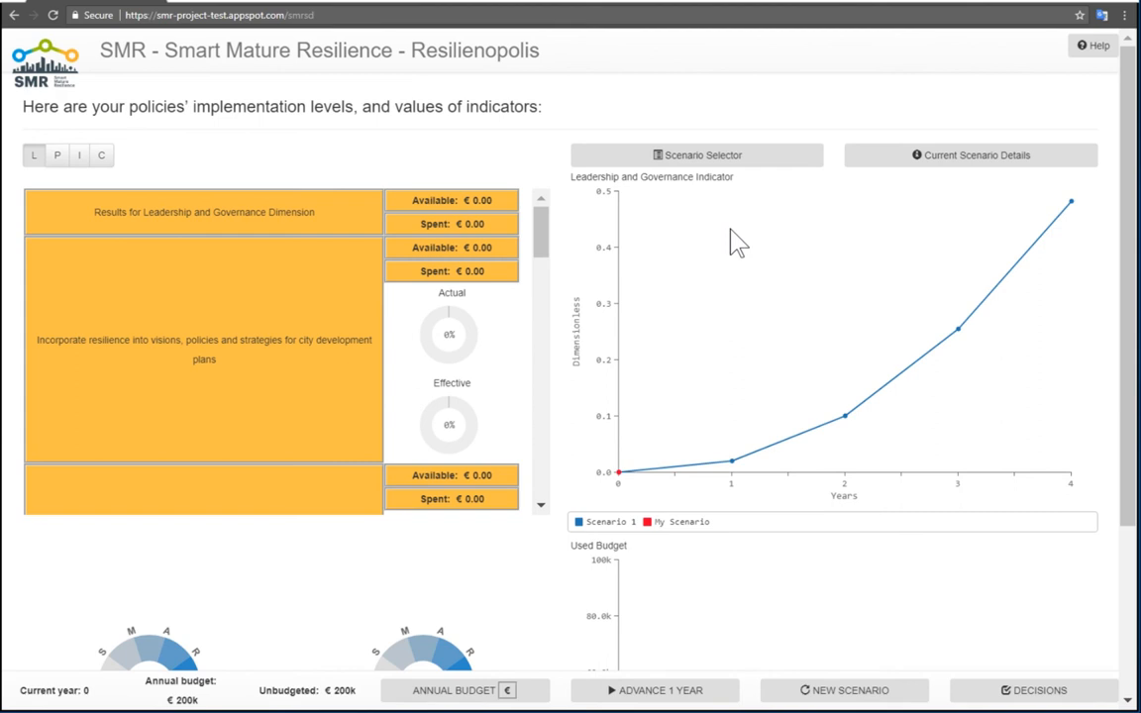
pyautogui.moveTo(1094, 46)
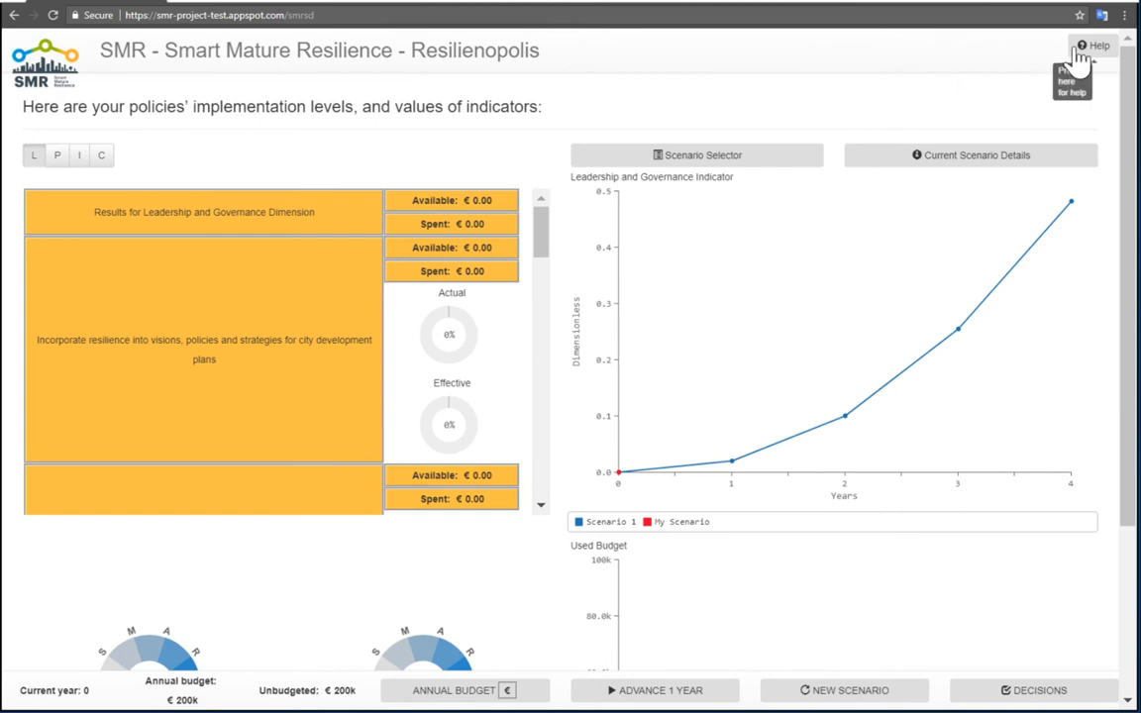